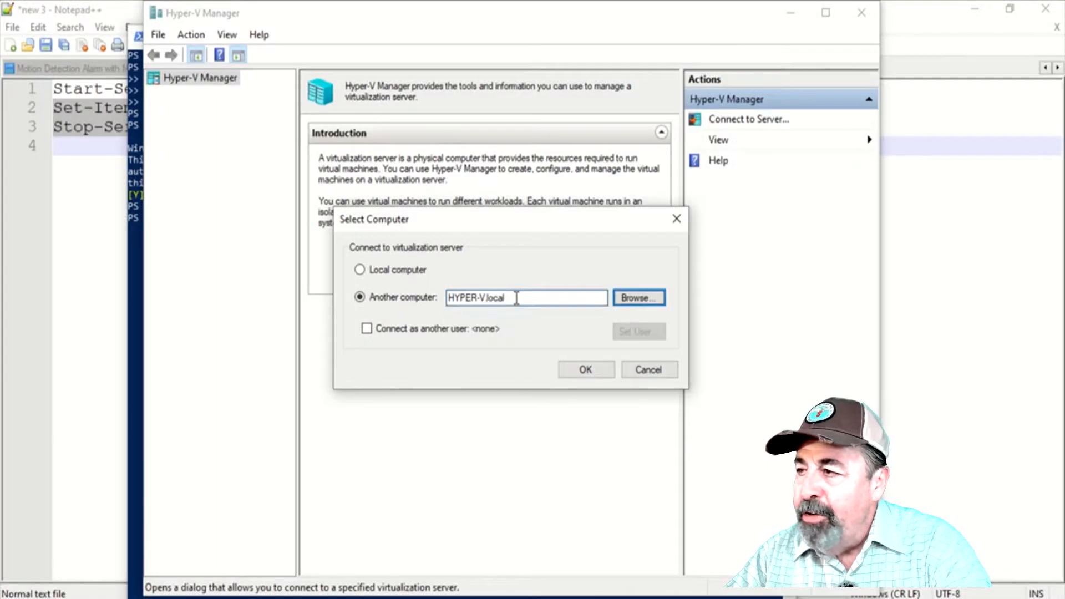
Step: Supply .\administrator and its password for HYPER-V.local and connect, getting the WinRM error
left_click(585, 369)
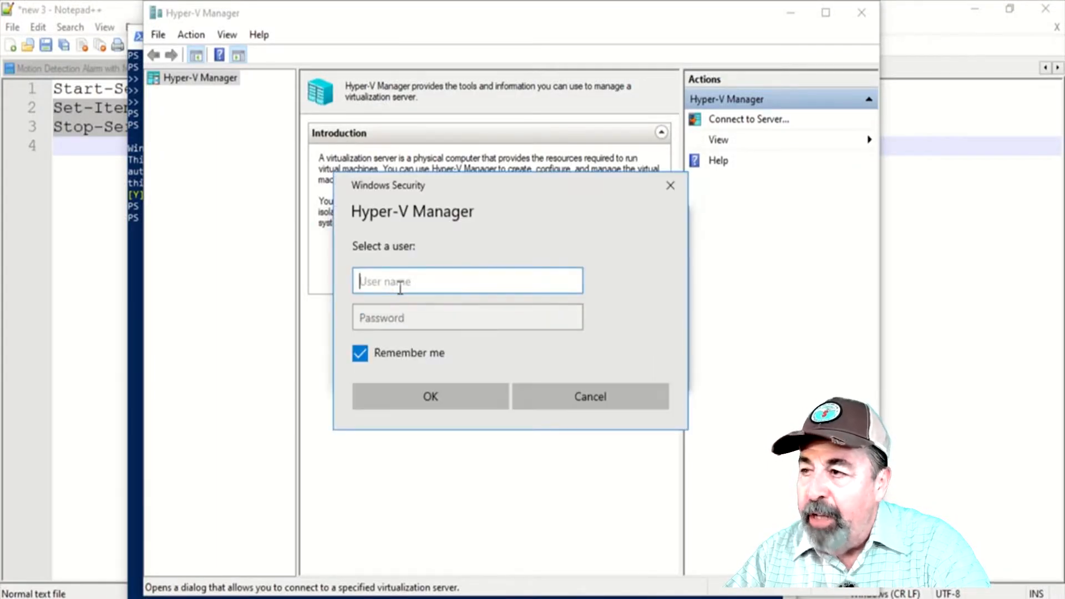
type(".\\administrator")
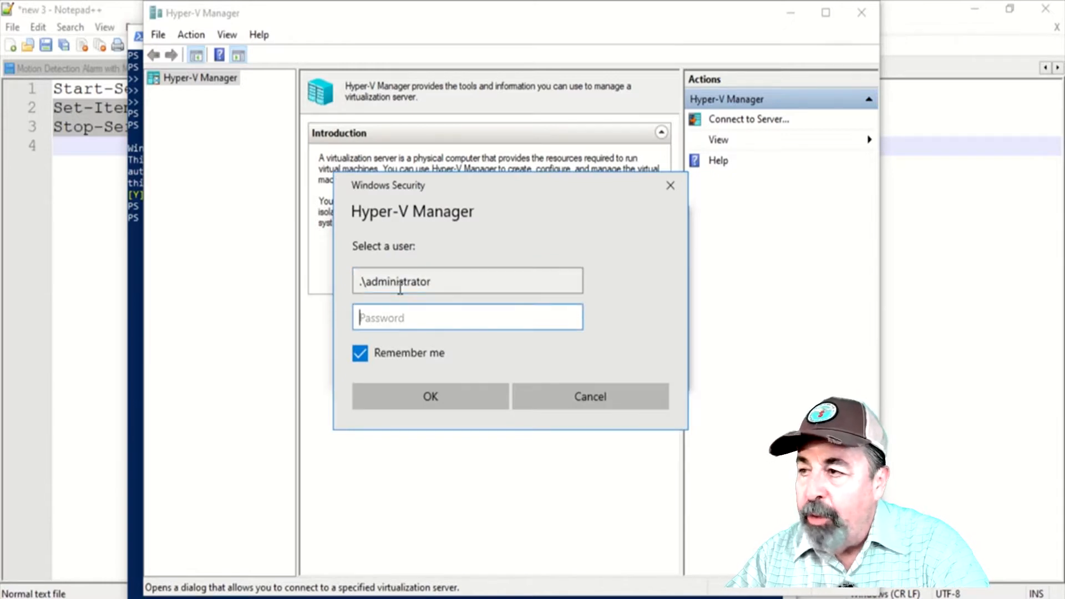
type("password")
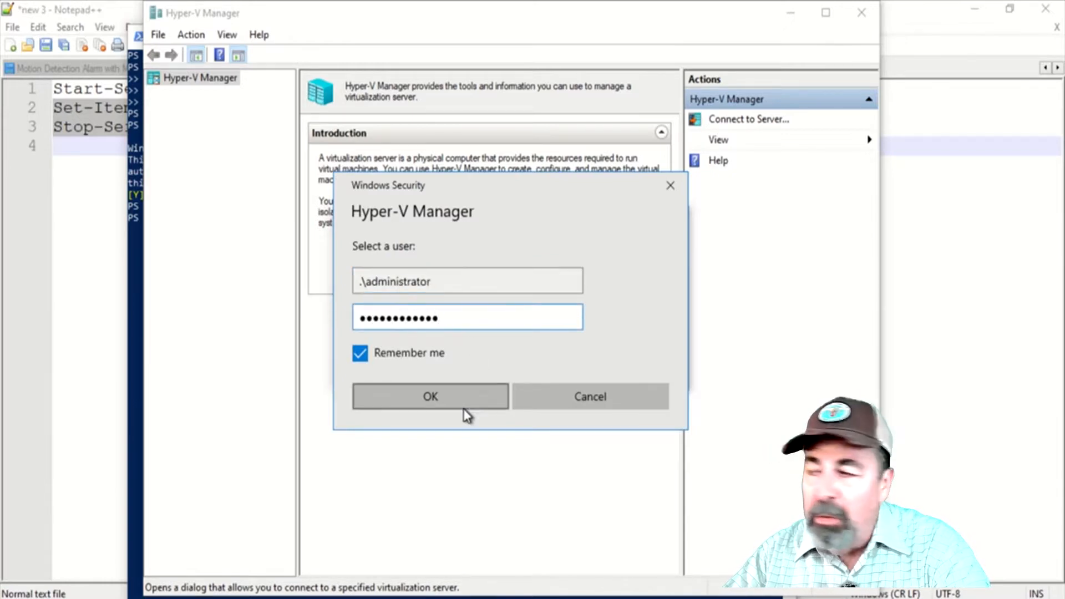
left_click(430, 396)
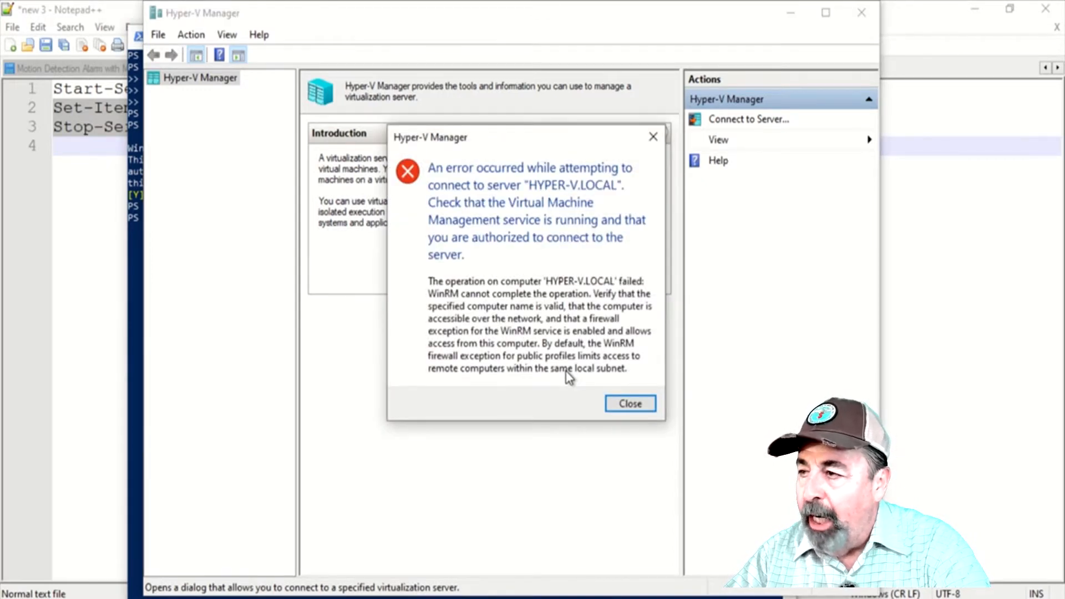
mouse_move(756, 329)
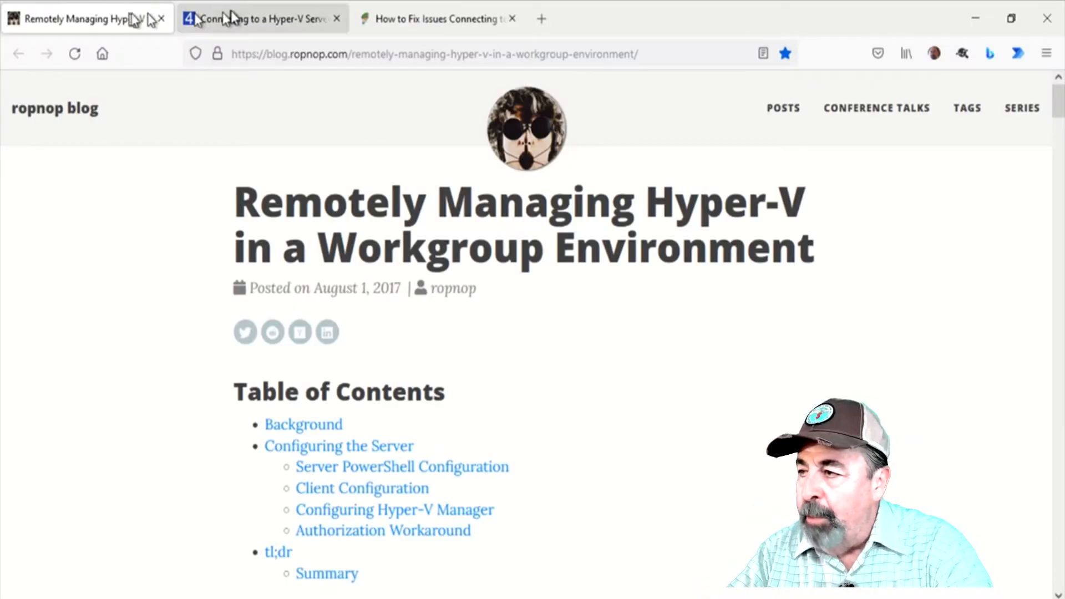
Step: Review the 4sysops and connection-fix Hyper-V articles, scrolling to the feature comparison chart
left_click(261, 18)
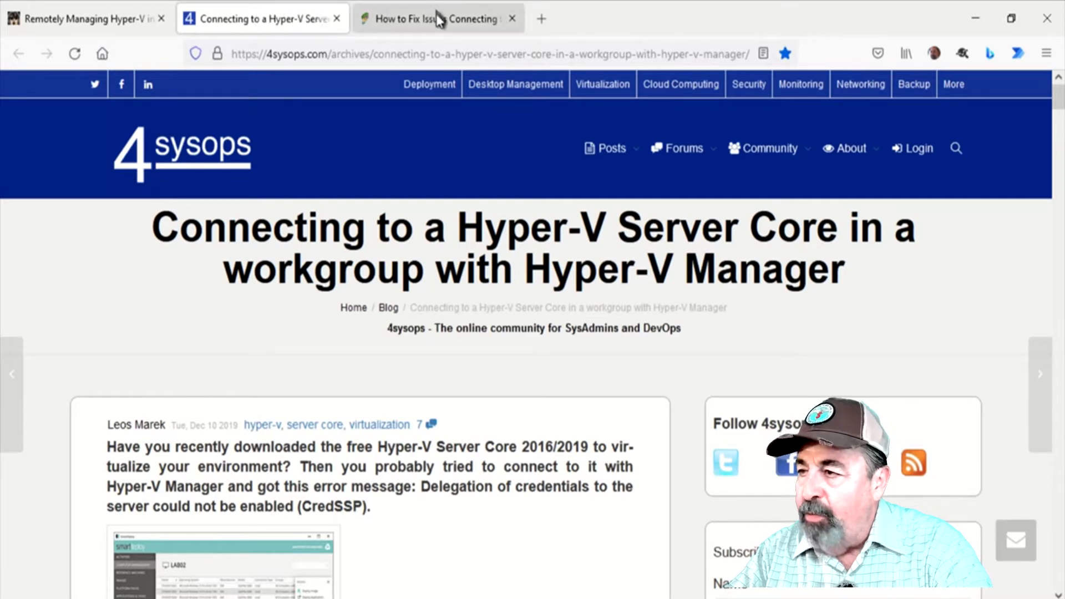
left_click(438, 18)
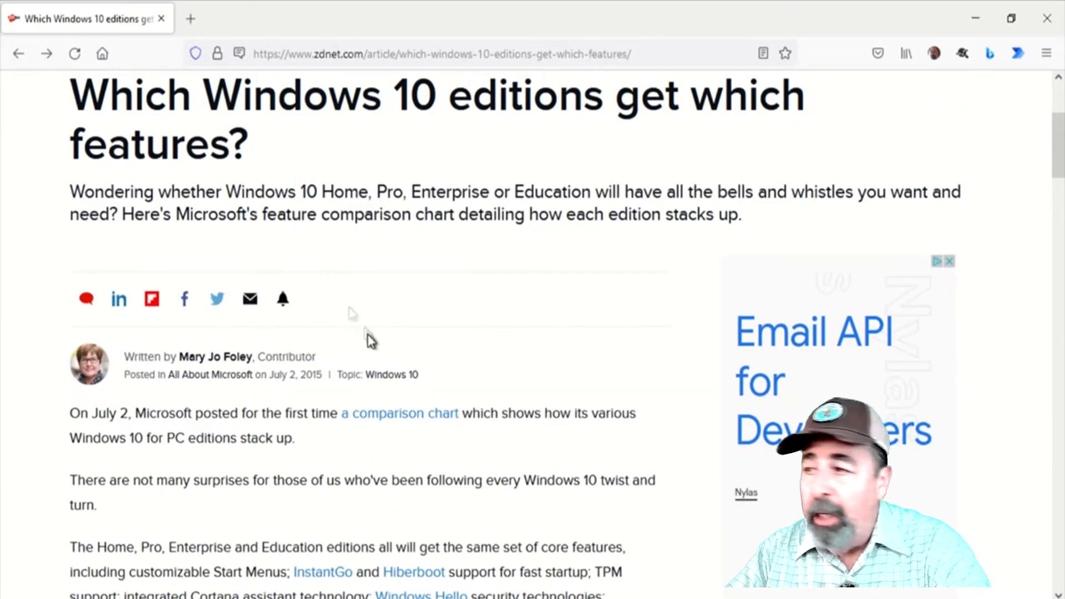
scroll("down", 3)
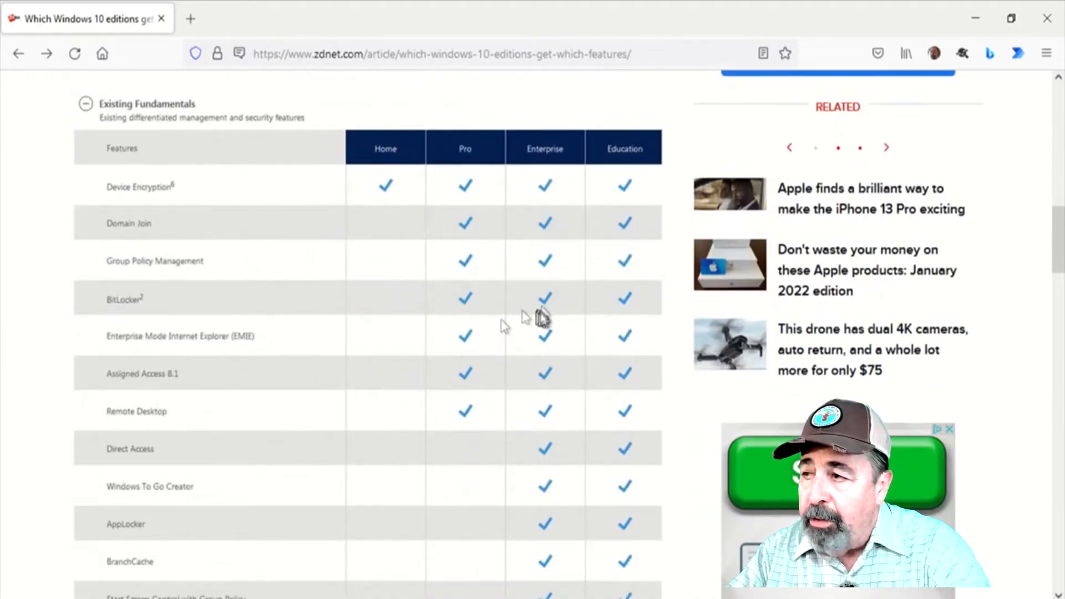
scroll("down", 3)
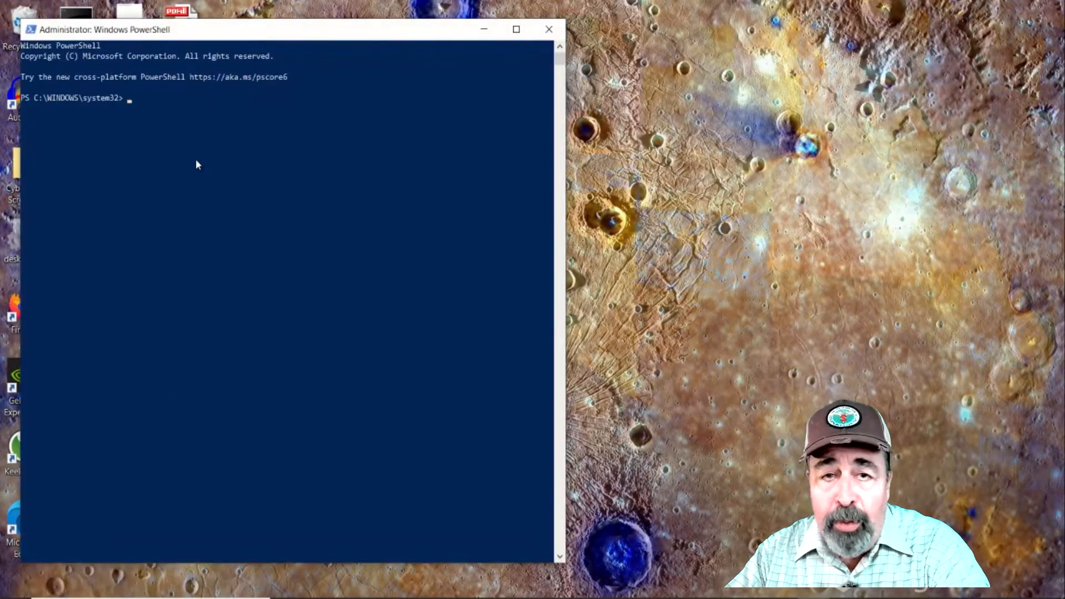
Step: Run Get-NetAdapter|Get-NetConnectionProfile locally, showing Ethernet as Private
type("Get-NetAdapter|Get-NetConnectionProfile")
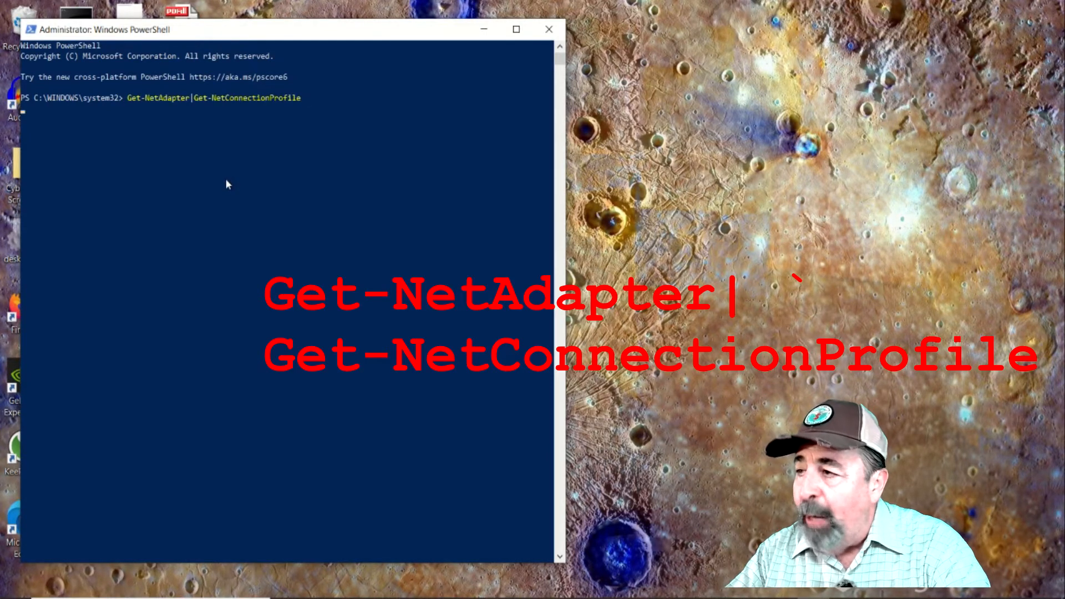
key("Return")
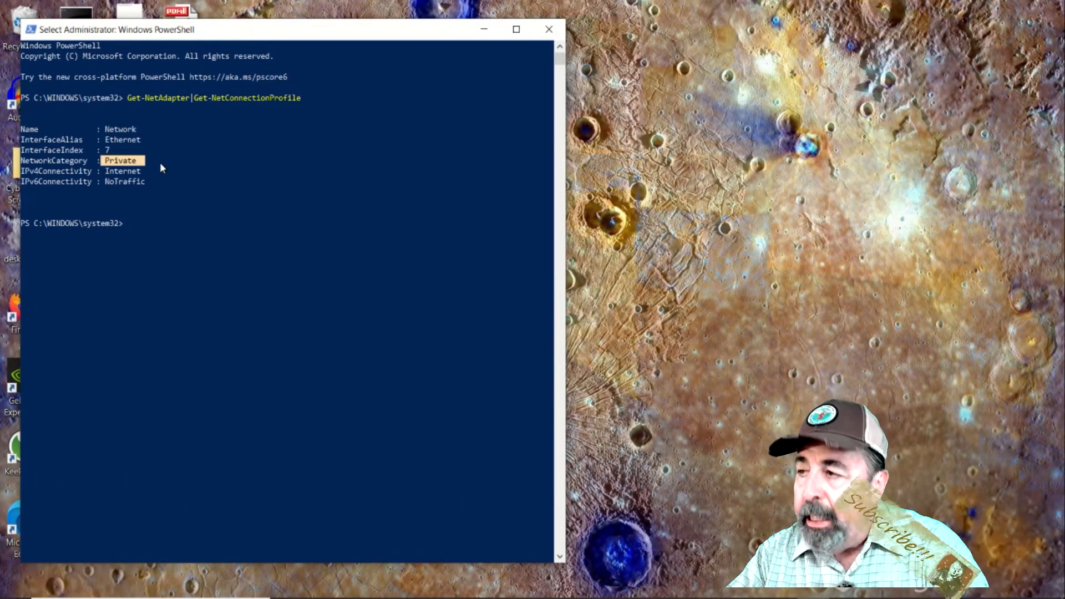
mouse_move(608, 523)
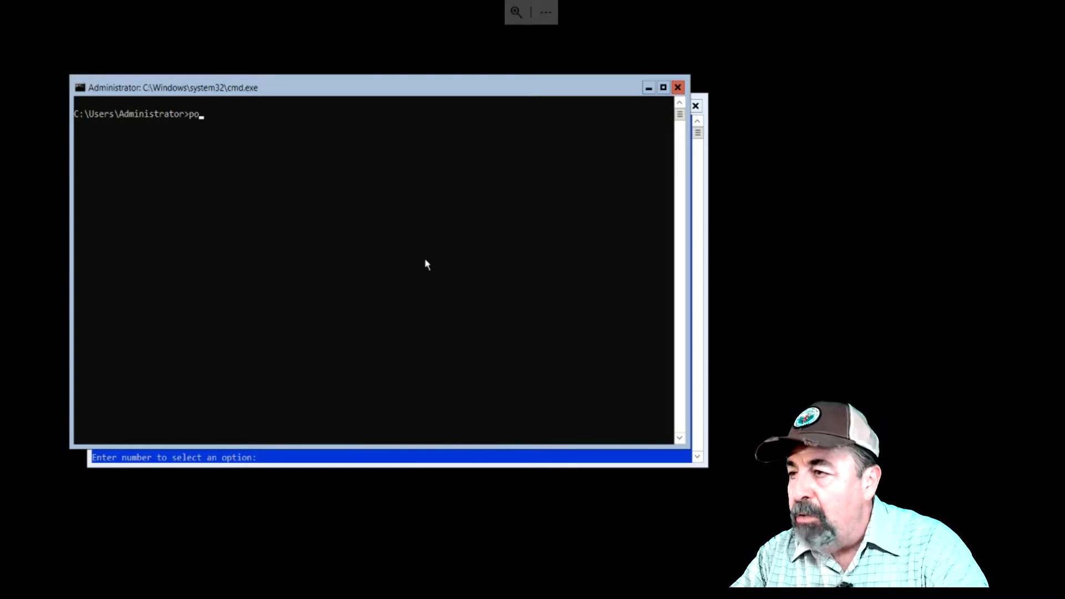
Step: Start PowerShell on the server and query the vEthernet (LAN) profile before and after setting it Private
type("wershell")
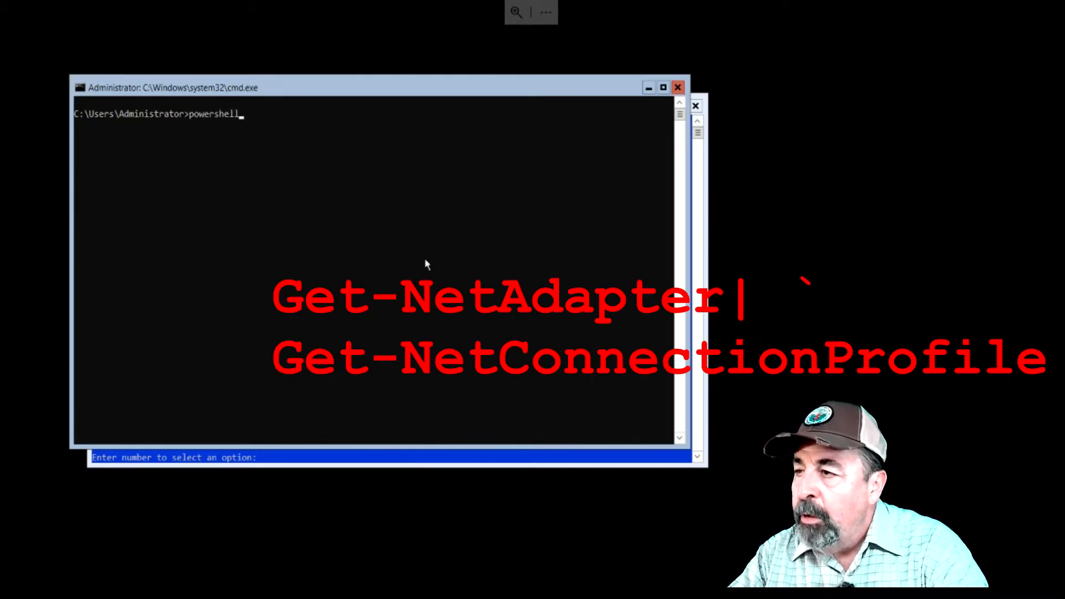
key("Return")
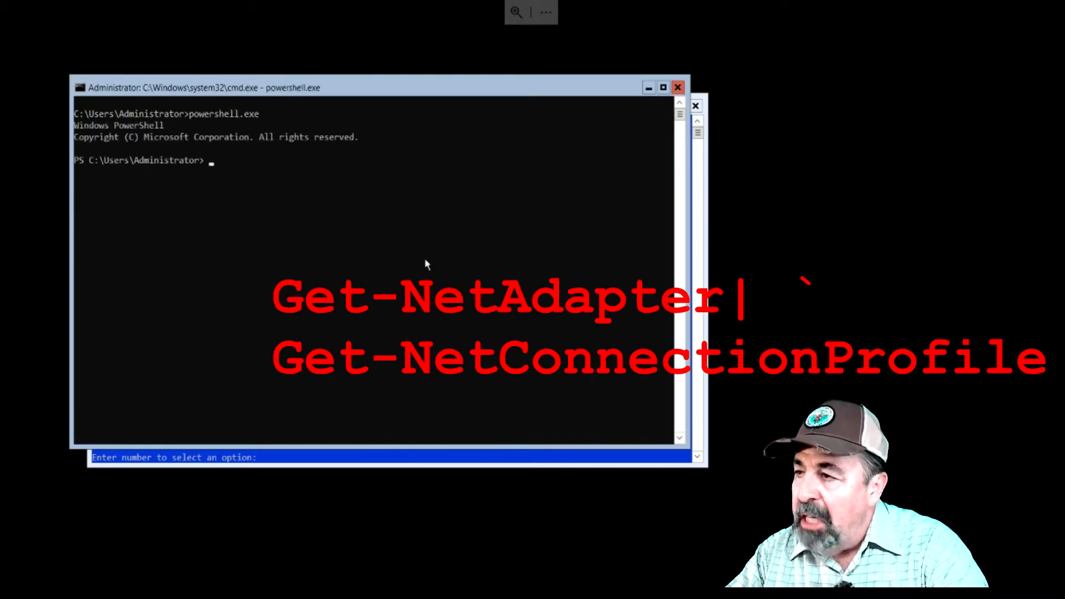
key("Return")
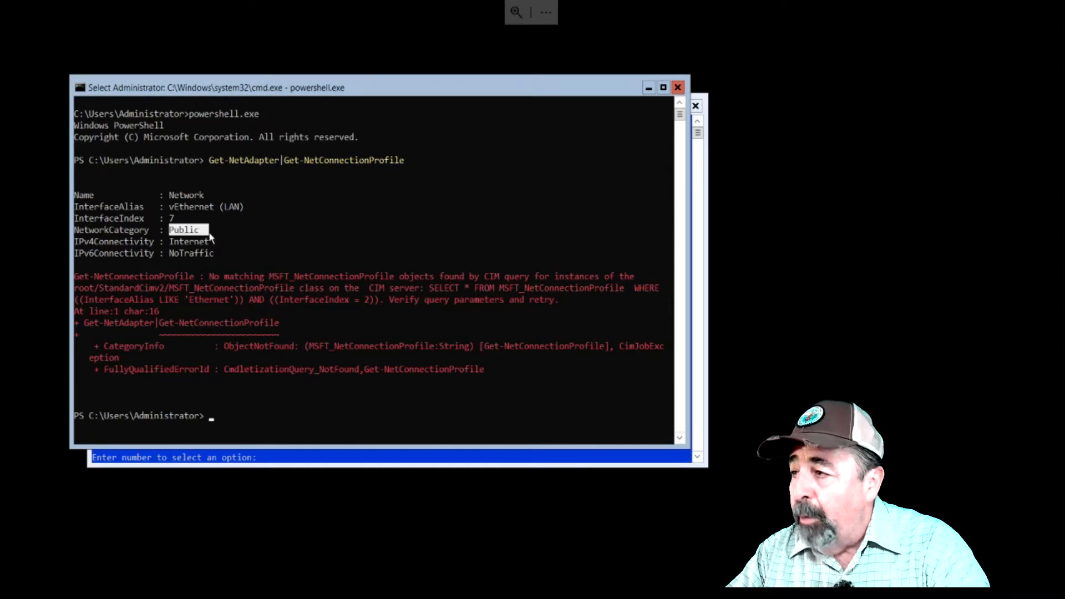
mouse_move(552, 303)
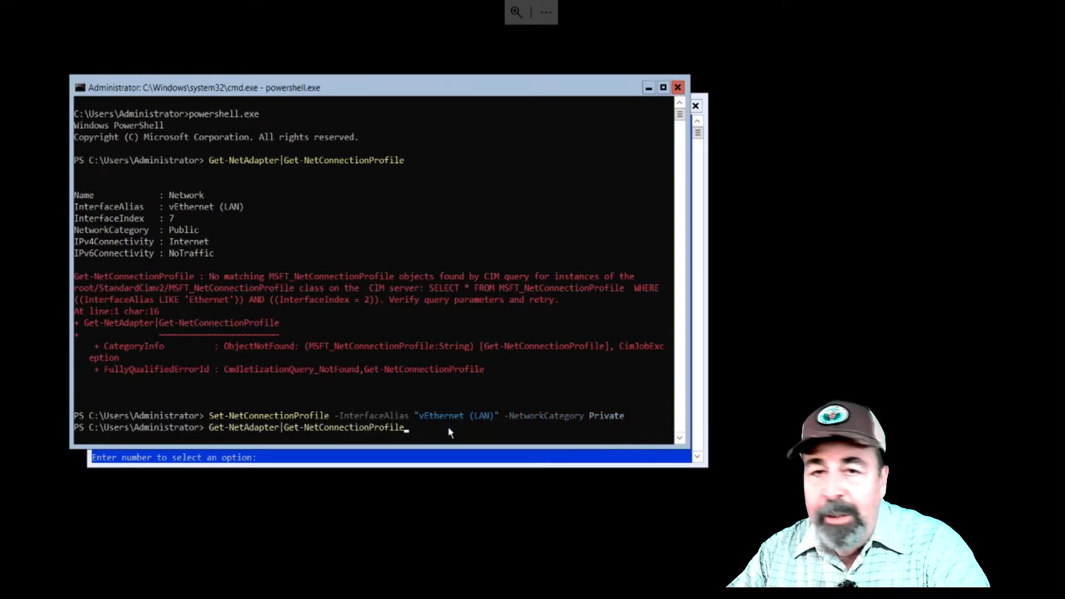
key("Return")
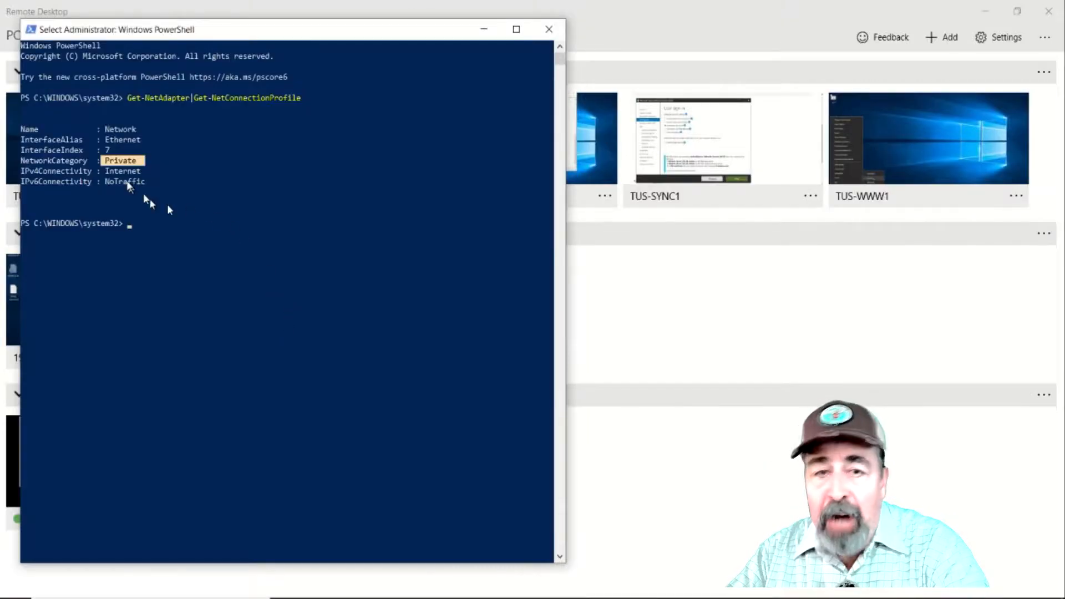
mouse_move(398, 390)
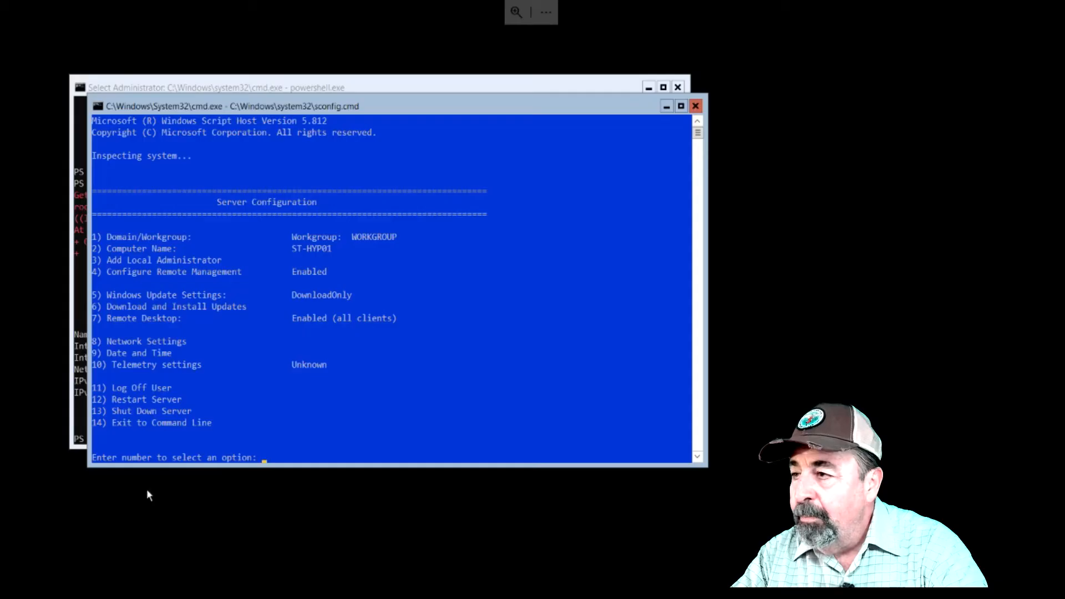
mouse_move(193, 279)
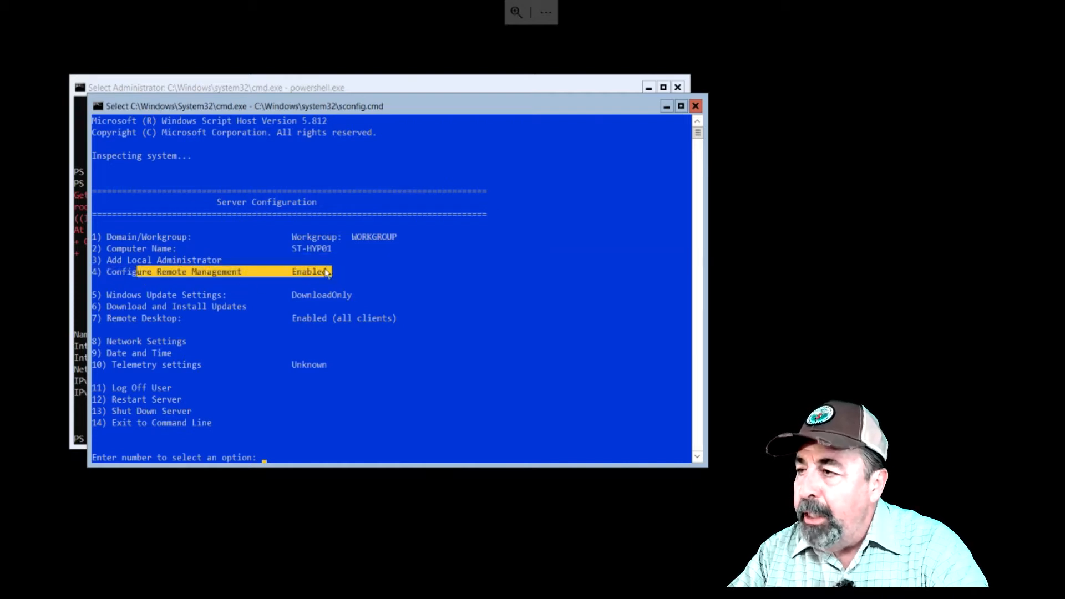
Step: Enable Remote Management via sconfig option 4 and acknowledge the success message
type("4")
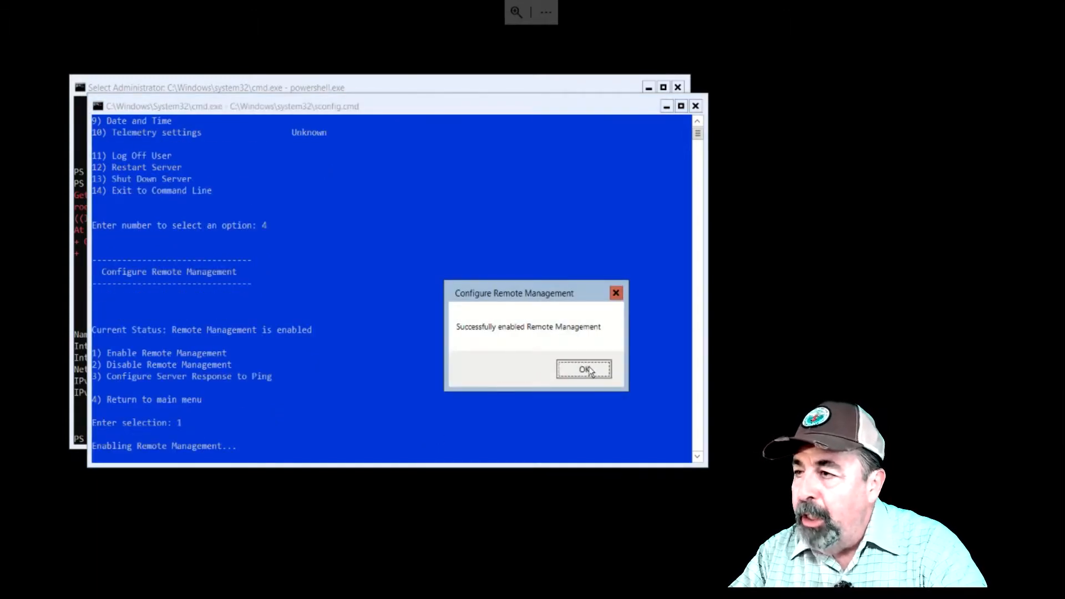
left_click(583, 369)
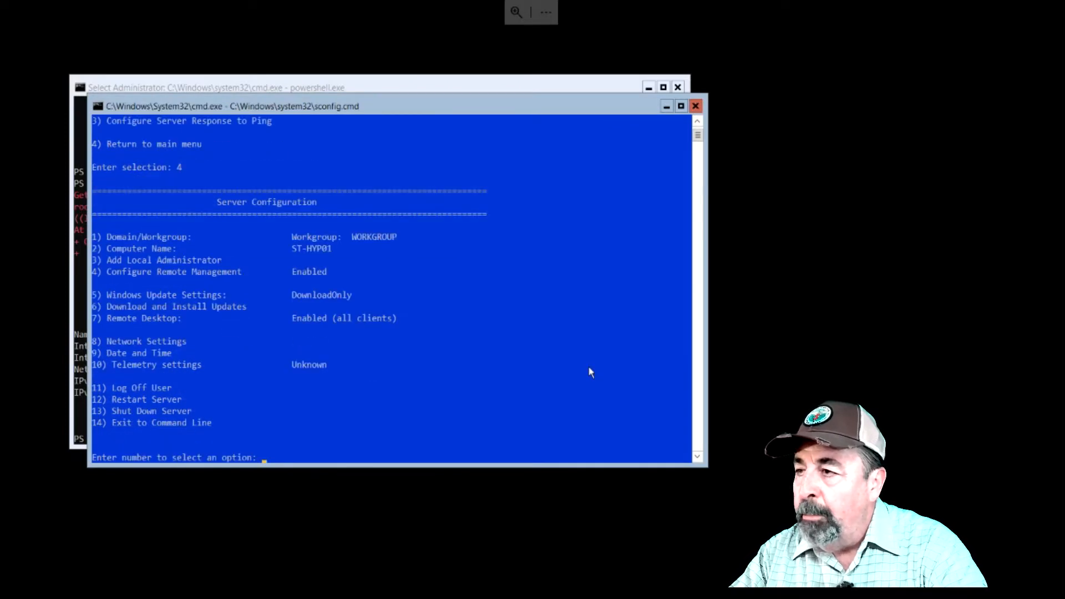
left_click(696, 105)
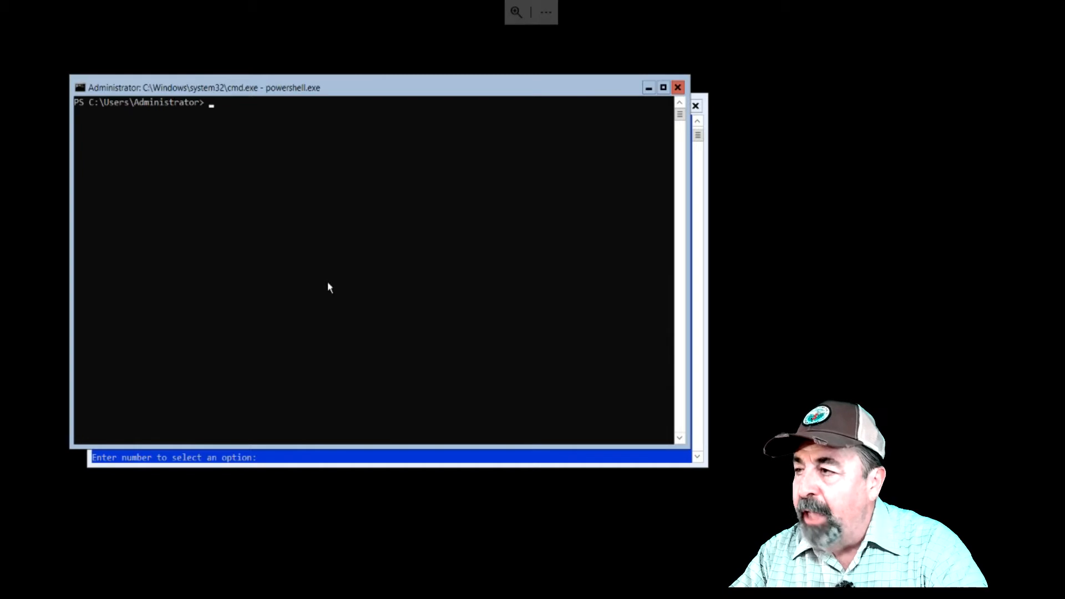
Step: Launch powershell.exe on the server and run Enable-PSRemoting
type("powers")
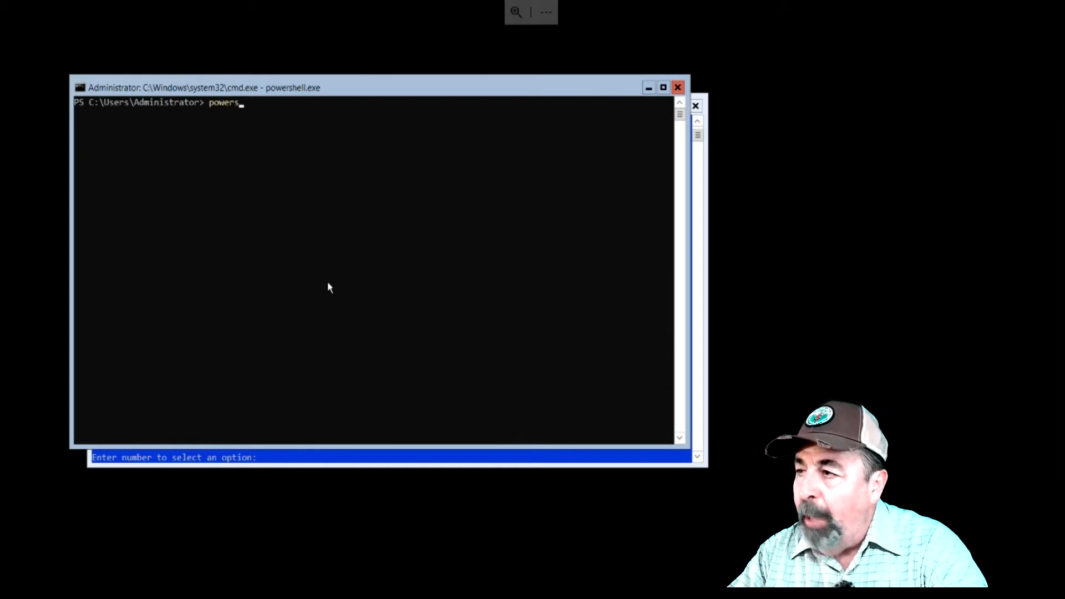
type("hell.ex")
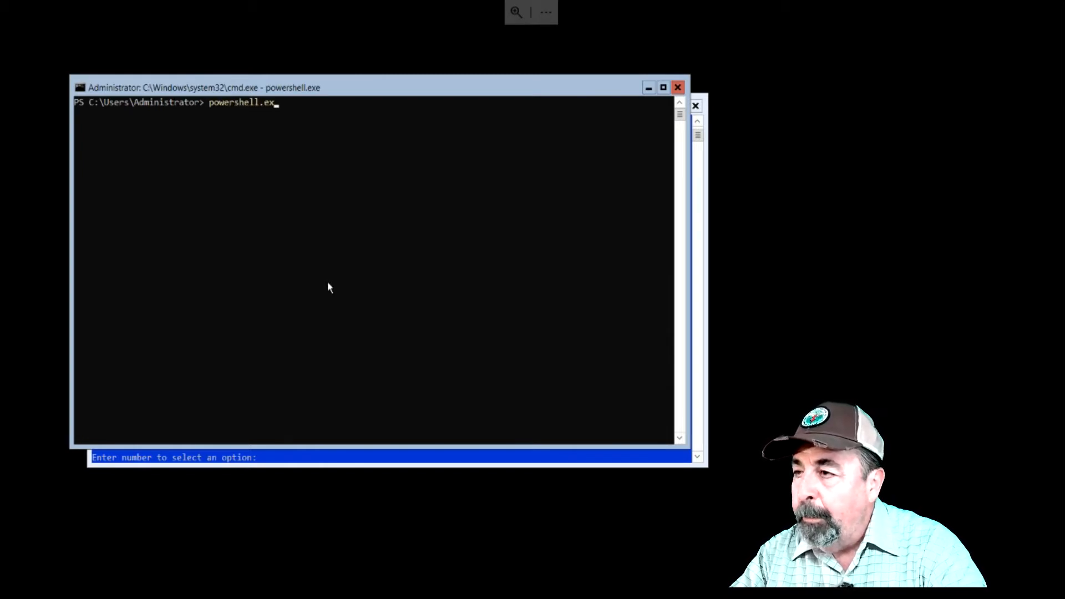
key("Return")
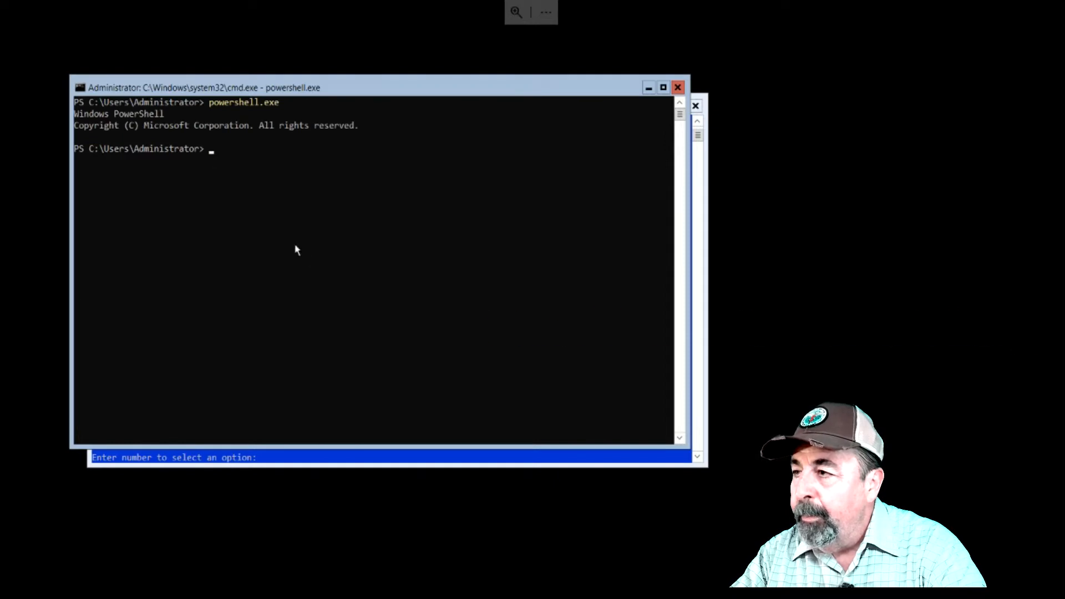
type("Enable-PSRemoting")
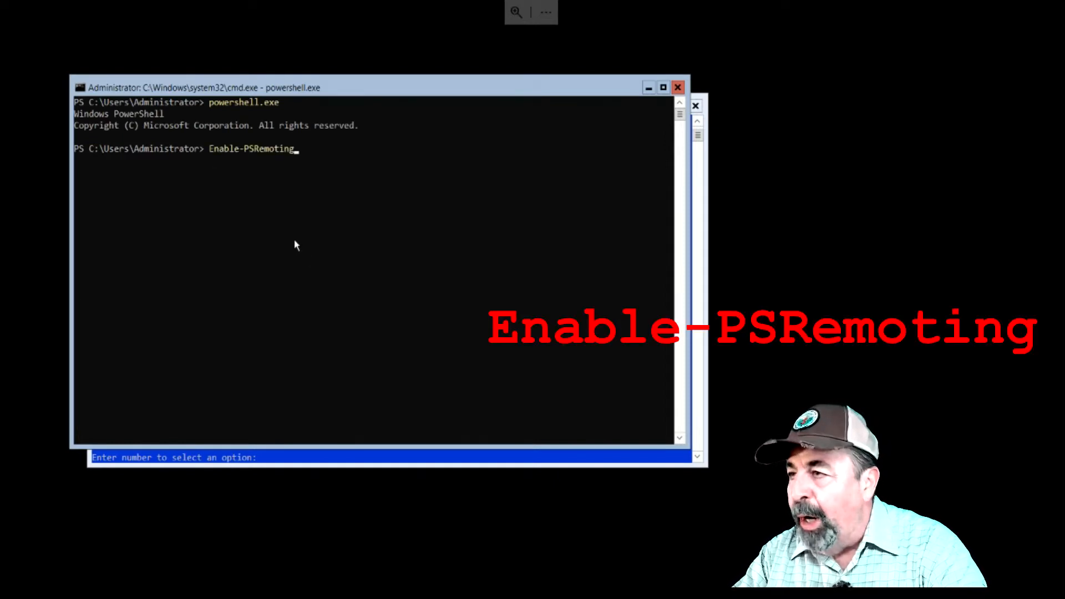
key("Return")
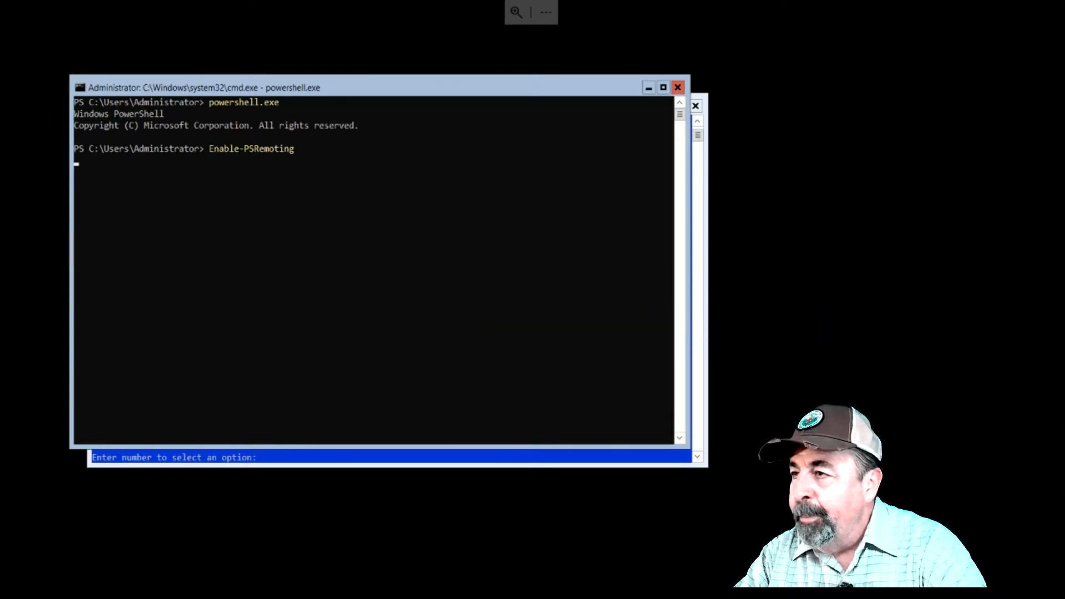
key("Return")
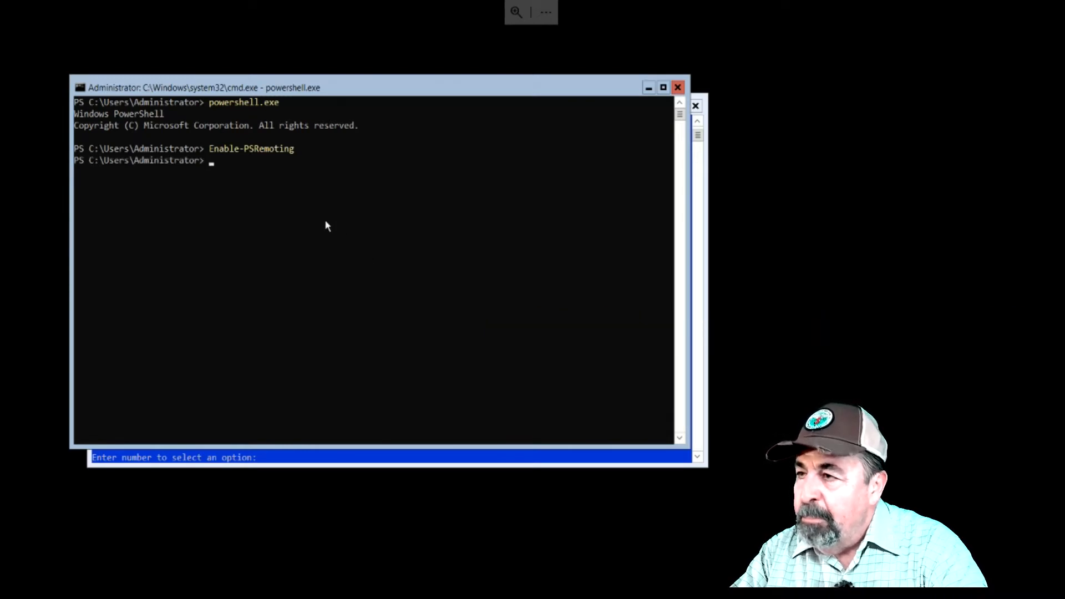
Step: Run Enable-WSManCredSSP -Role server and answer Y to enable CredSSP
type("Enable-WSManCredSSP -Role server")
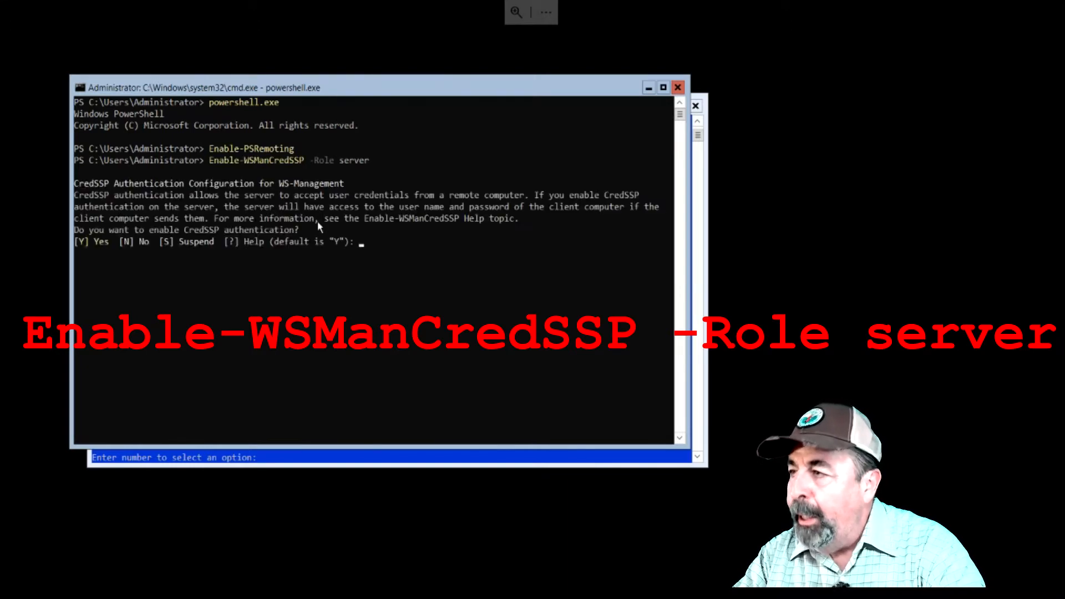
type("y")
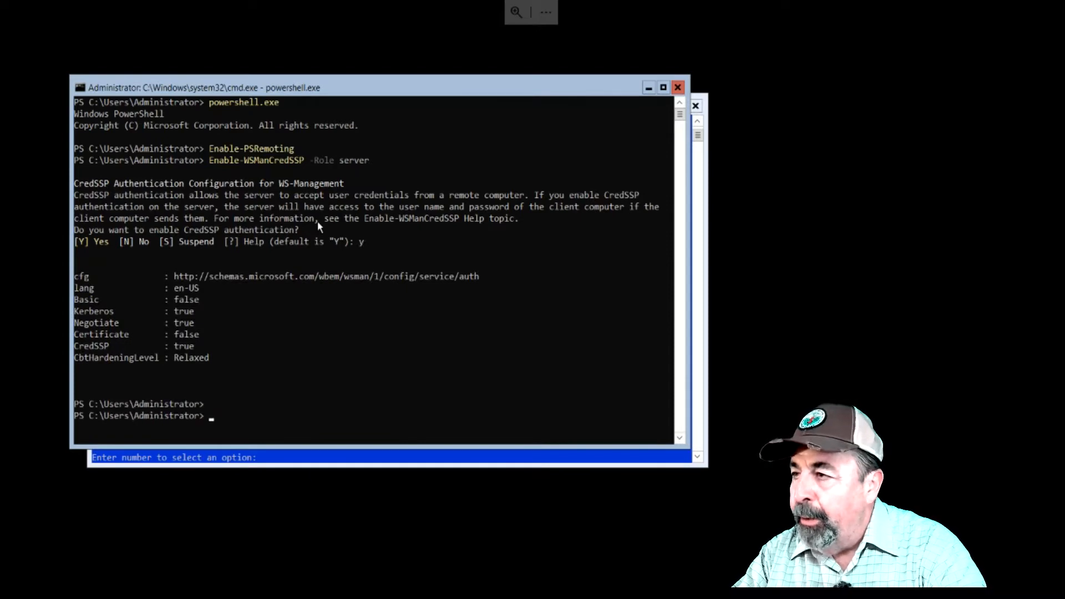
mouse_move(372, 253)
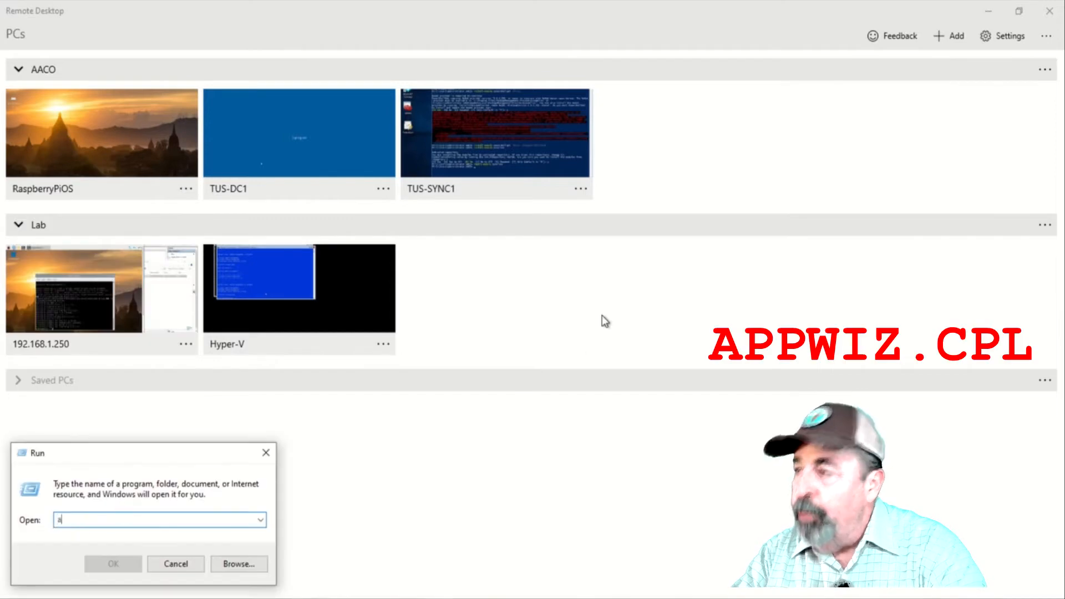
Step: Run appwiz.cpl to bring up Programs and Features
type("ppwiz.cpl")
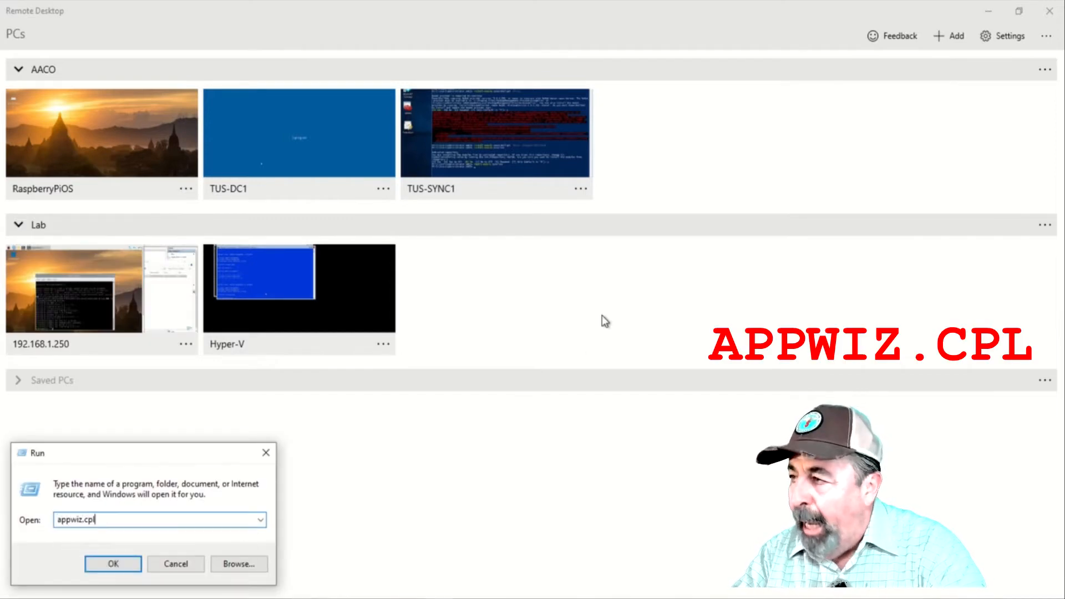
left_click(112, 563)
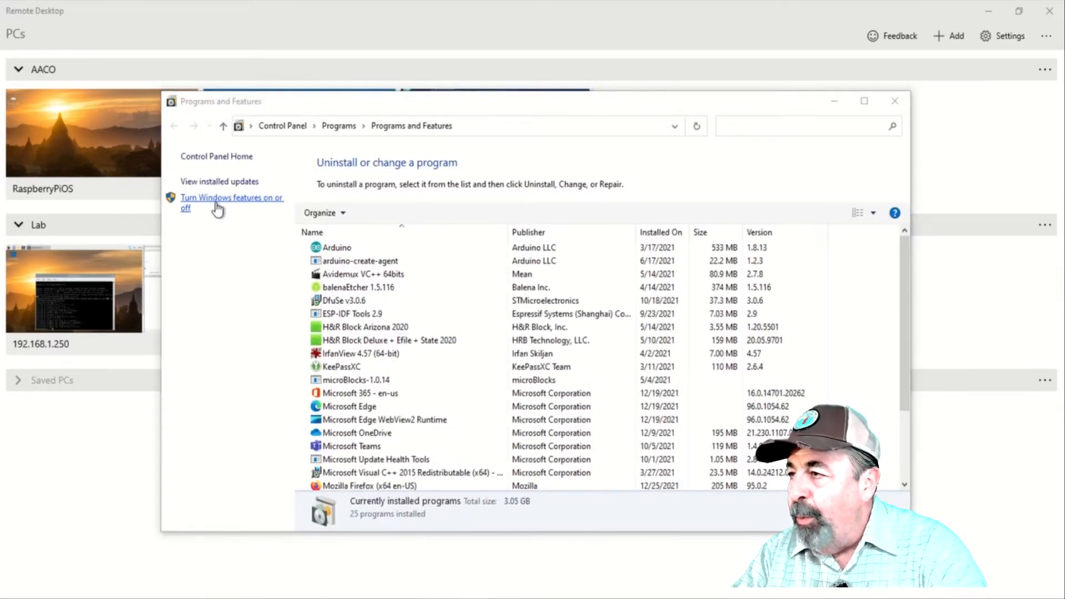
mouse_move(1019, 381)
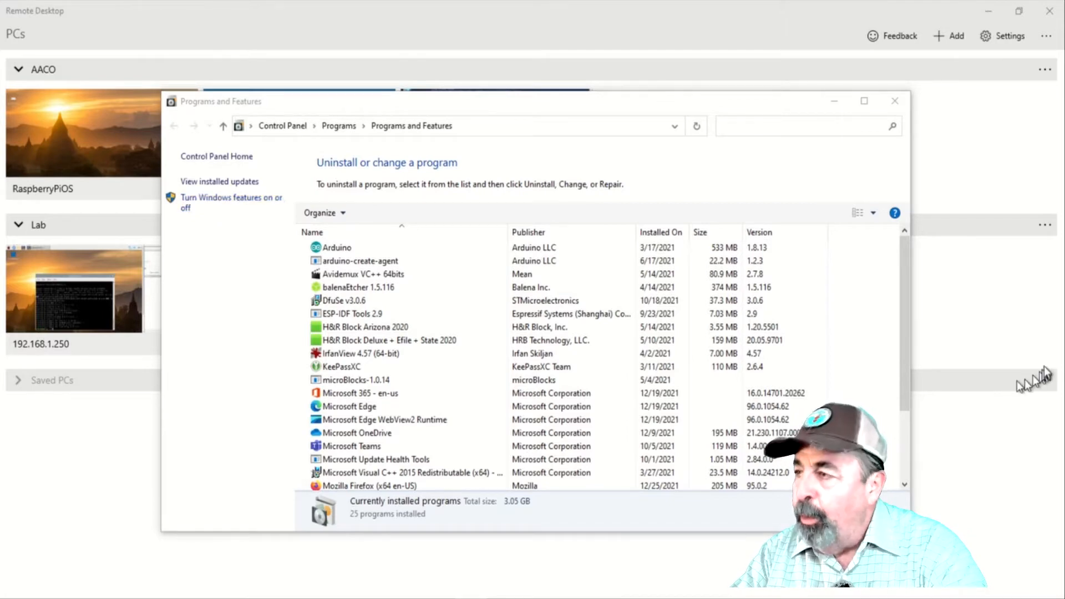
Step: Turn on Hyper-V Management Tools in Windows Features and let Windows complete the changes
left_click(232, 203)
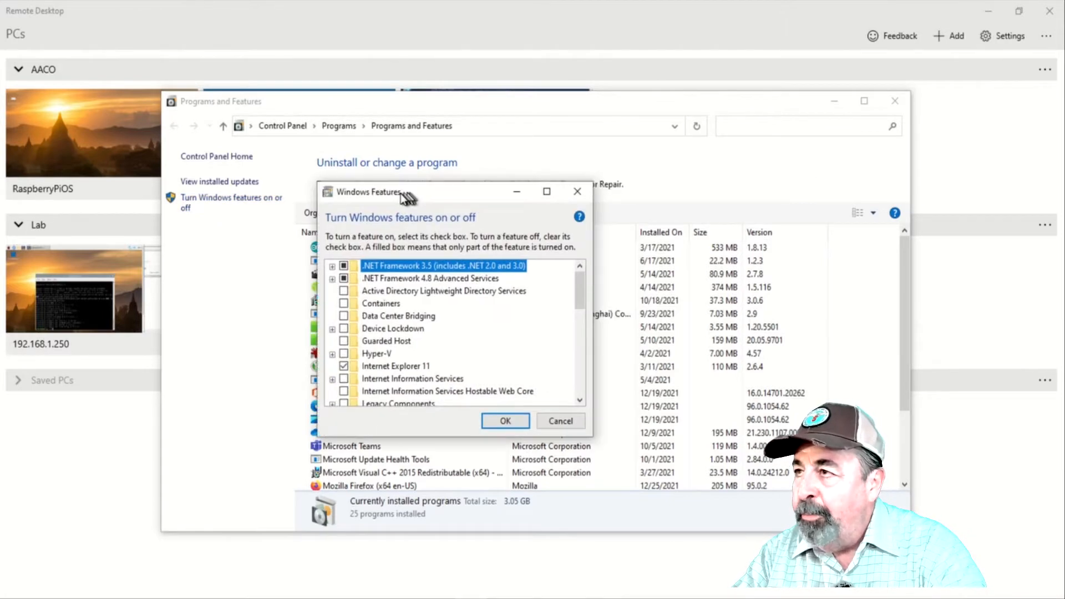
left_click(344, 366)
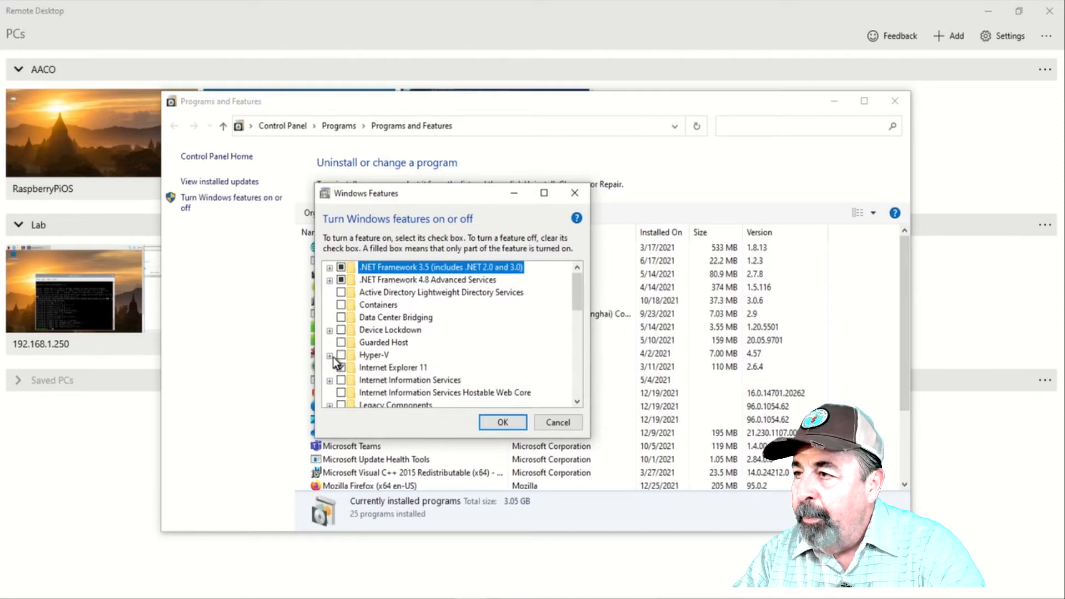
left_click(330, 355)
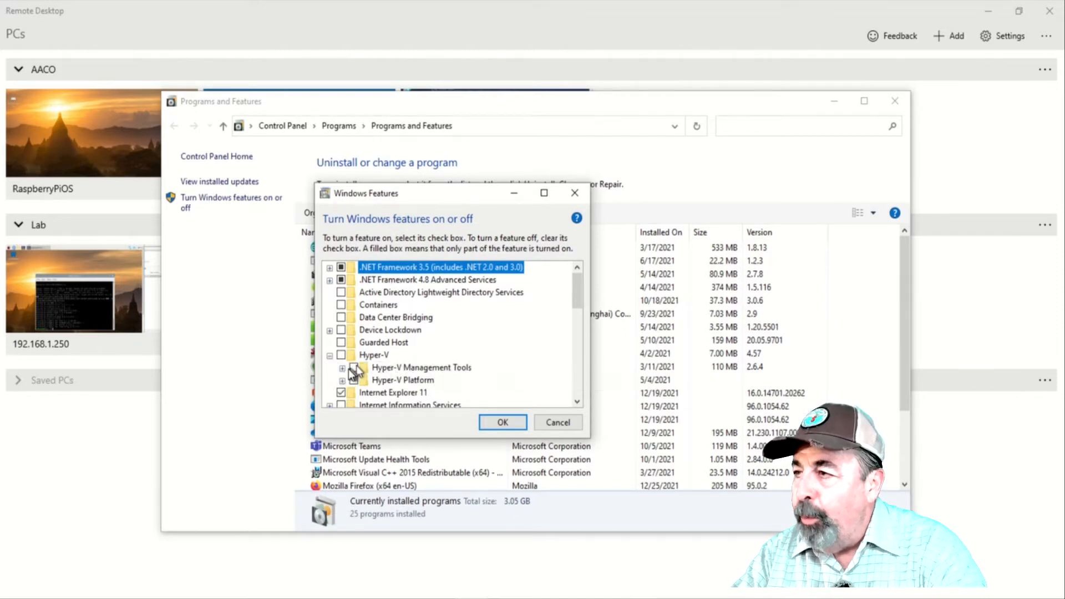
left_click(343, 367)
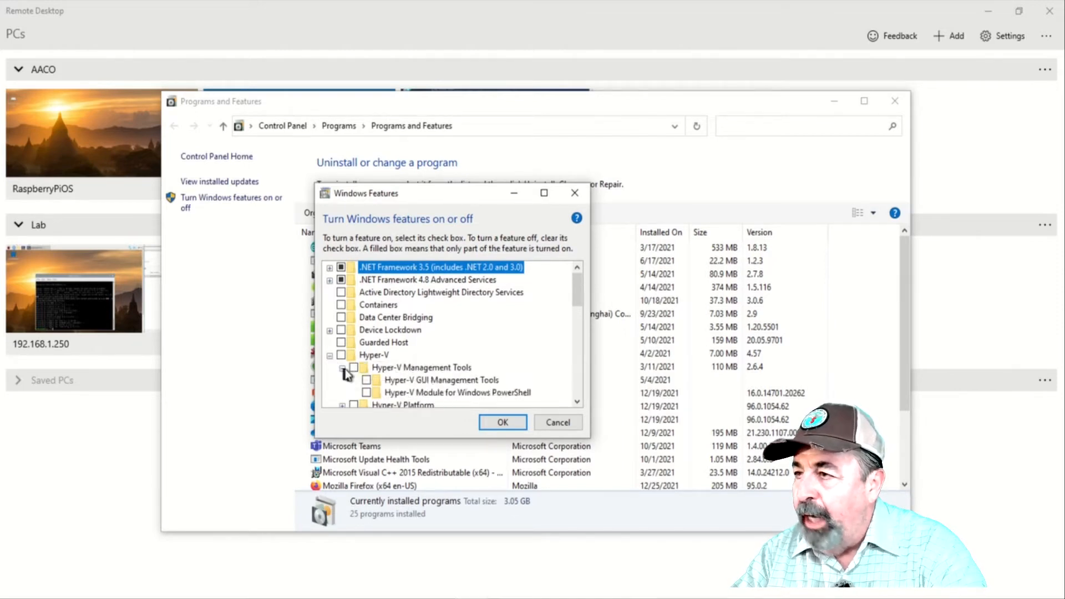
left_click(354, 367)
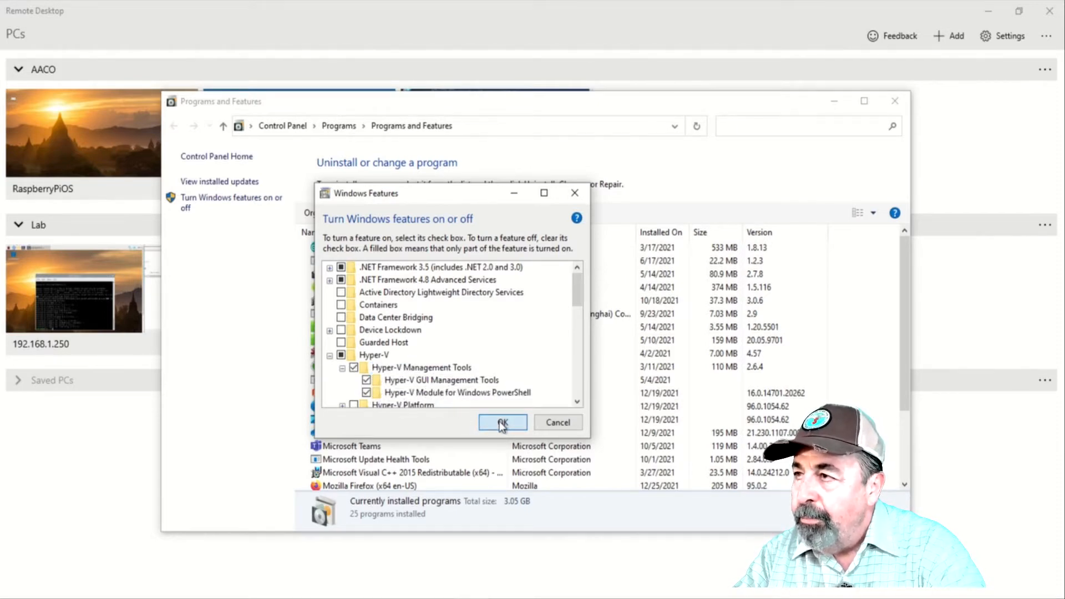
left_click(502, 423)
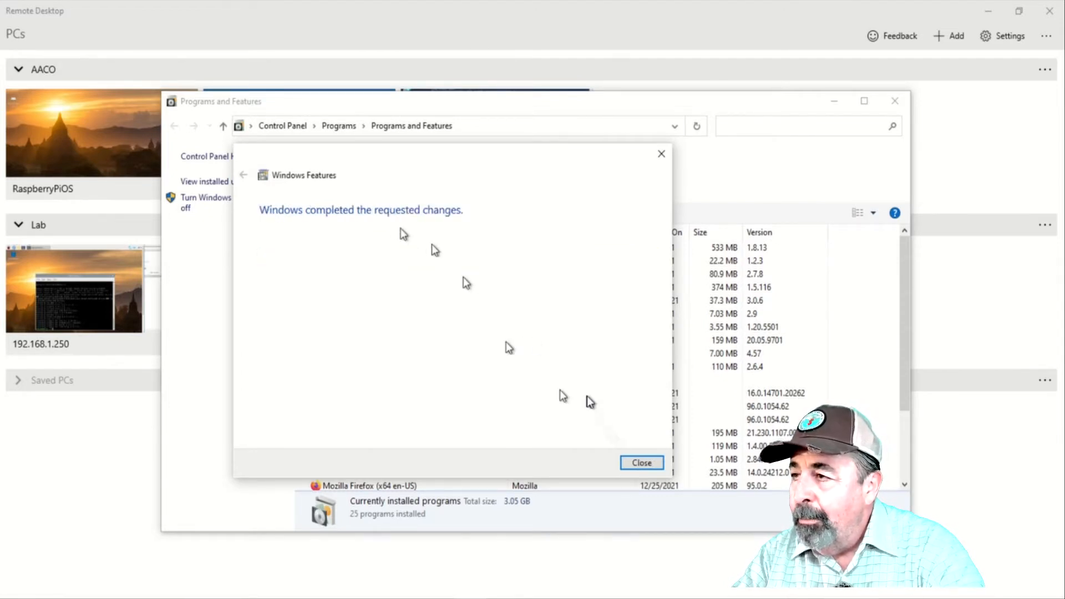
left_click(641, 463)
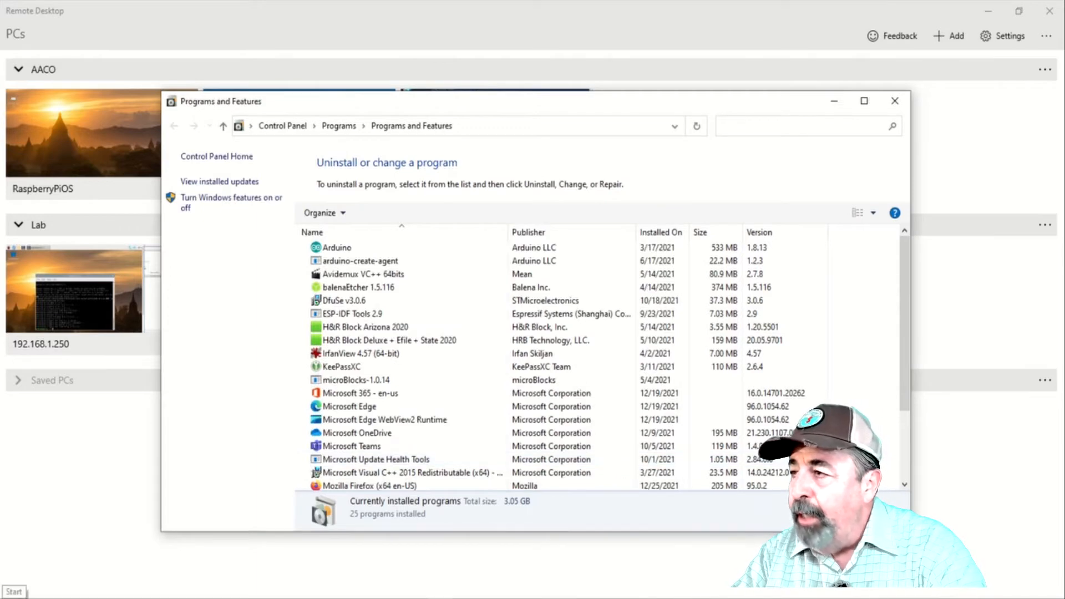
Step: Launch Notepad from the Start menu's Windows Accessories group
left_click(13, 591)
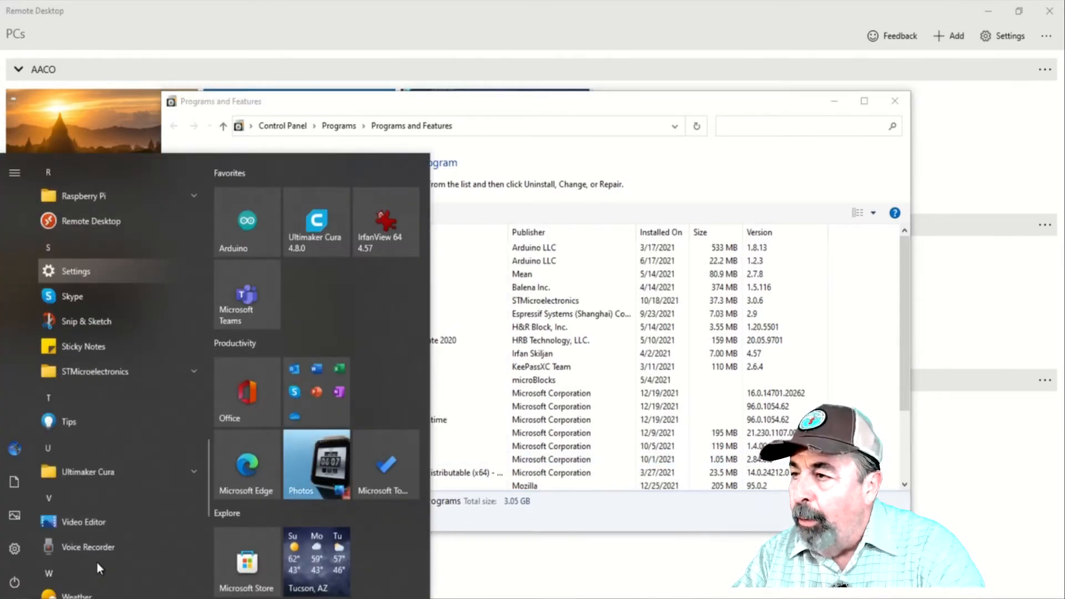
left_click(114, 246)
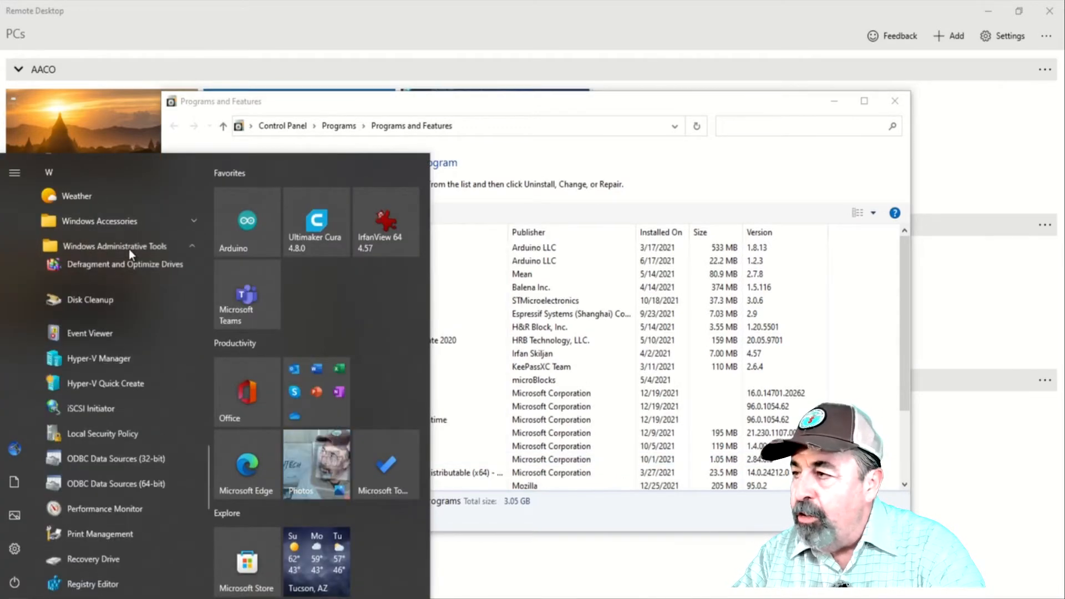
left_click(114, 246)
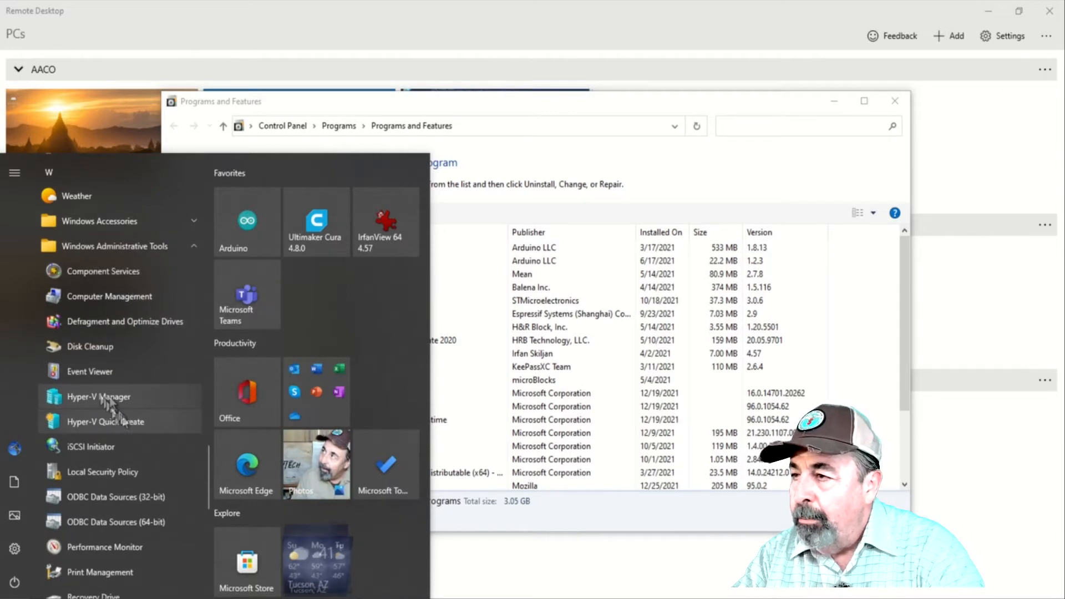
mouse_move(533, 560)
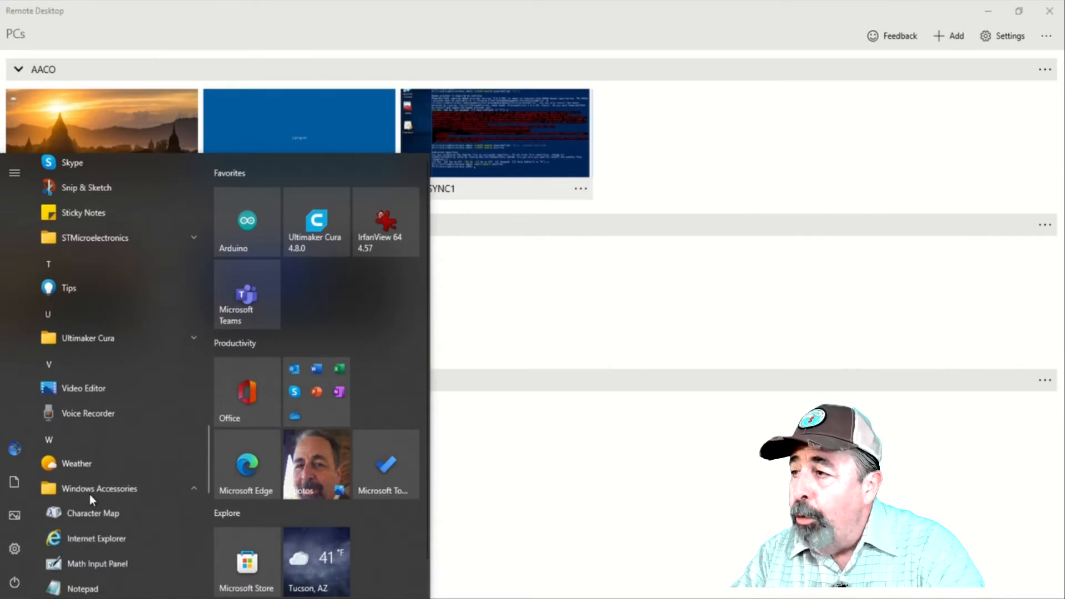
scroll("down", 3)
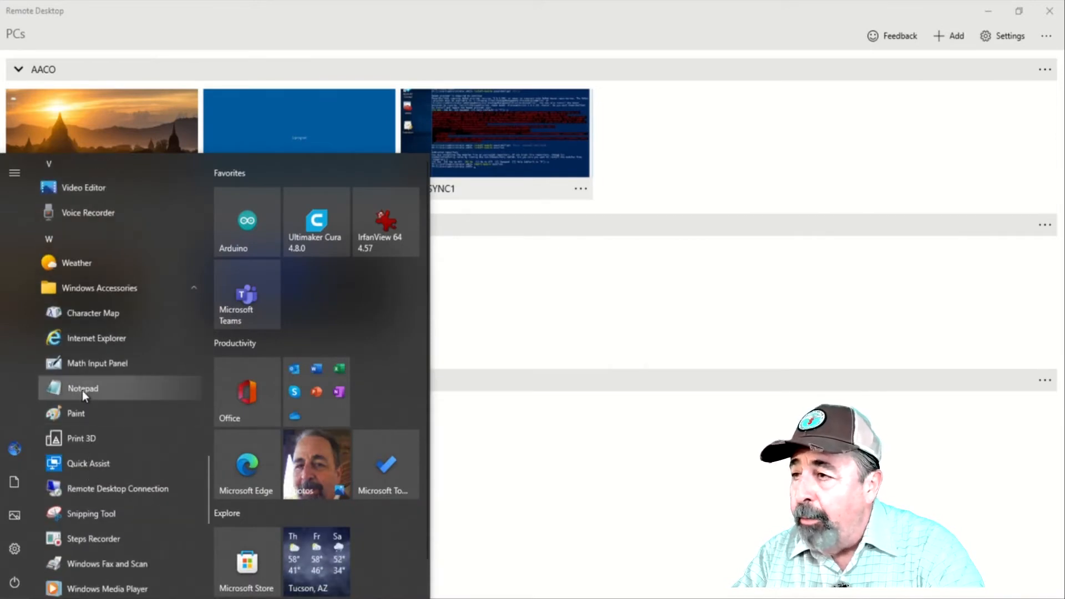
right_click(82, 388)
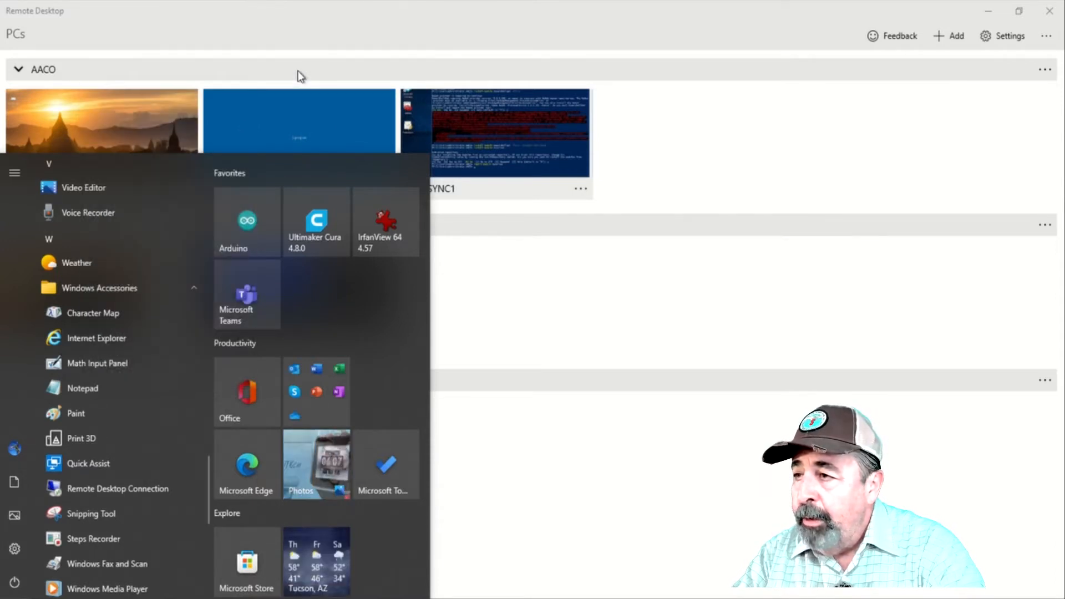
left_click(82, 387)
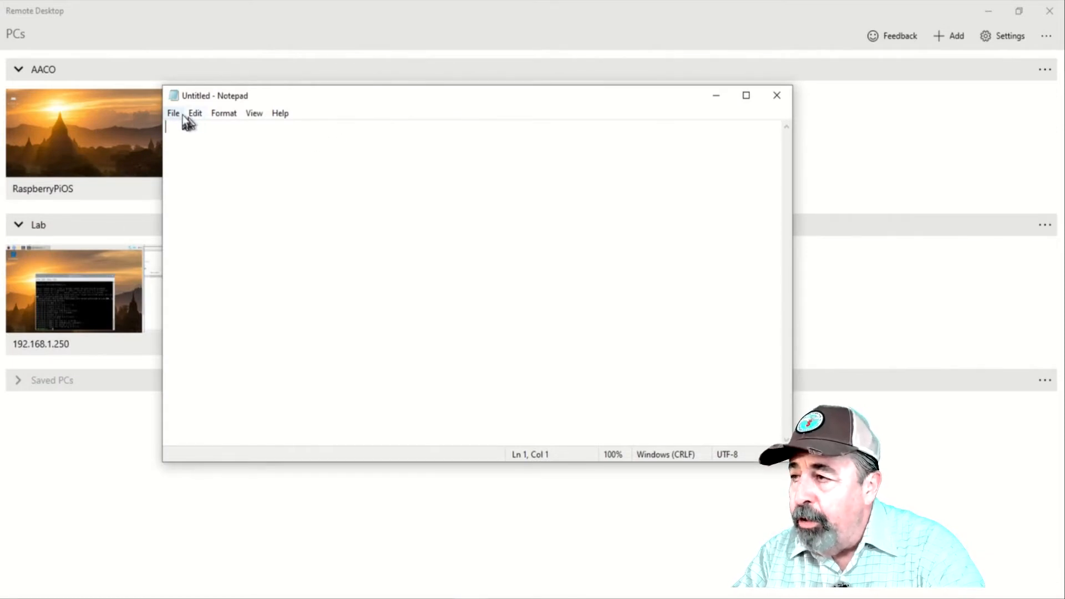
Step: Open the hosts file from C:\Windows\System32\drivers\etc in Notepad, showing All Files
left_click(173, 112)
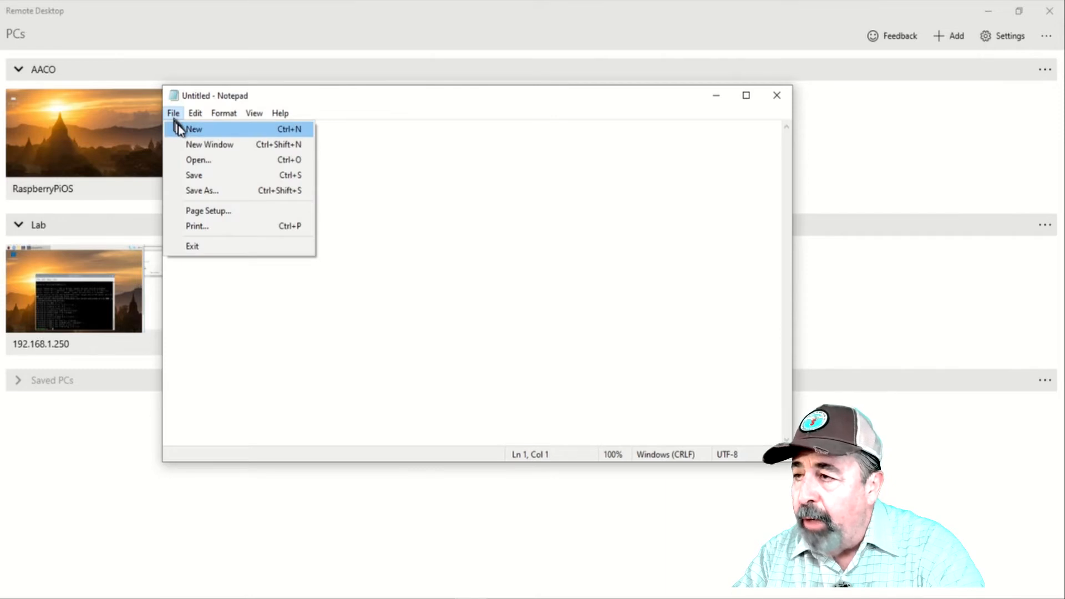
mouse_move(198, 160)
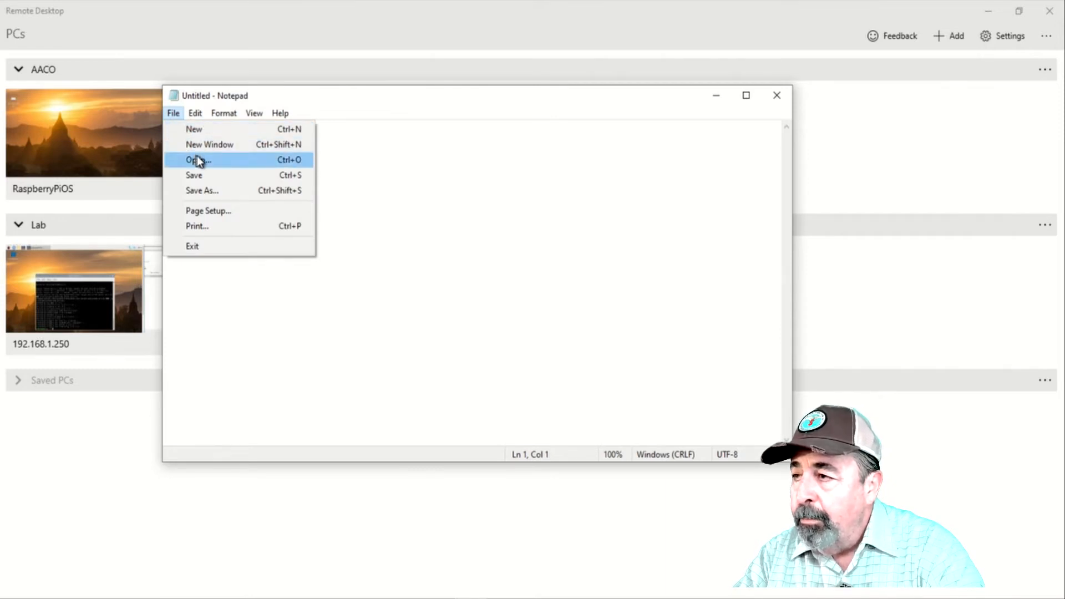
left_click(197, 159)
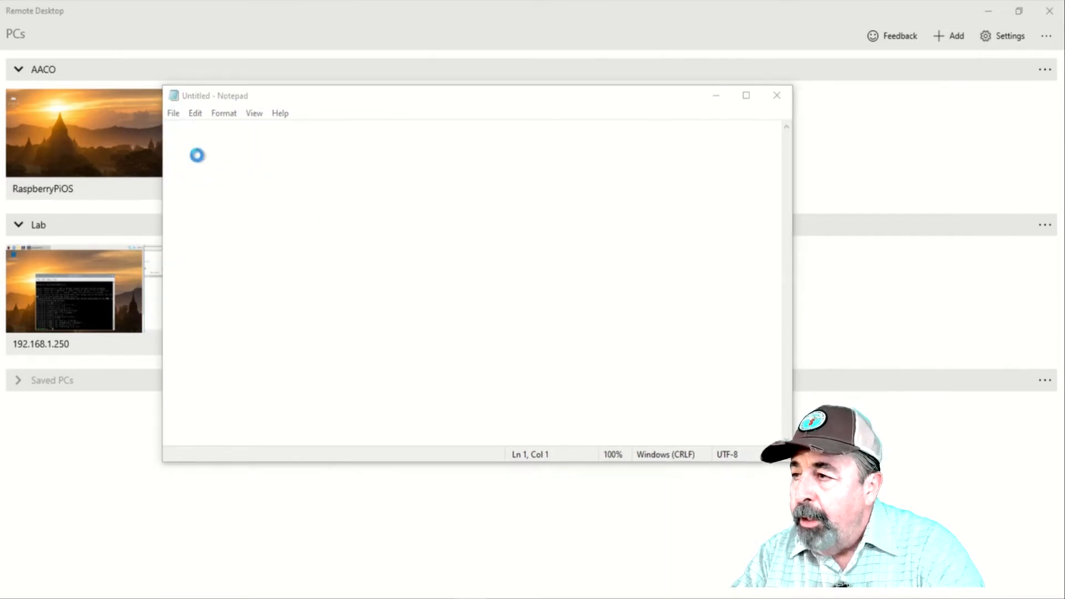
left_click(172, 112)
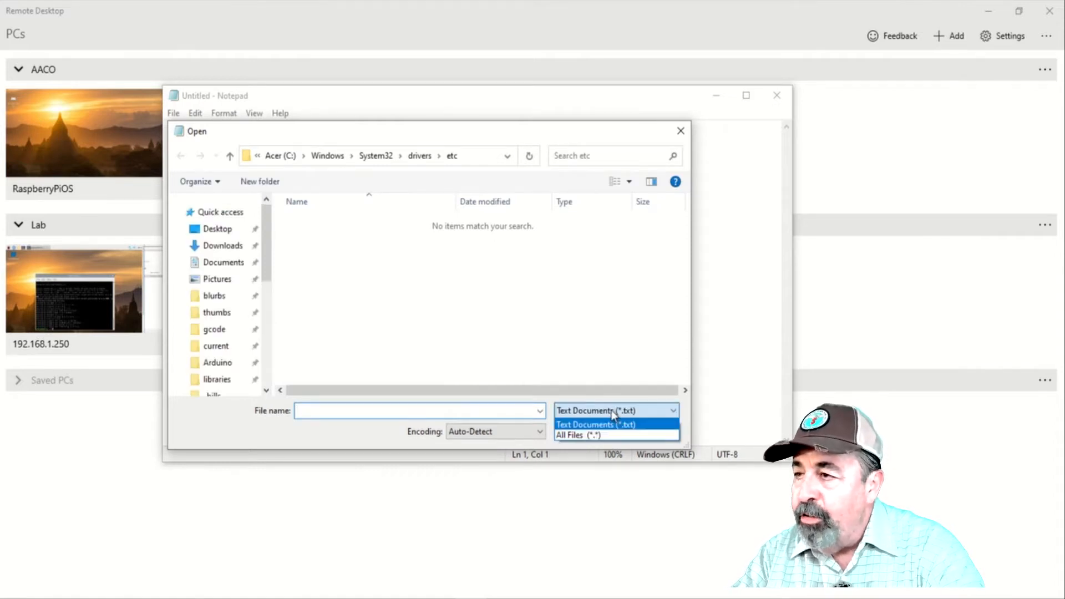
mouse_move(605, 435)
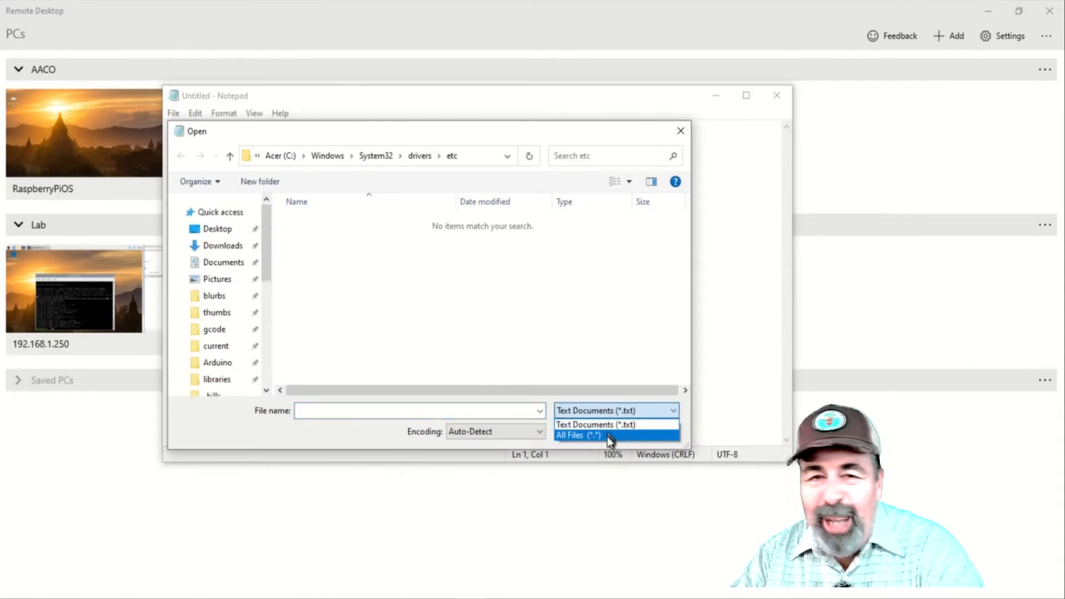
left_click(576, 435)
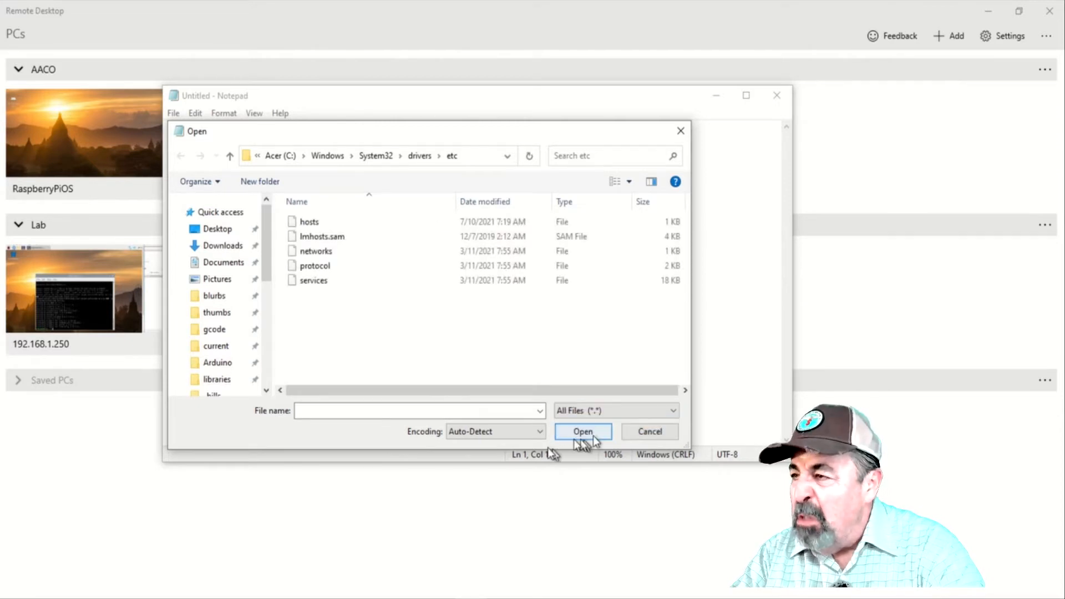
mouse_move(261, 231)
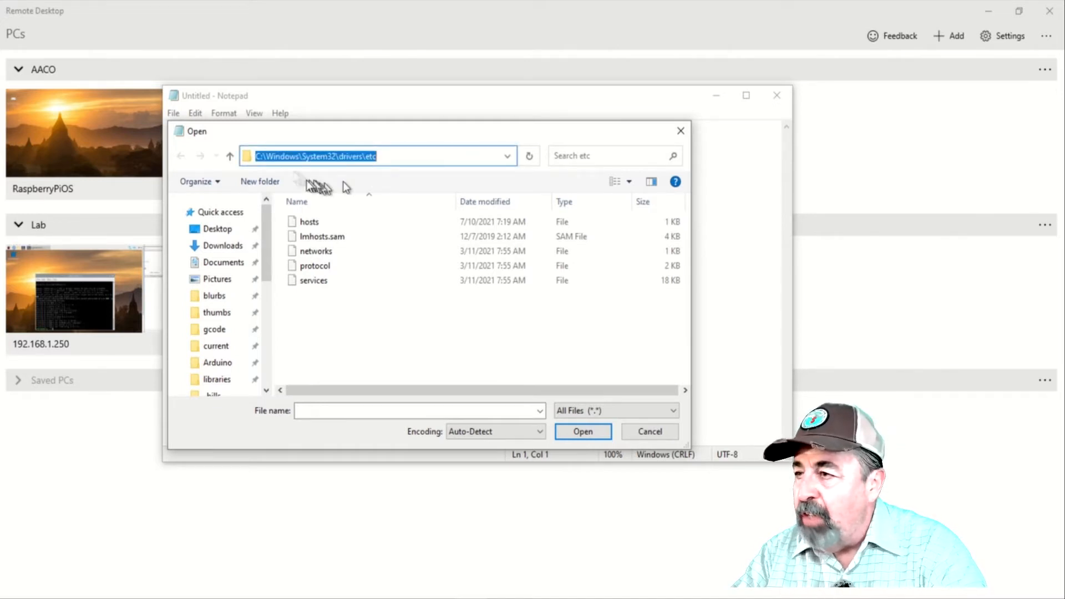
mouse_move(330, 173)
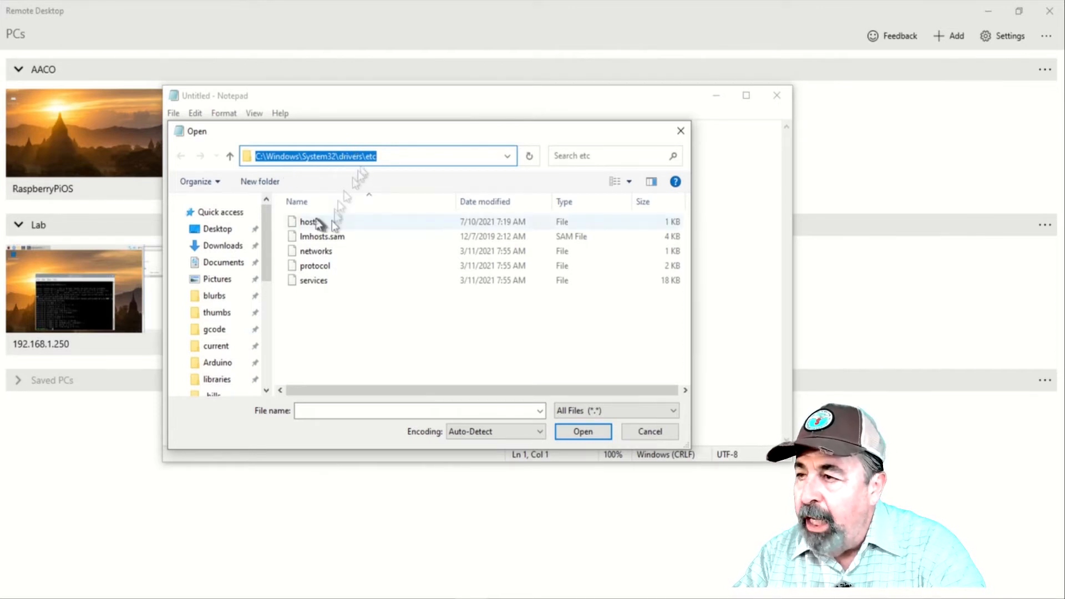
left_click(309, 221)
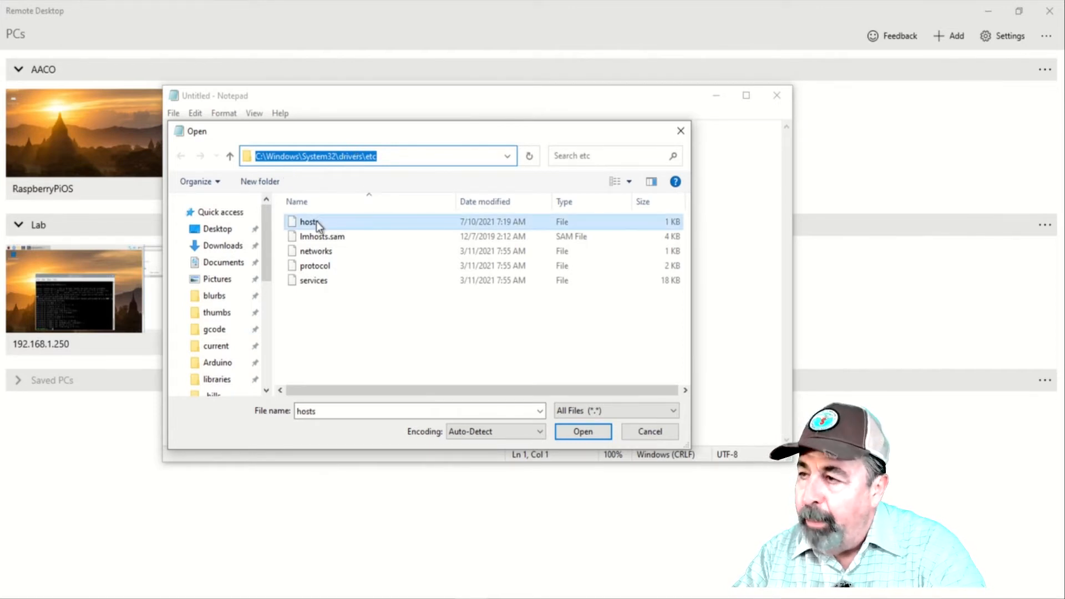
left_click(582, 432)
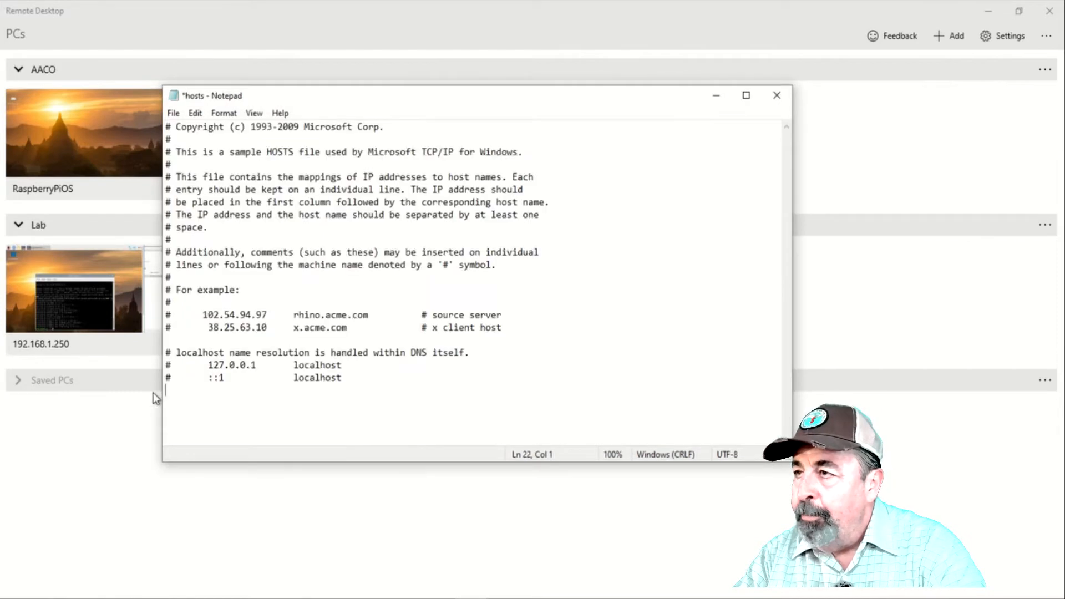
Step: Add hosts entries mapping 192.168.1.251 to ST-HYP01 and ST-HYP01.local and save the file
type("19")
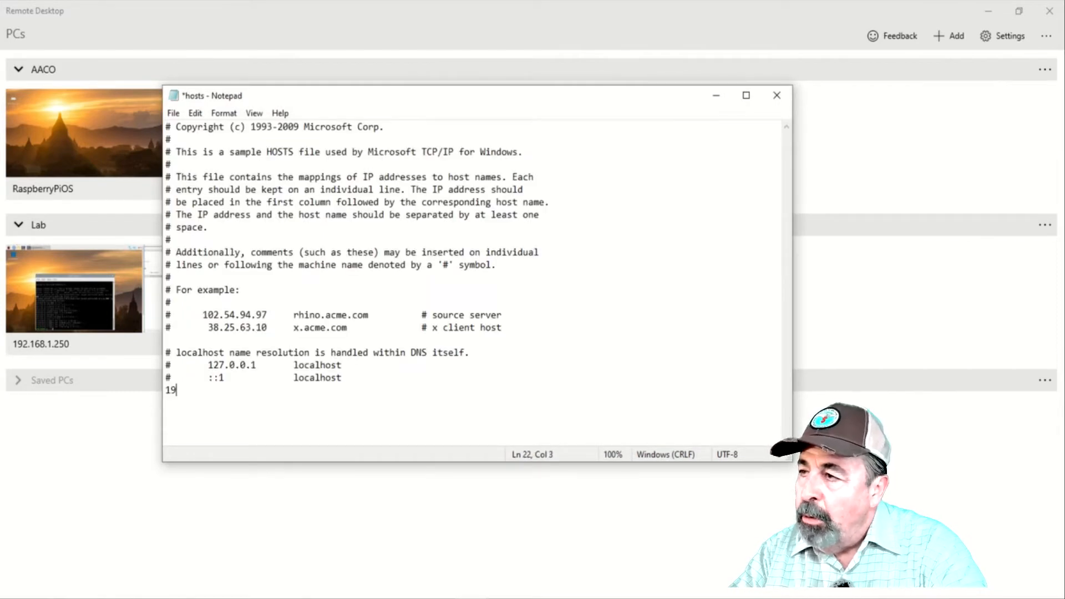
type("2.168.1")
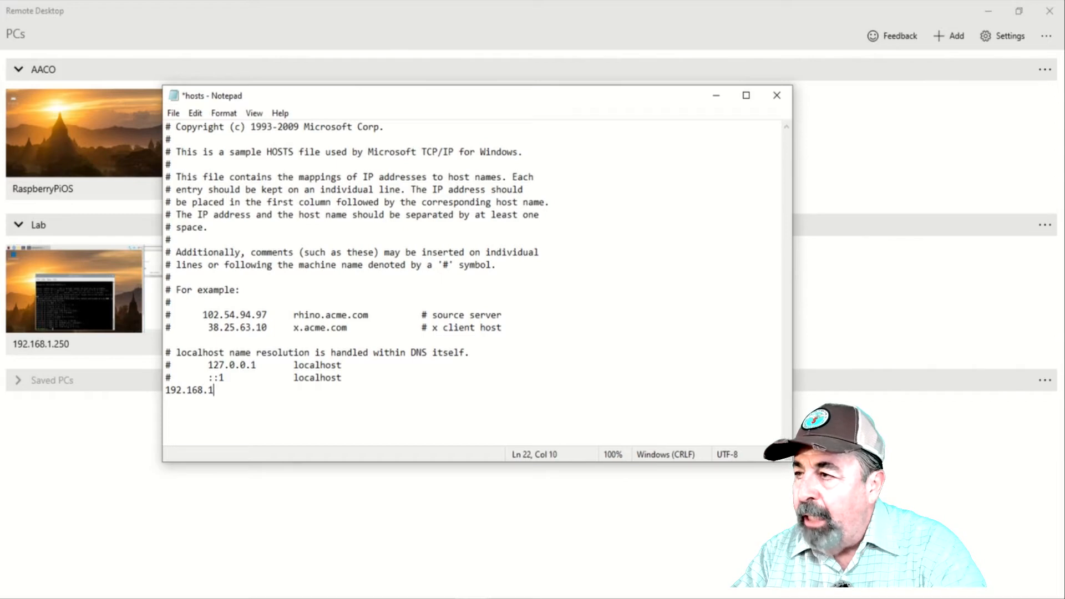
type(".251")
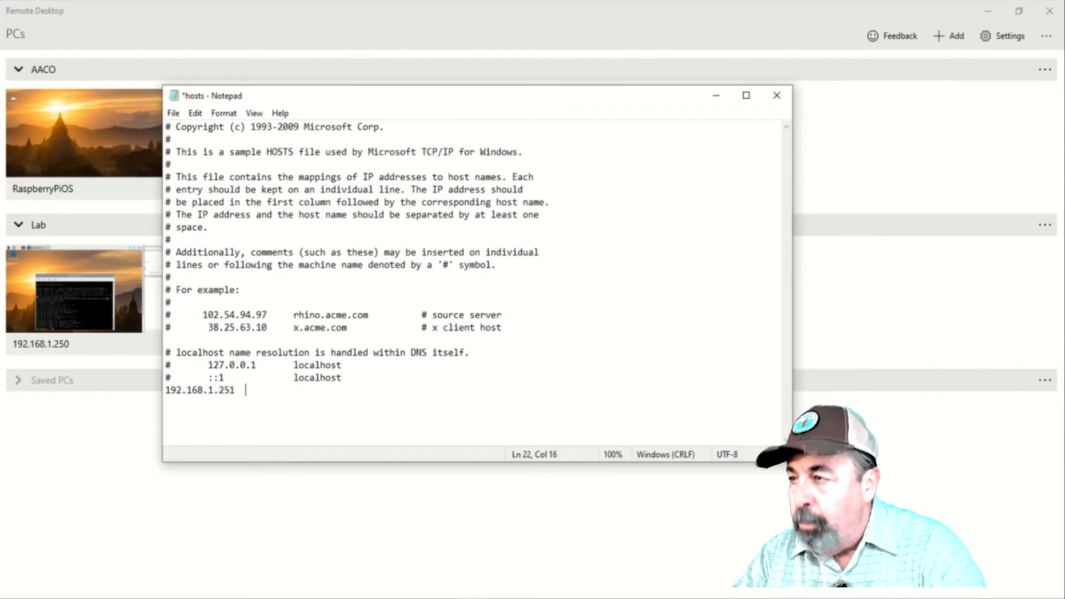
type("ST-HY")
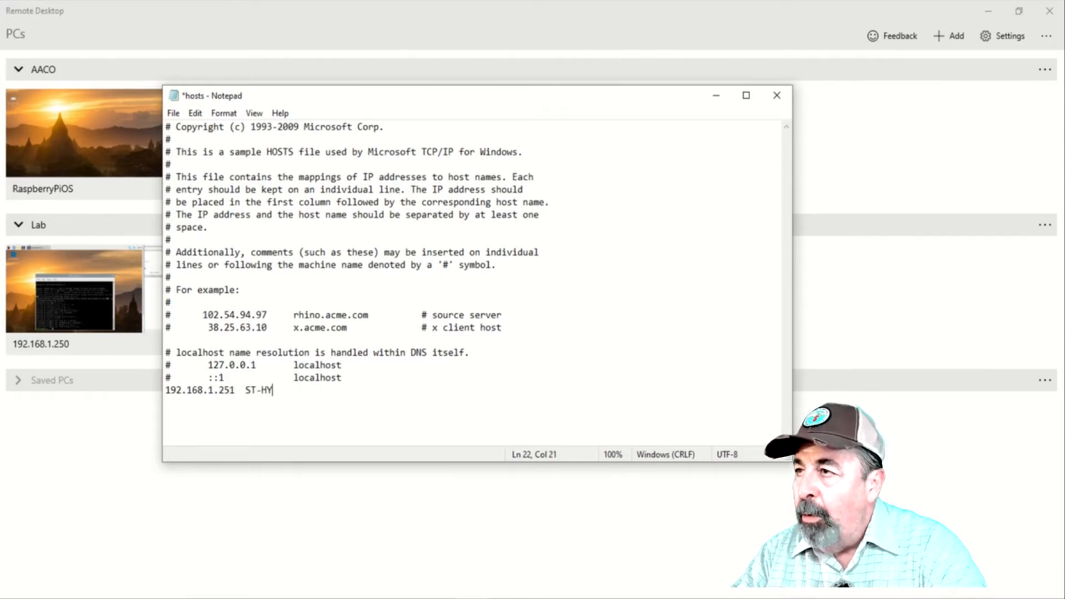
type("P01")
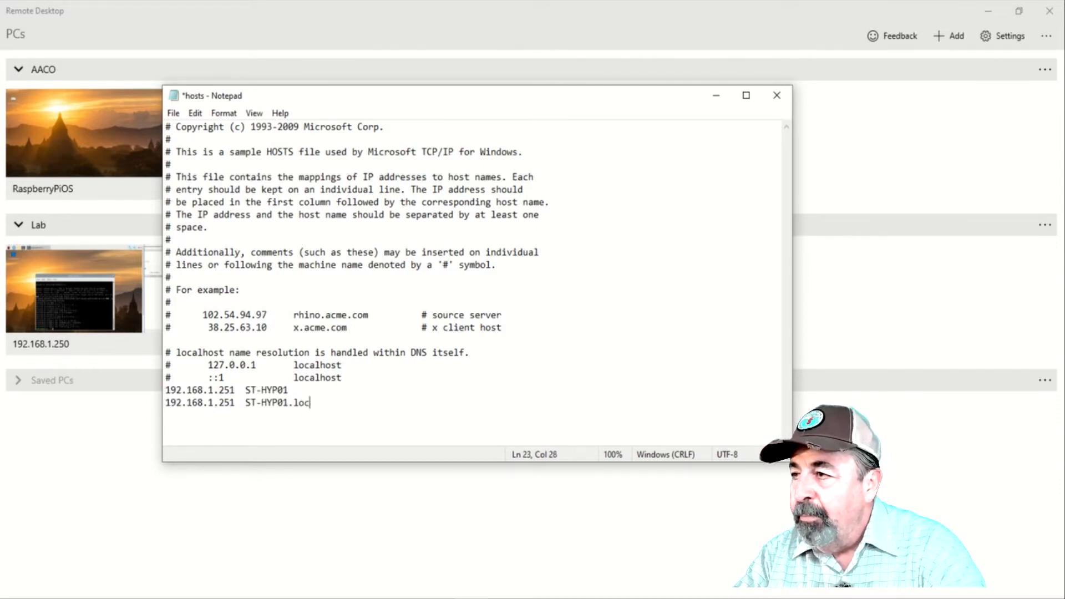
type("al")
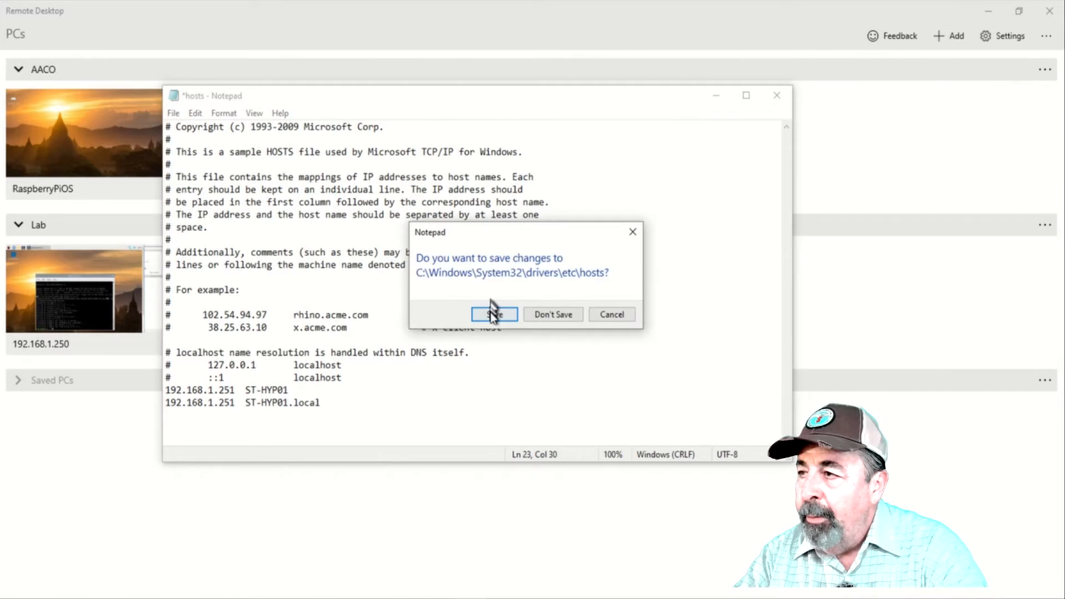
left_click(494, 314)
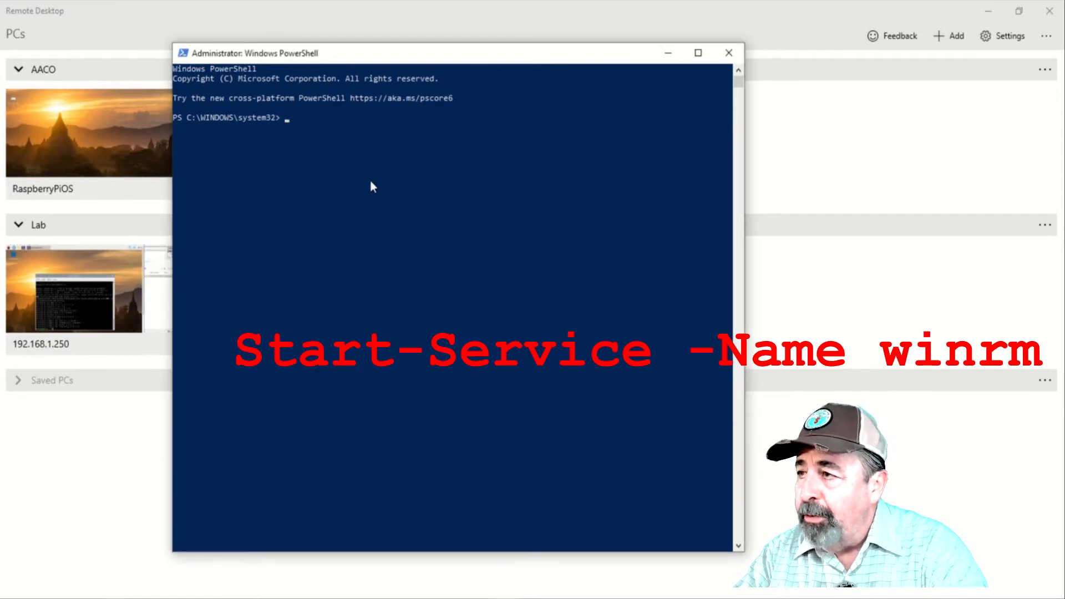
Step: Start the WinRM service and add ST-HYP01.local to WSMan TrustedHosts, confirming with y
type("Start-Service -Name winrm")
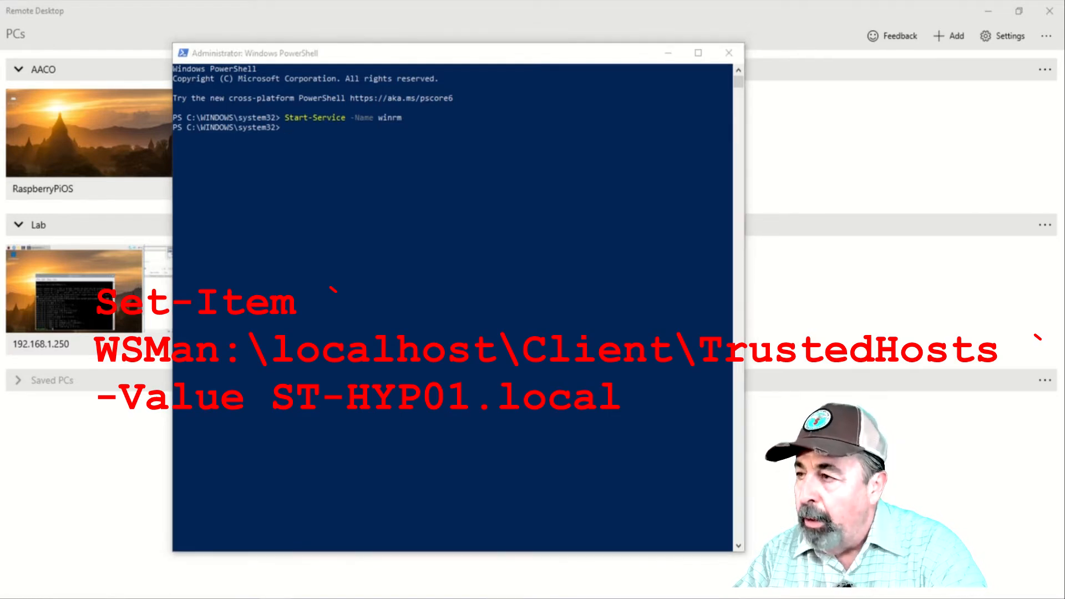
type("Set-Item WSMan:\\localhost\\Client\\TrustedHosts -Value \"ST-HYP01.local\"")
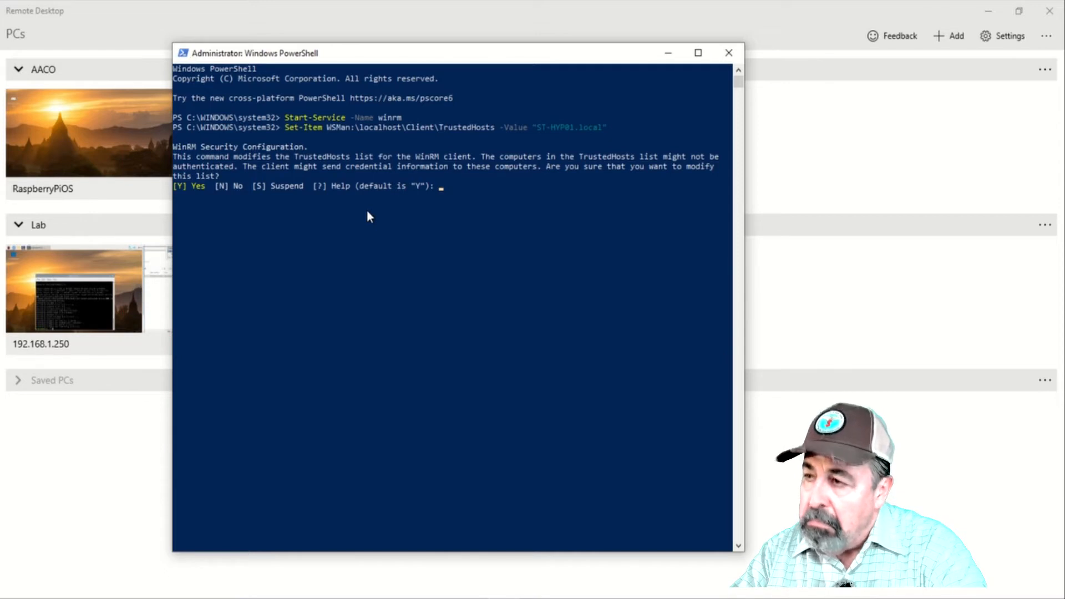
type("y")
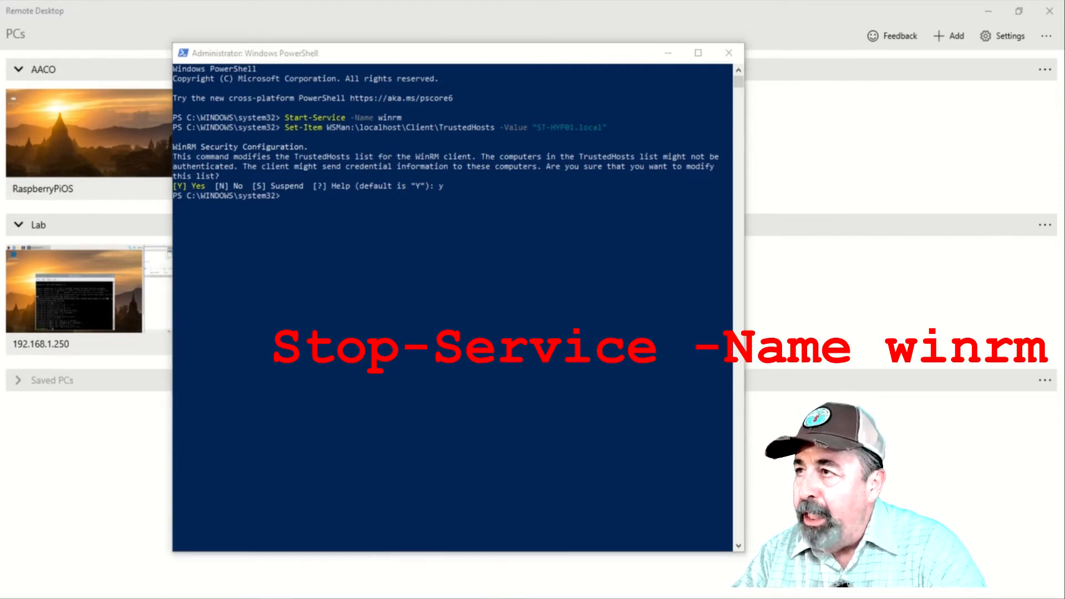
type("Stop-Service -Name winrm")
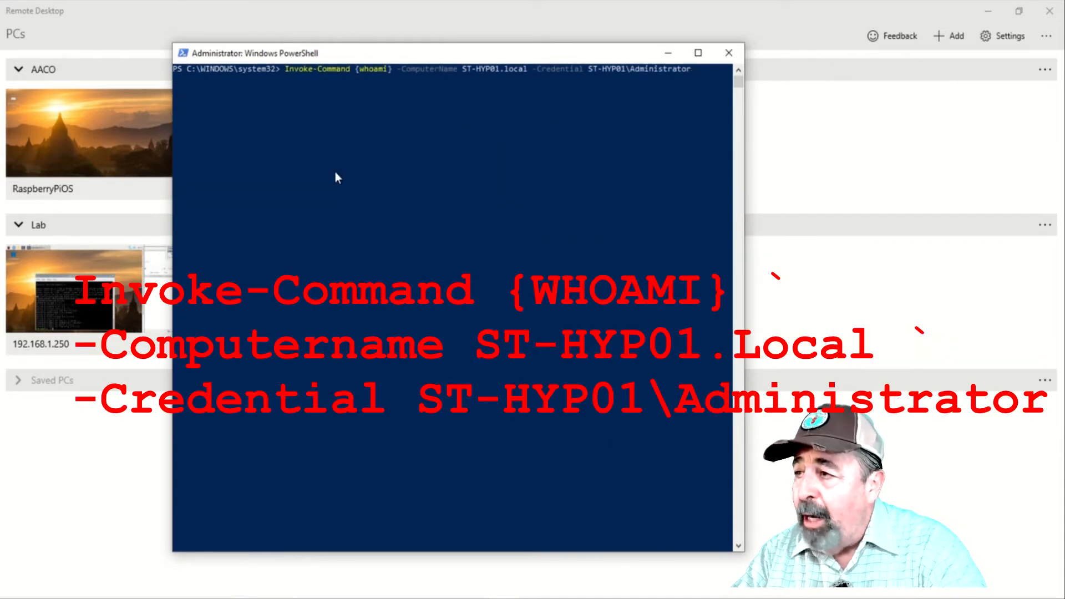
Step: Run the remote whoami on ST-HYP01.local with the administrator password, returning st-hyp01\administrator
key("Return")
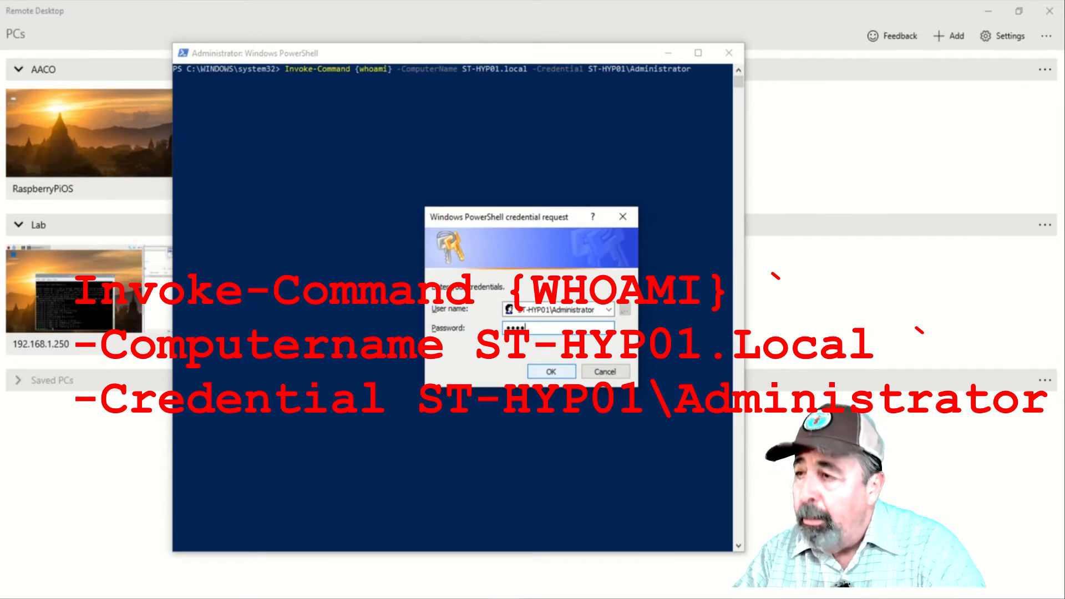
type("password")
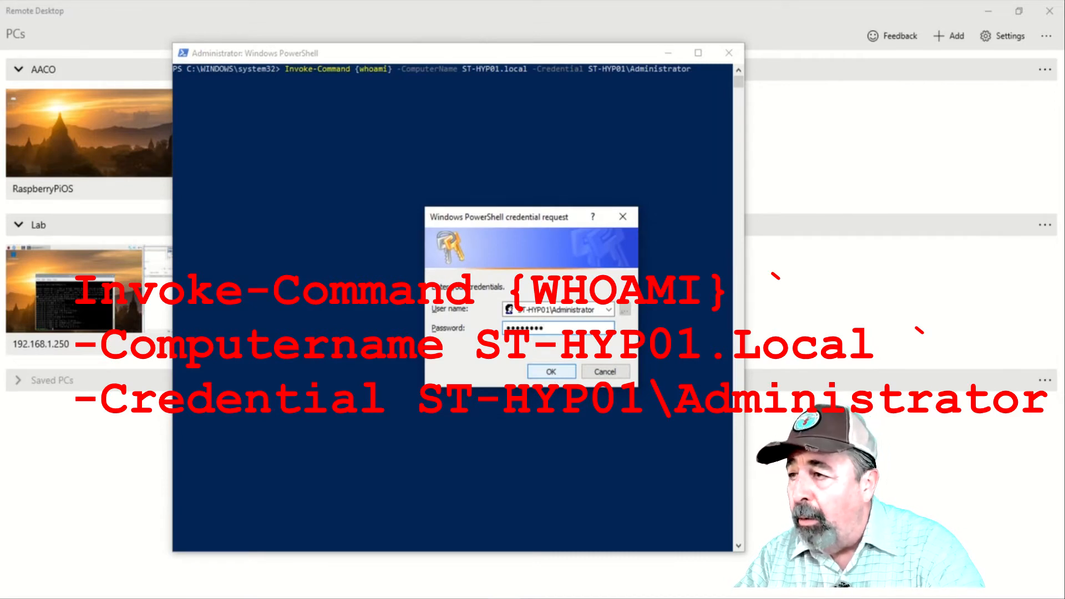
left_click(550, 372)
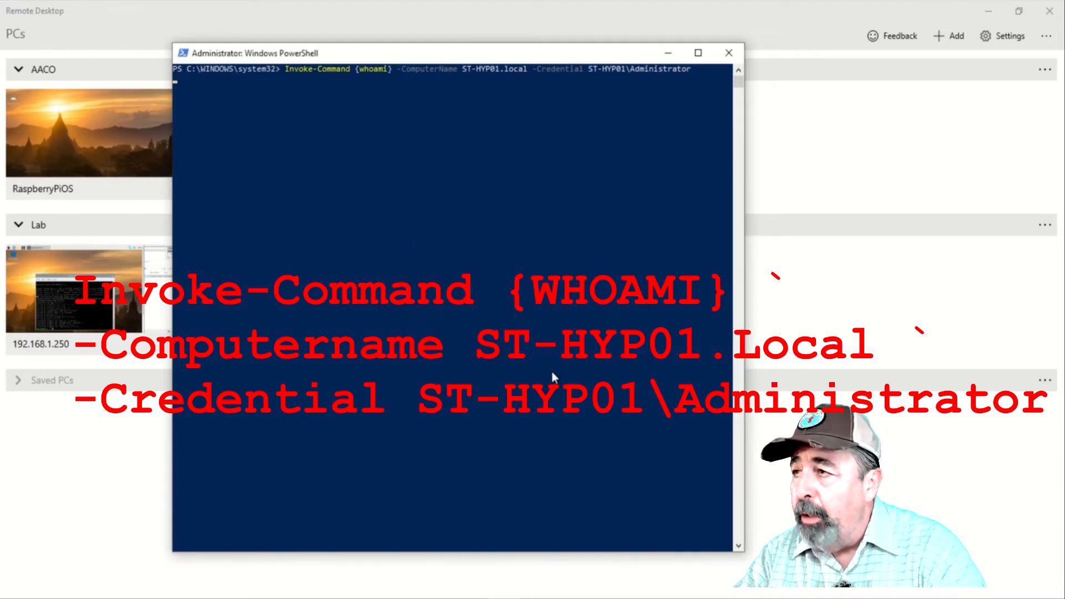
key("Return")
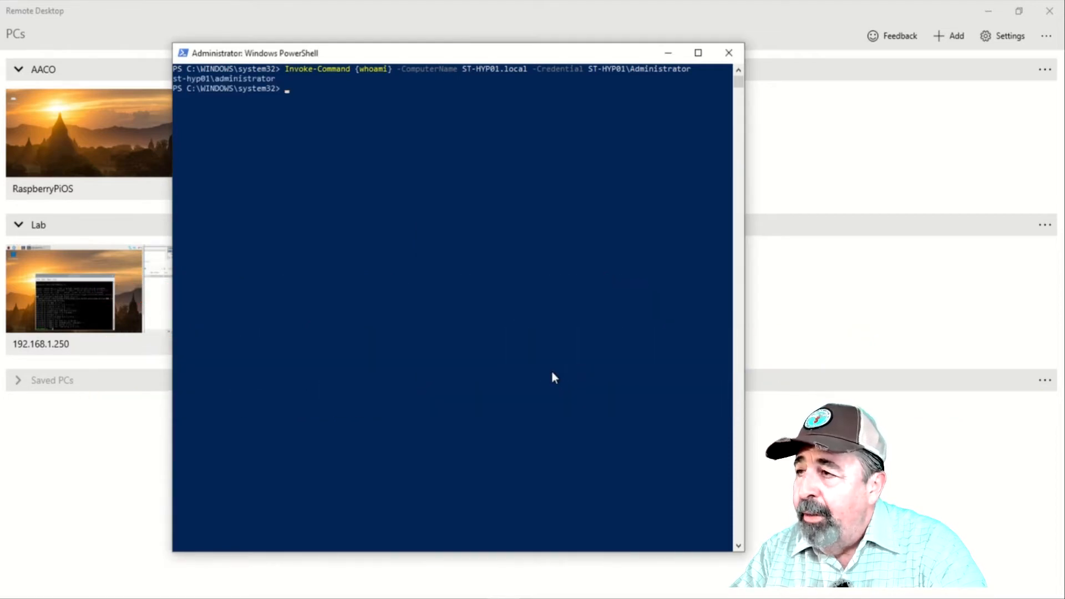
mouse_move(333, 75)
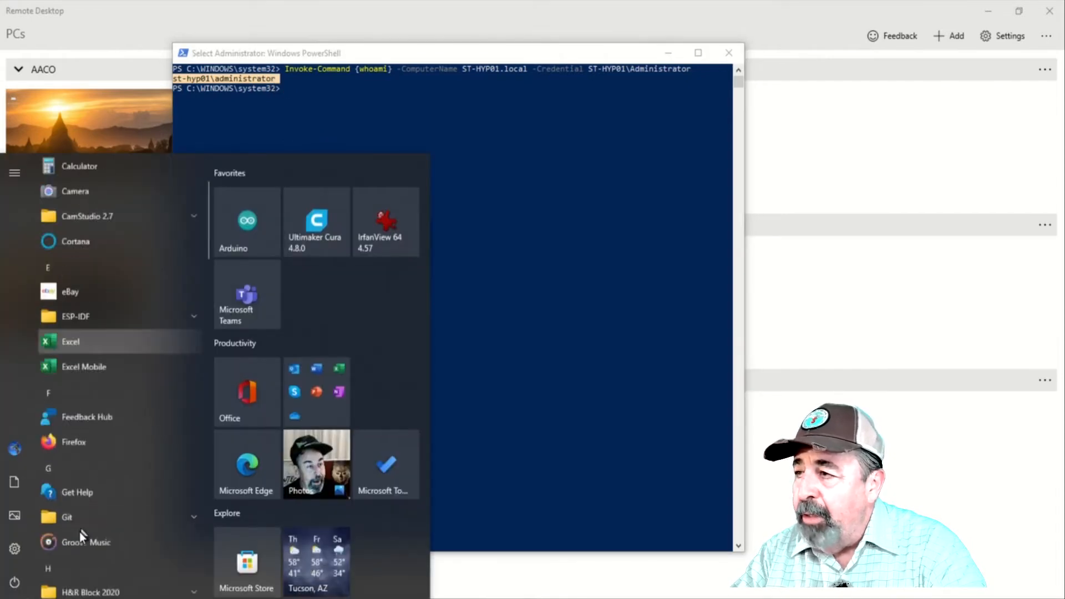
Step: Start Connect to Server in Hyper-V Manager targeting another computer ST-HYP01.local
scroll("down", 3)
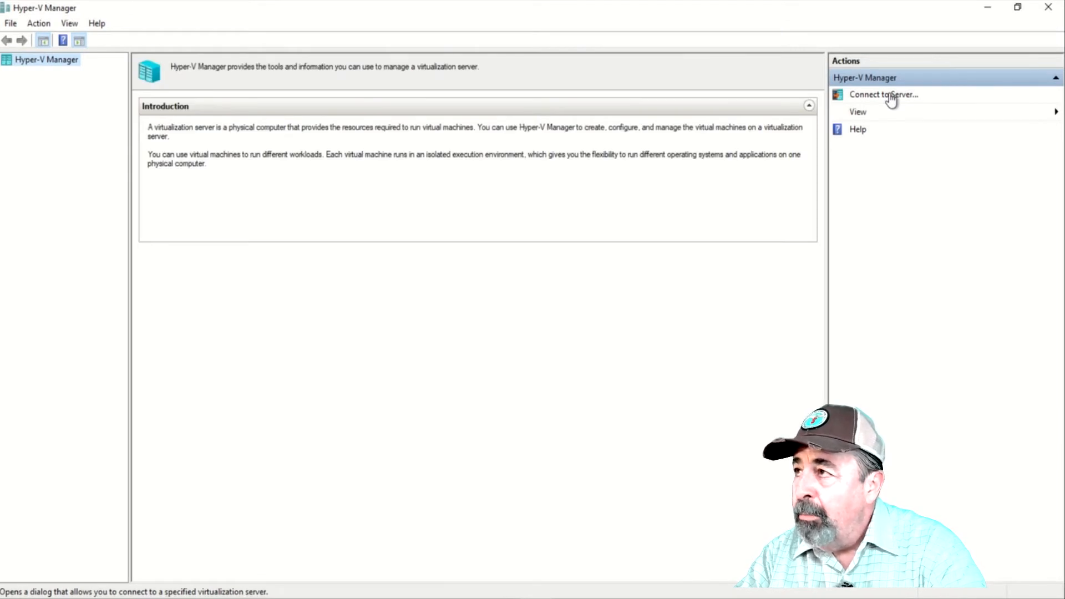
left_click(883, 94)
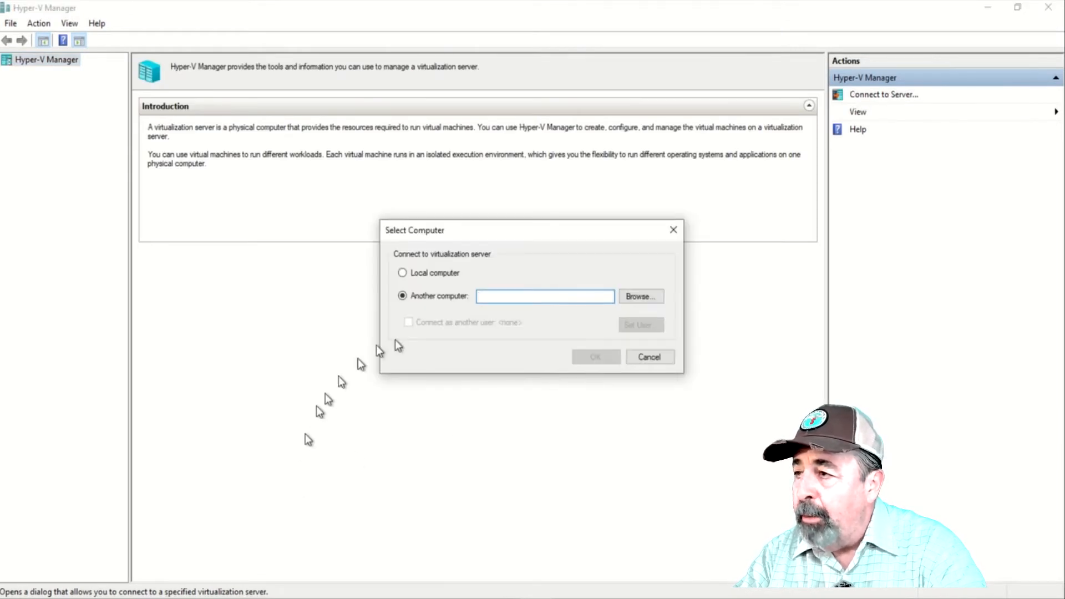
type("ST-HYP01.local")
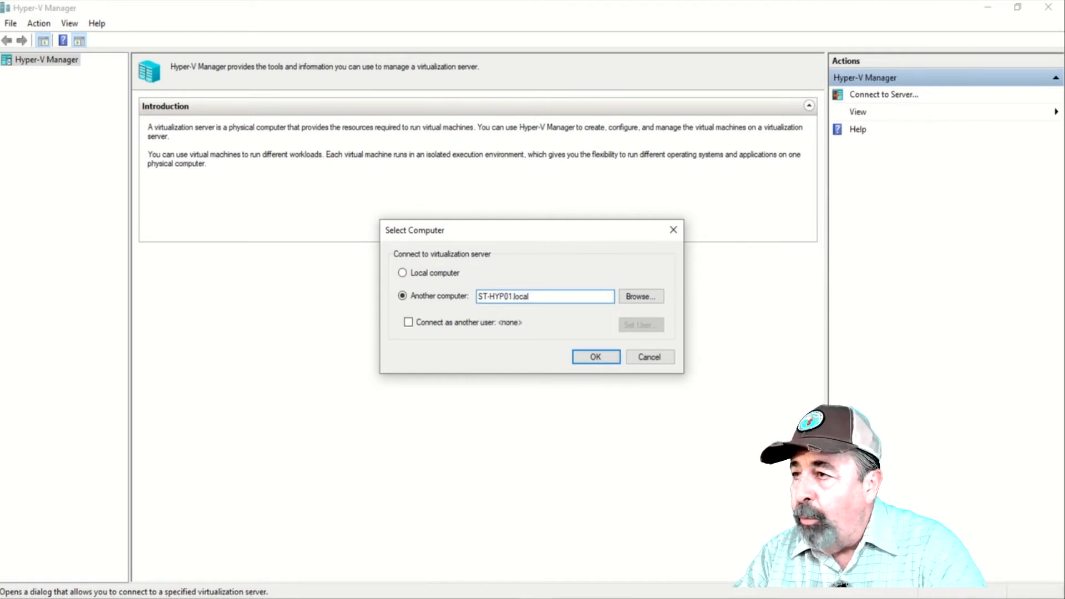
Step: Connect as another user ST-HYP01\administrator and submit the connection
left_click(408, 321)
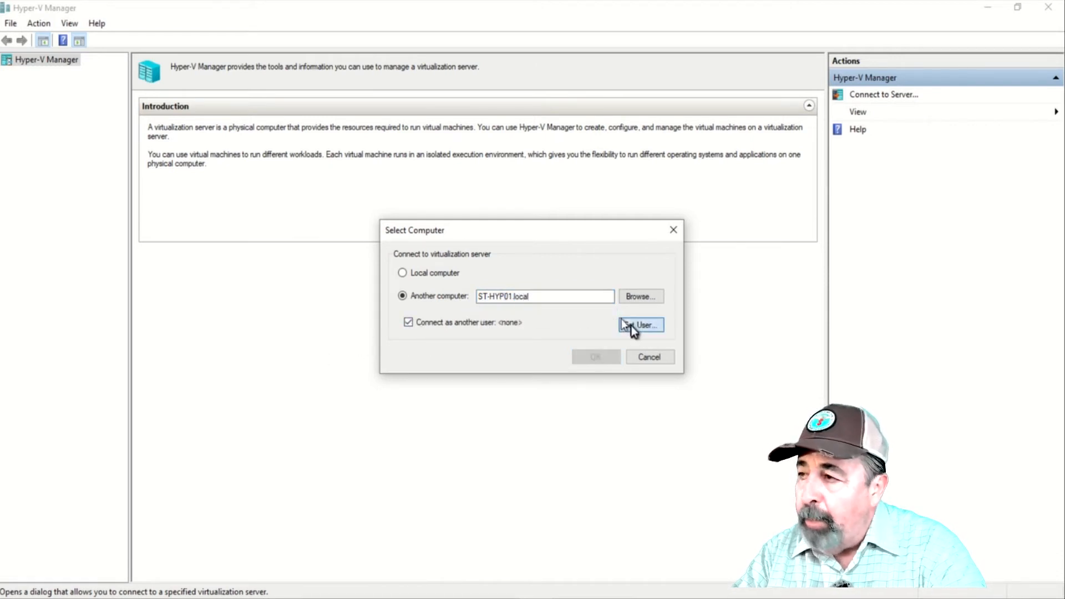
left_click(639, 324)
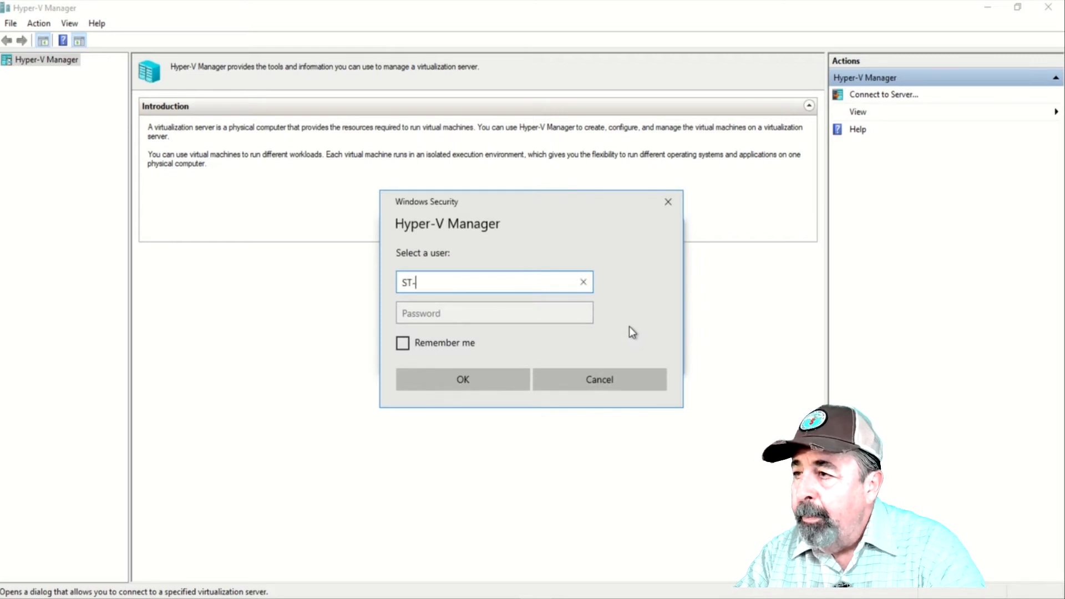
type("HYP01\\a")
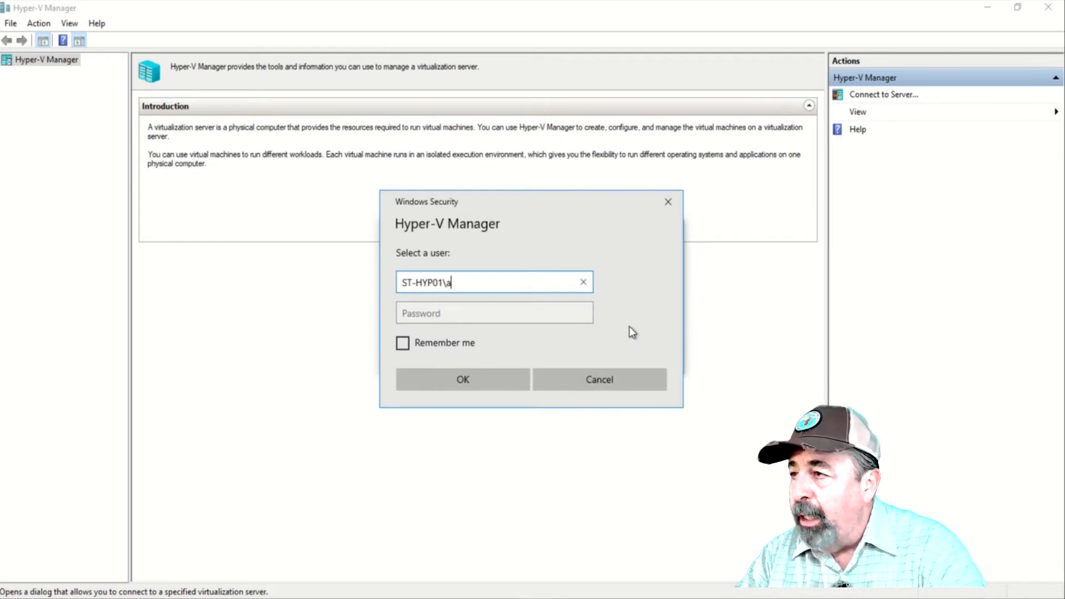
type("dministrator")
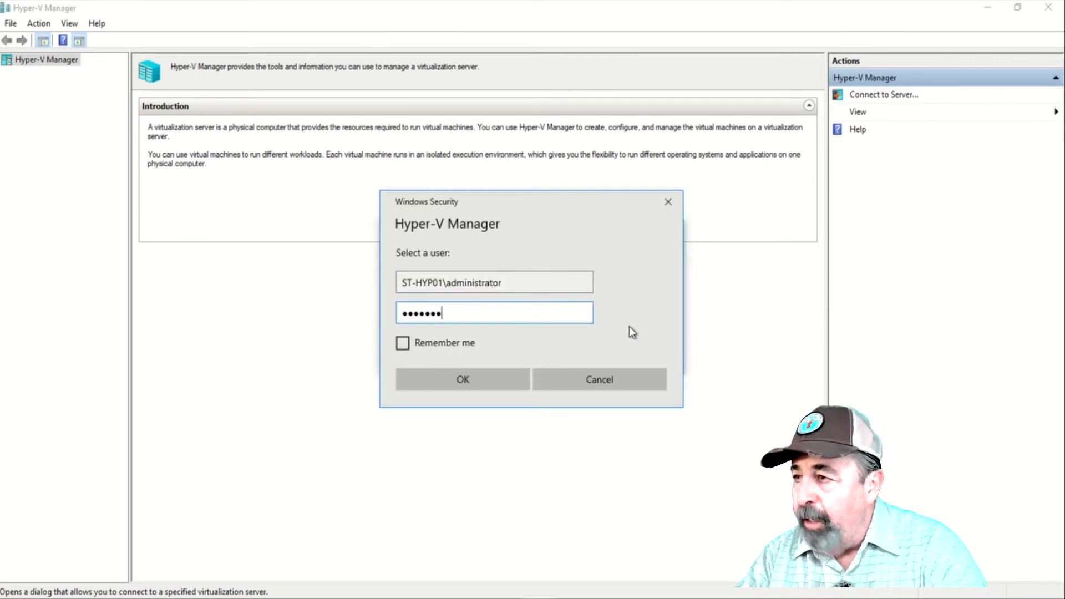
left_click(462, 378)
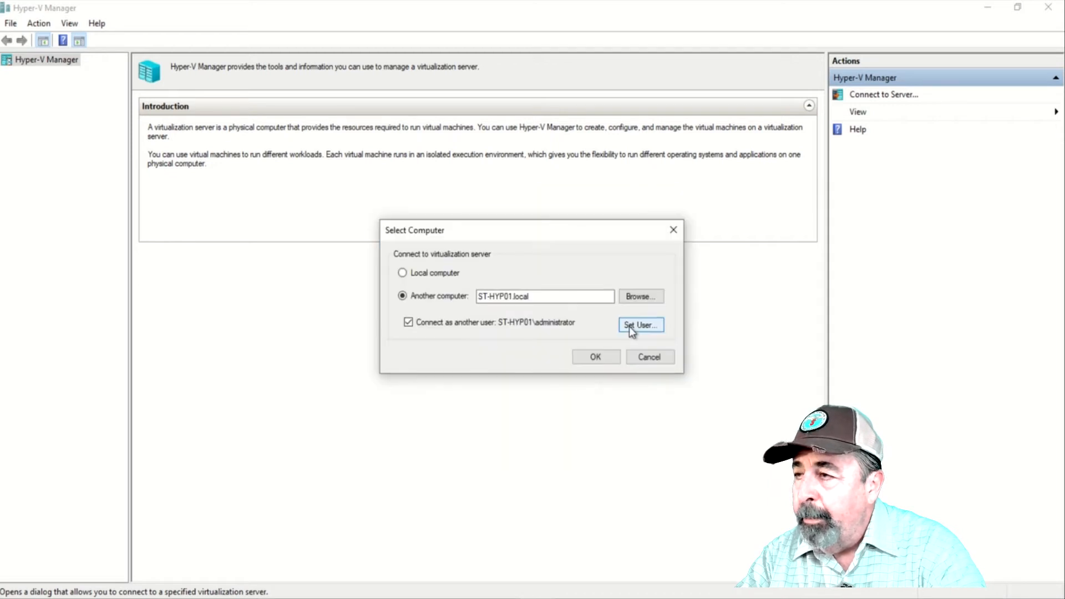
left_click(595, 356)
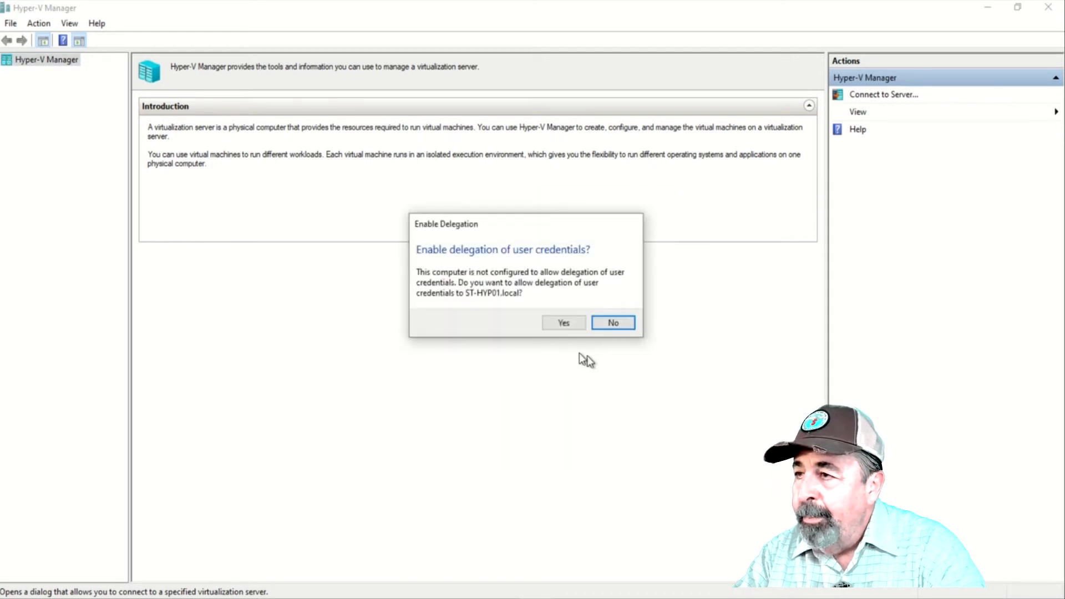
mouse_move(490, 272)
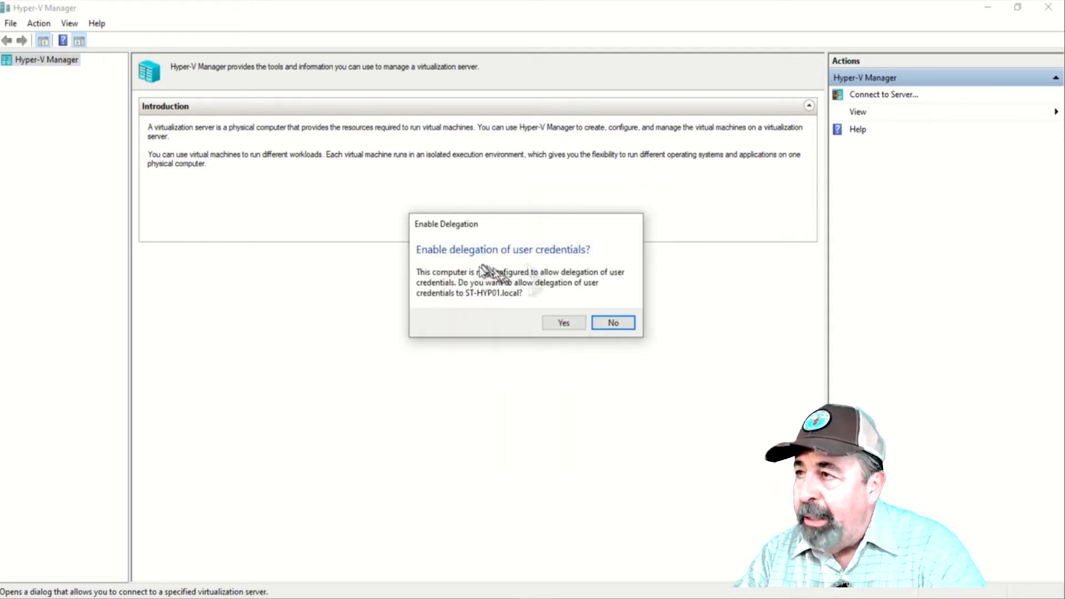
mouse_move(509, 279)
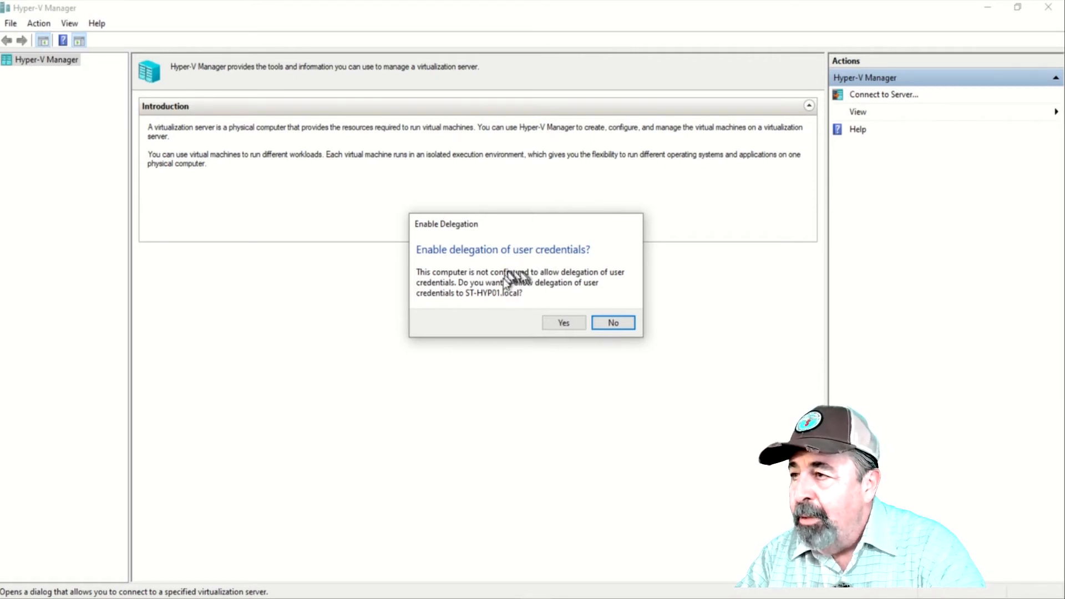
mouse_move(563, 323)
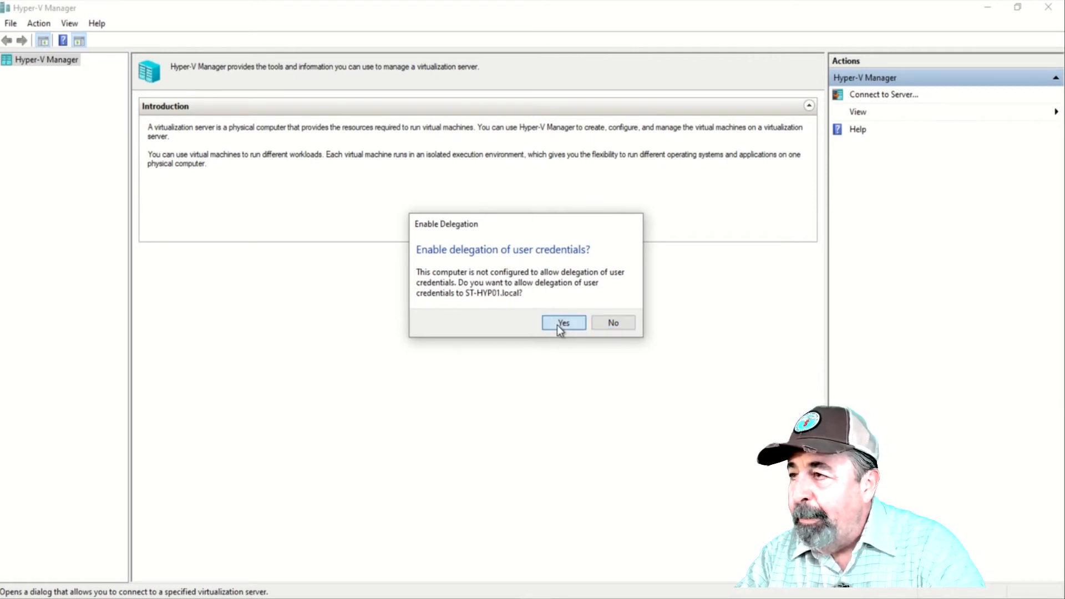
Step: Accept credential delegation to ST-HYP01.local and dismiss the CredSSP-disabled error
left_click(562, 322)
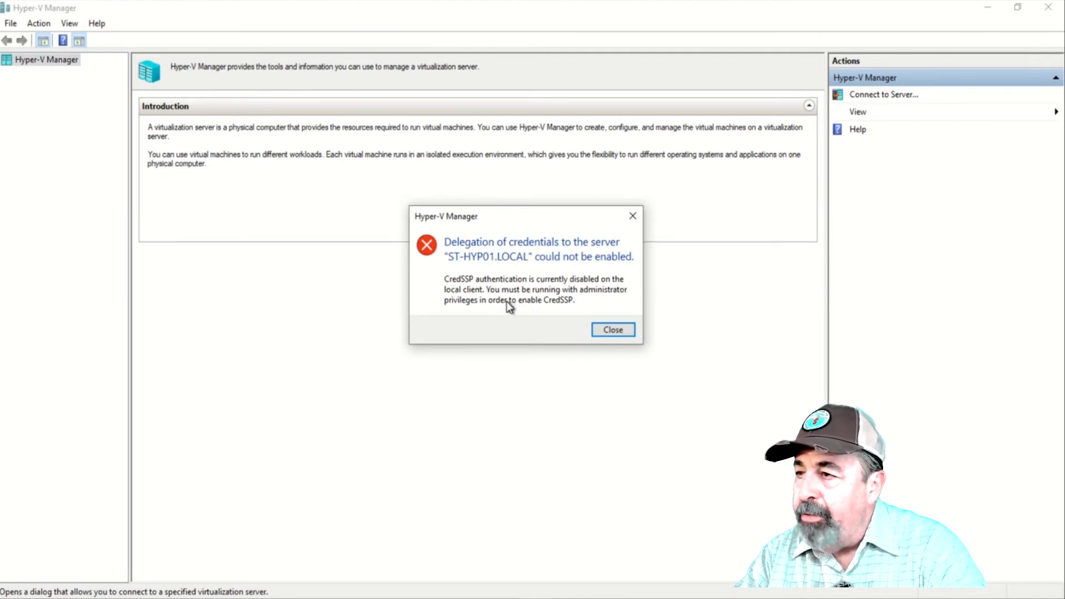
mouse_move(529, 312)
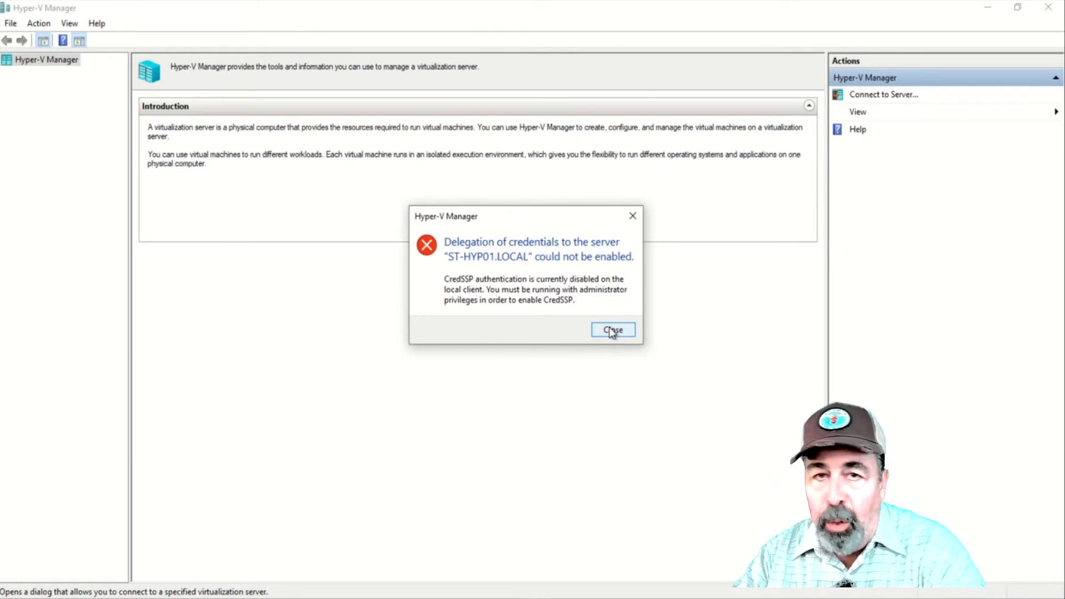
mouse_move(631, 325)
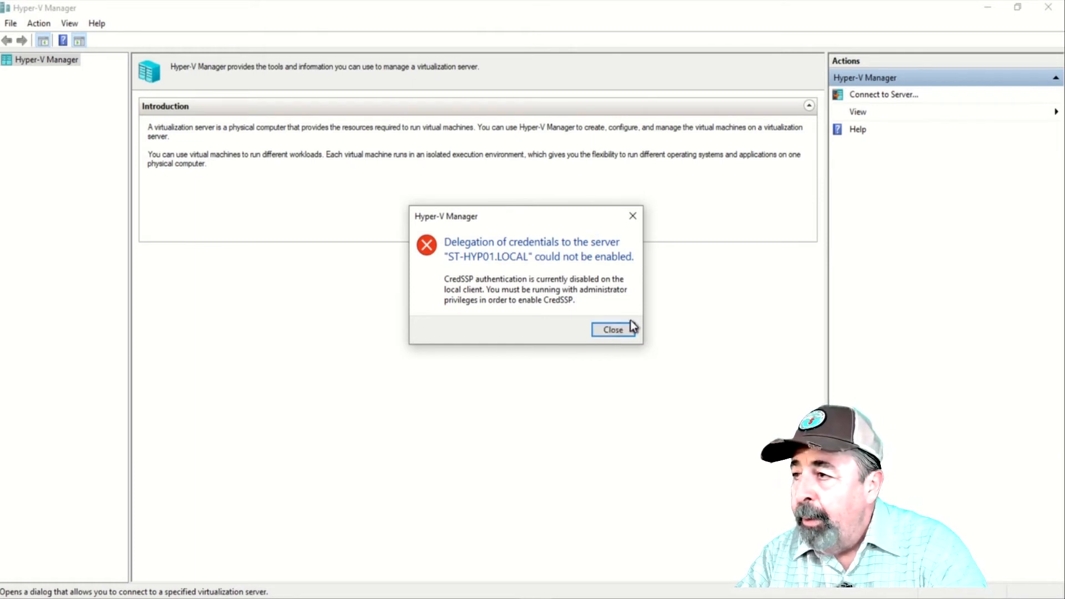
left_click(611, 330)
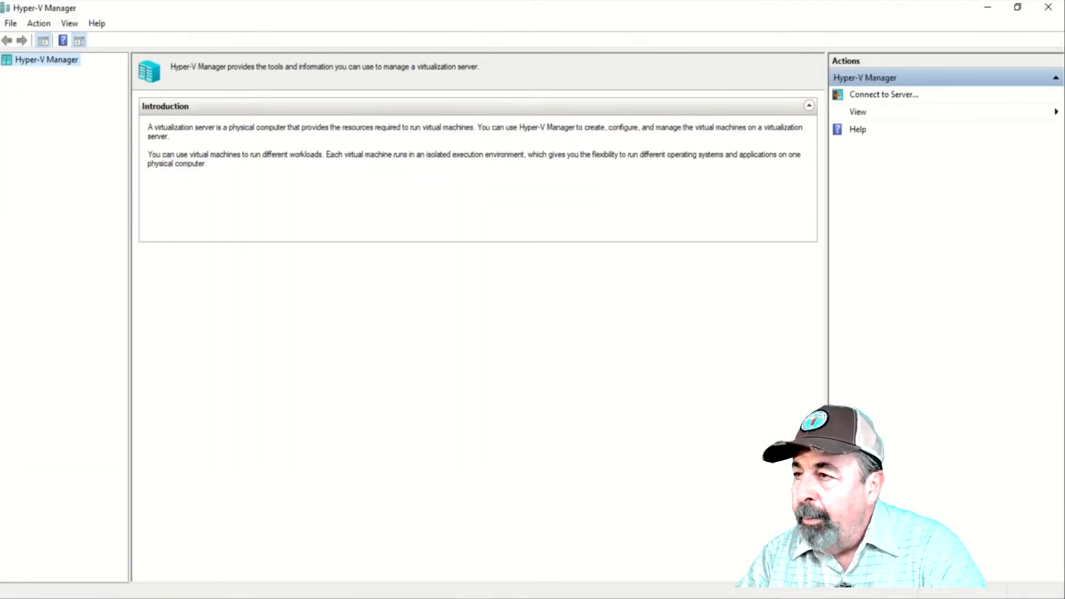
Step: Launch an administrator PowerShell and run Start-Service -Name winrm
right_click(13, 592)
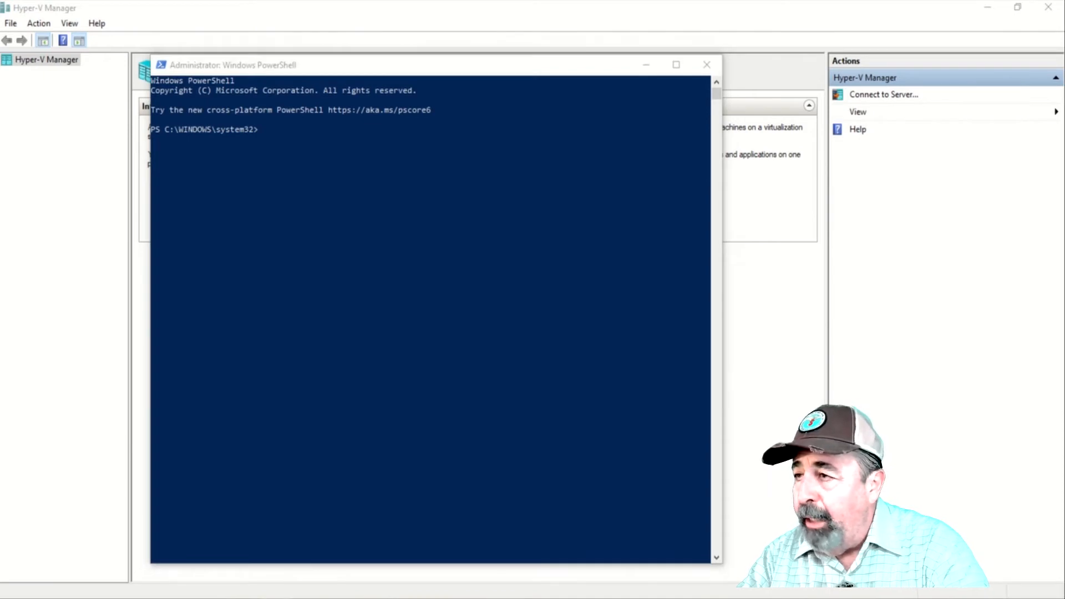
mouse_move(883, 148)
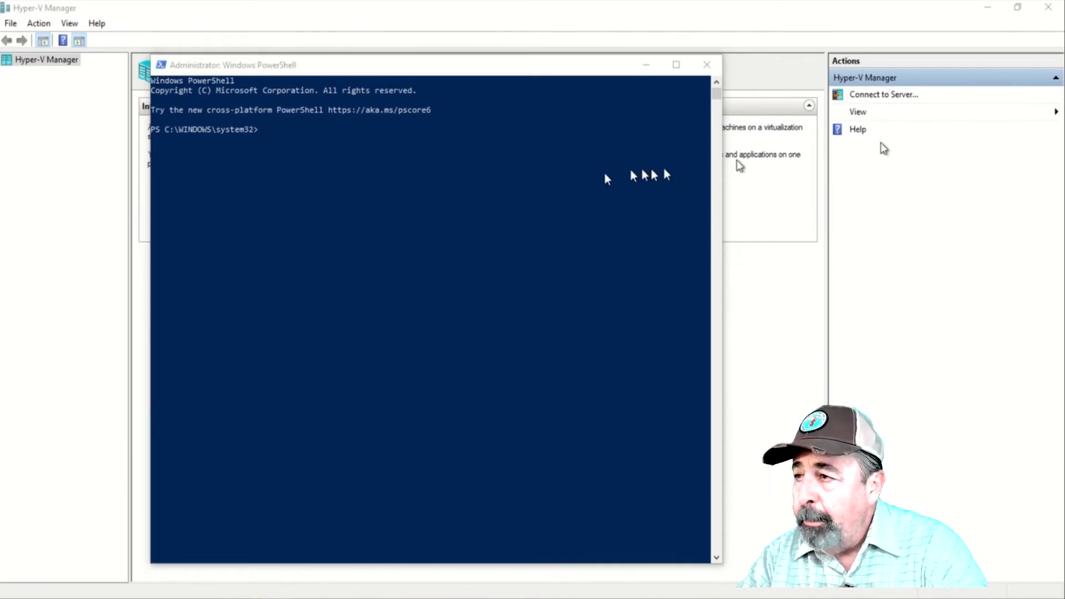
type("Start-Service -Name winrm")
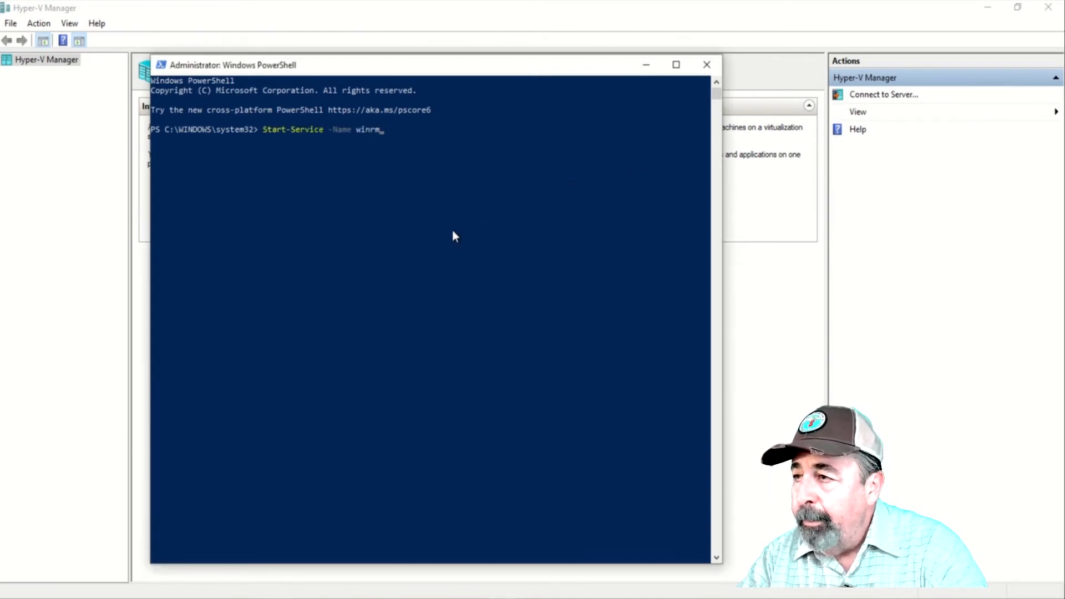
key("Return")
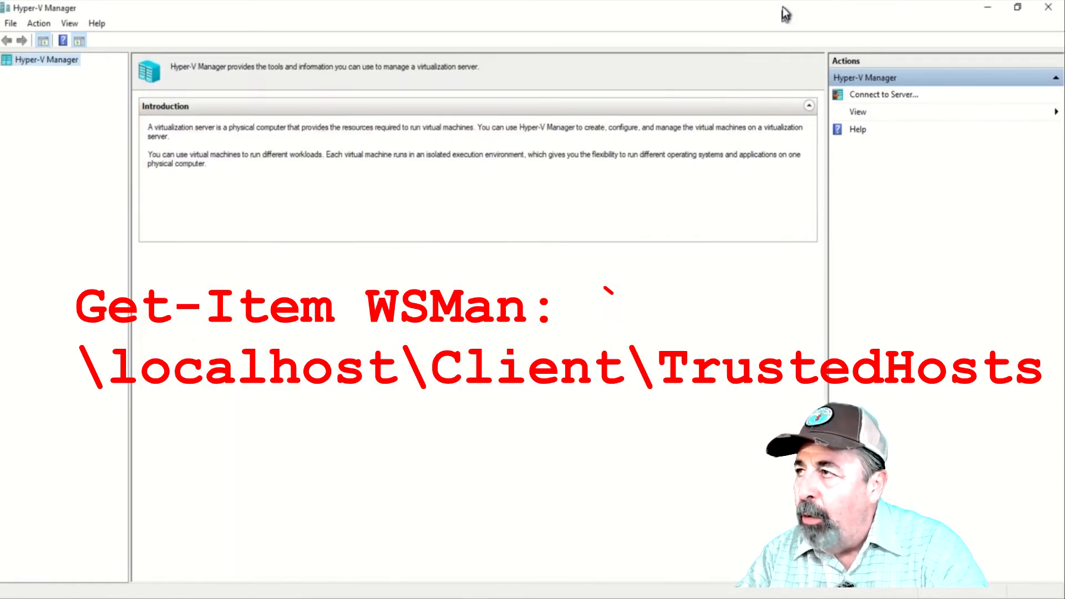
Step: Retry connecting to ST-HYP01.local as ST-HYP01\administrator, which fails with a delegation policy error
left_click(883, 94)
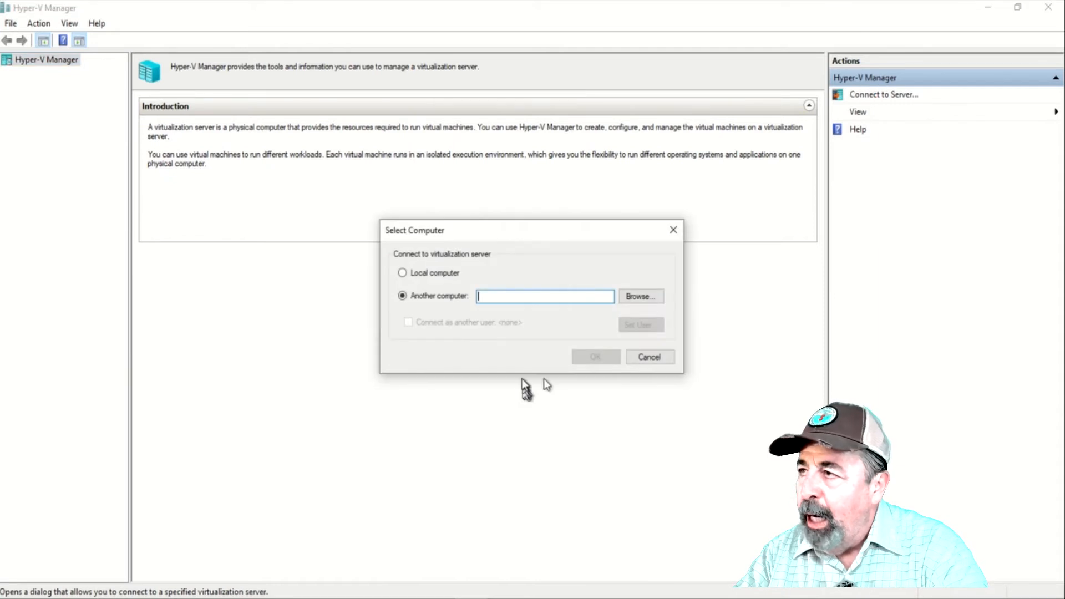
type("ST-HYP01.local")
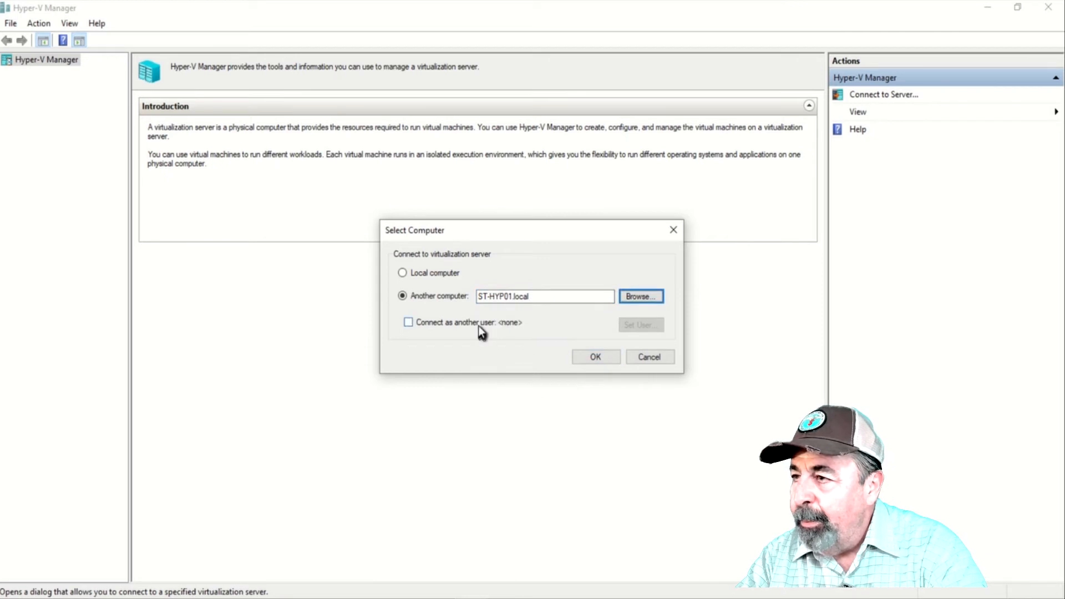
left_click(595, 357)
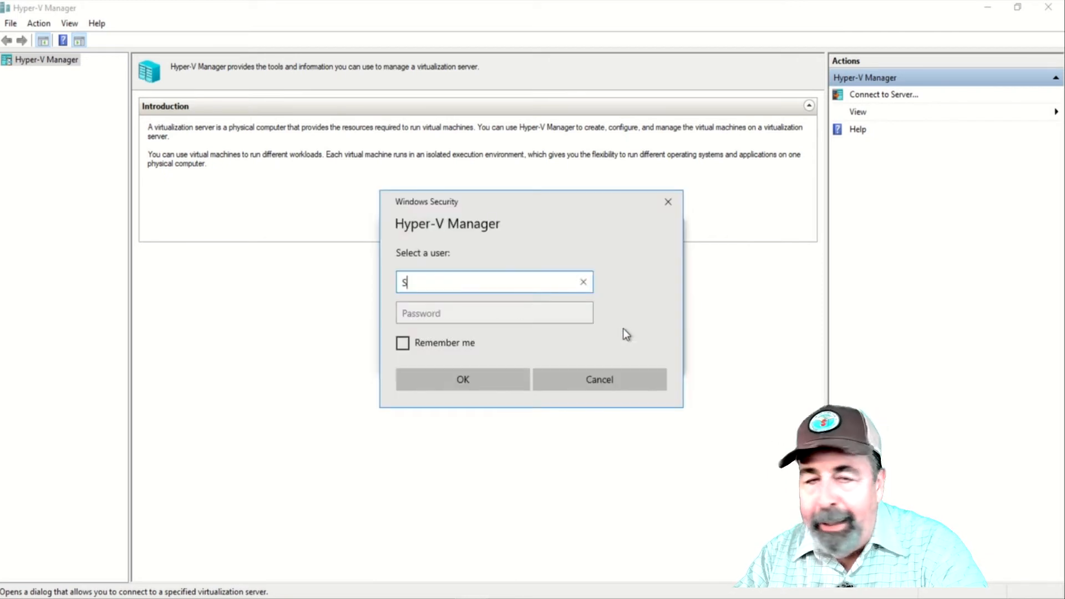
type("ST-HYP01\\a")
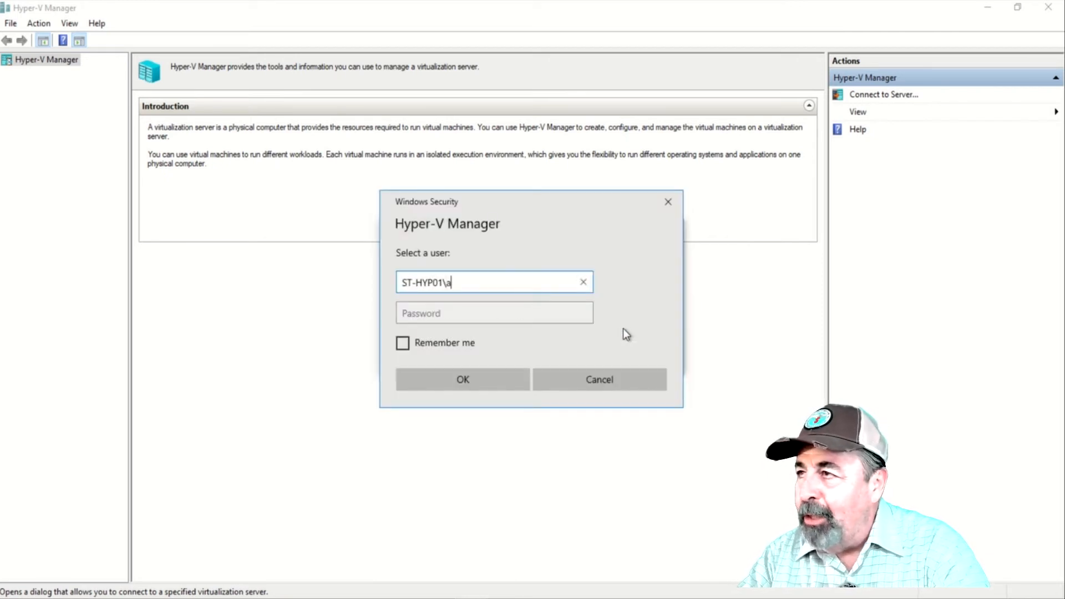
type("dministrator")
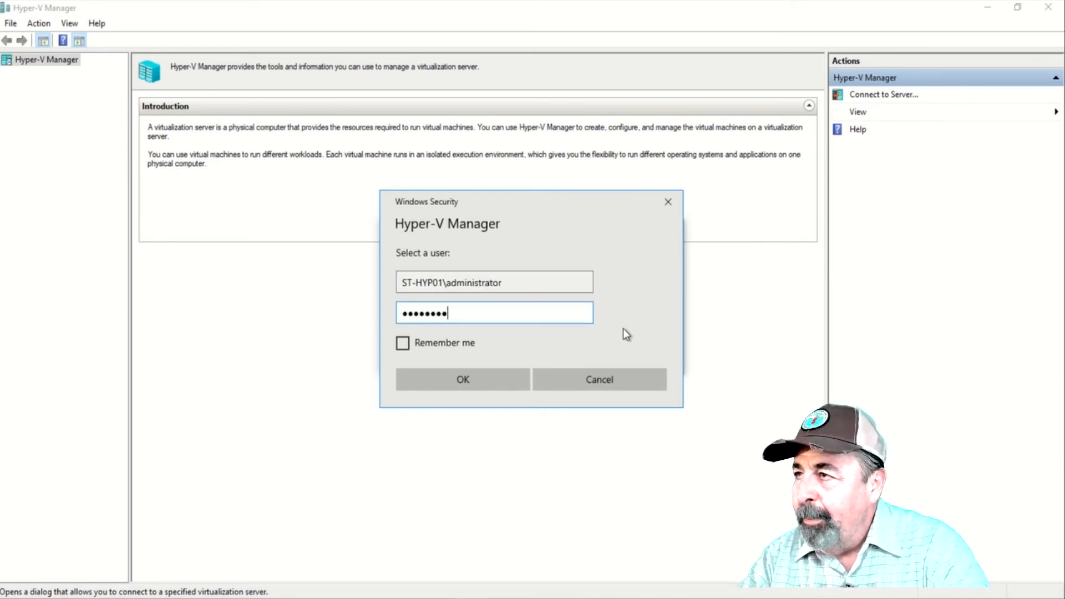
left_click(462, 379)
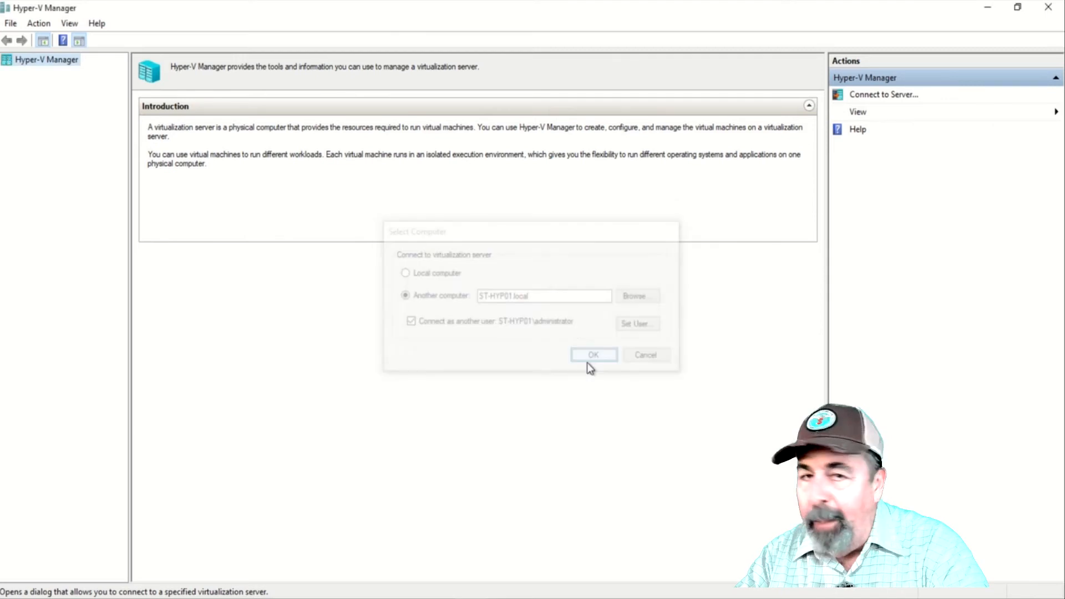
left_click(592, 354)
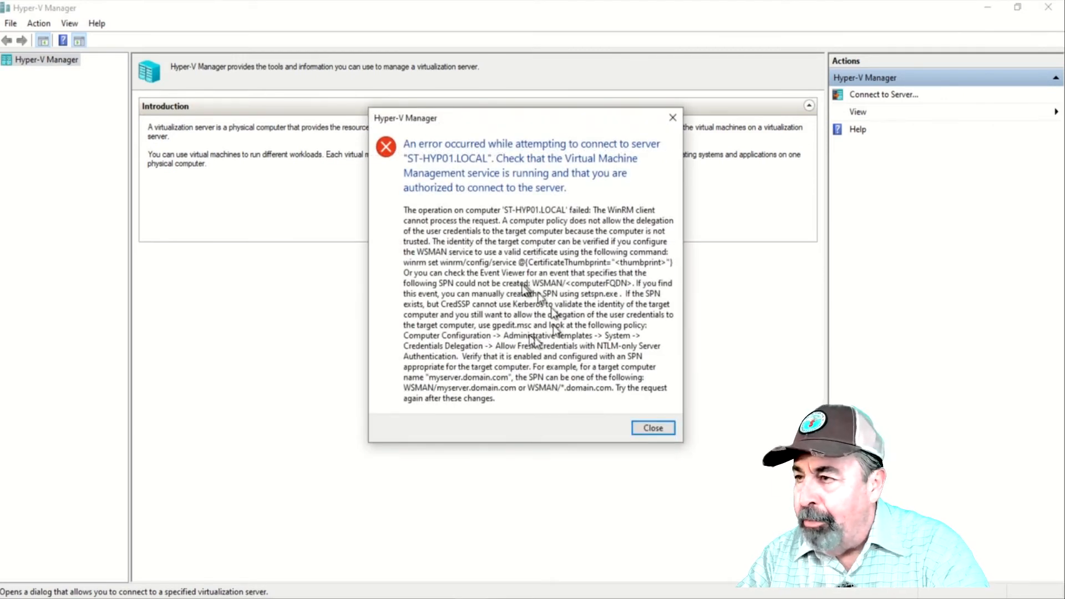
mouse_move(533, 340)
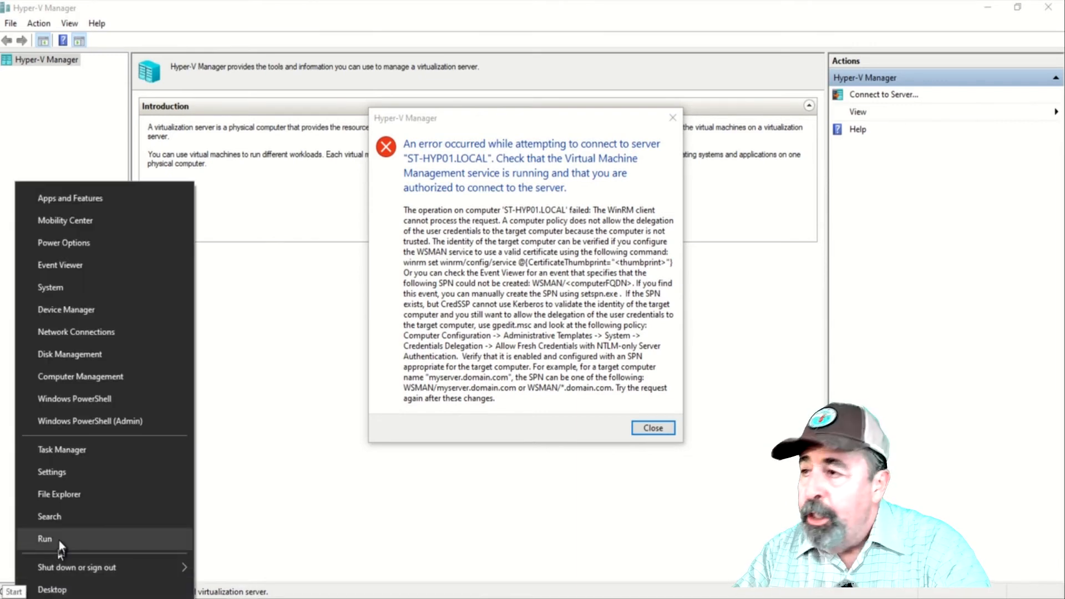
Step: Launch gpedit.msc from the Run dialog to open Local Group Policy Editor
left_click(44, 539)
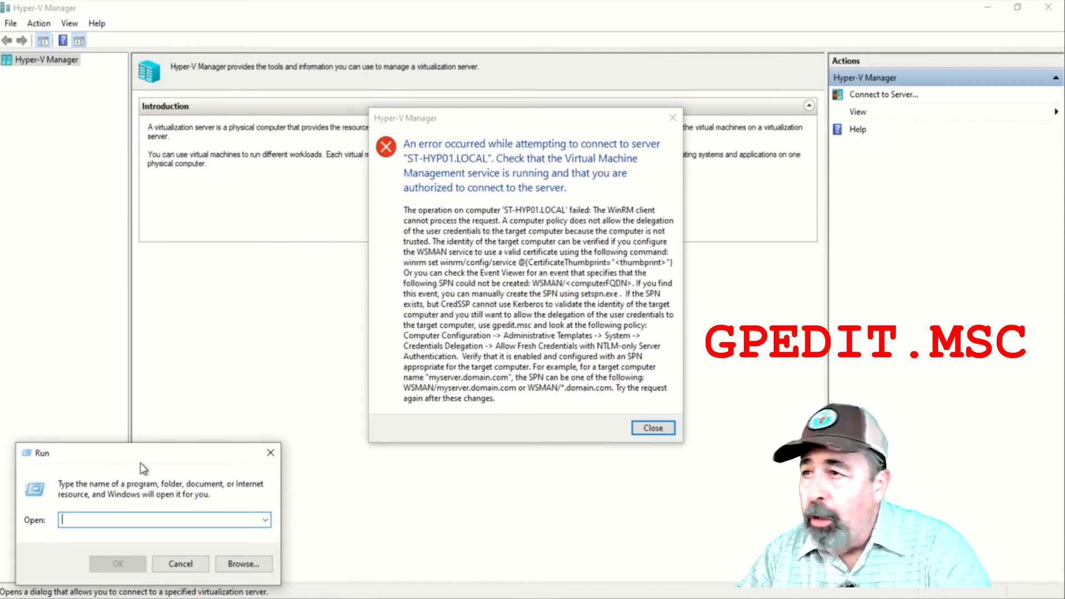
type("gpedit")
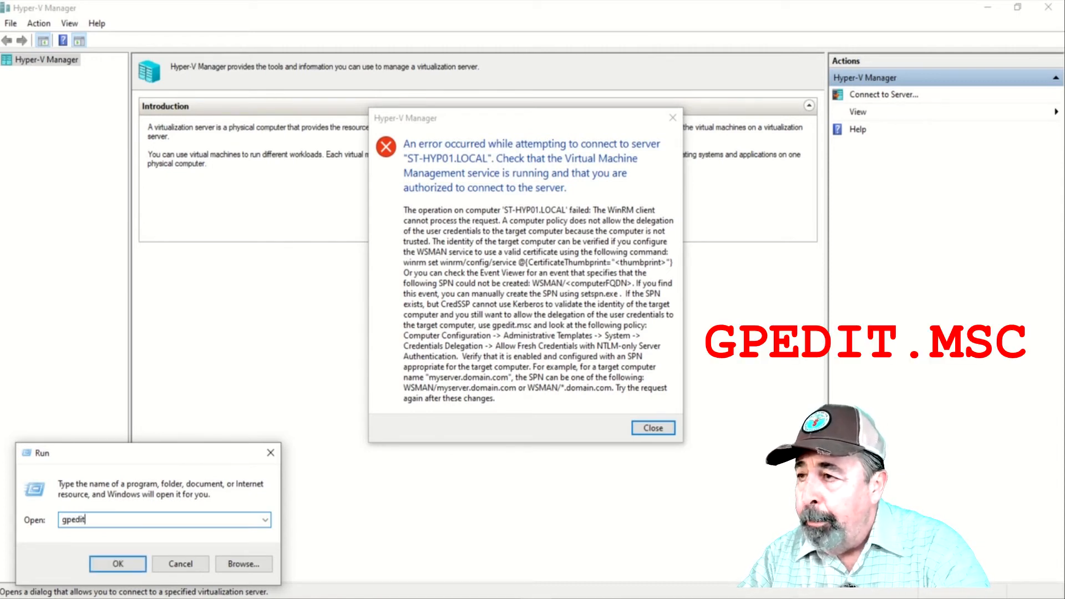
type(".msc")
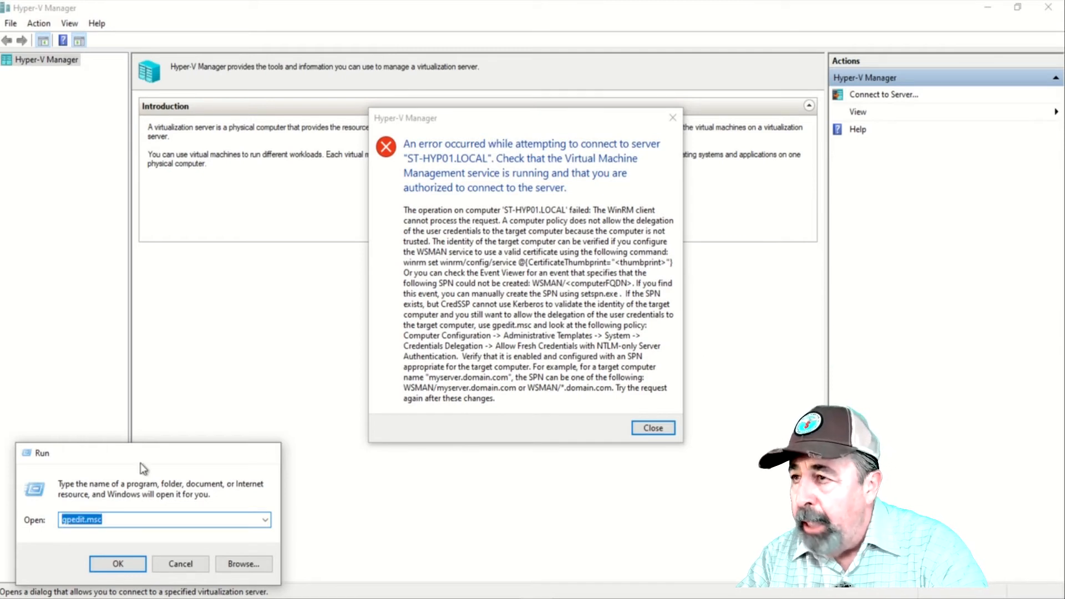
left_click(117, 563)
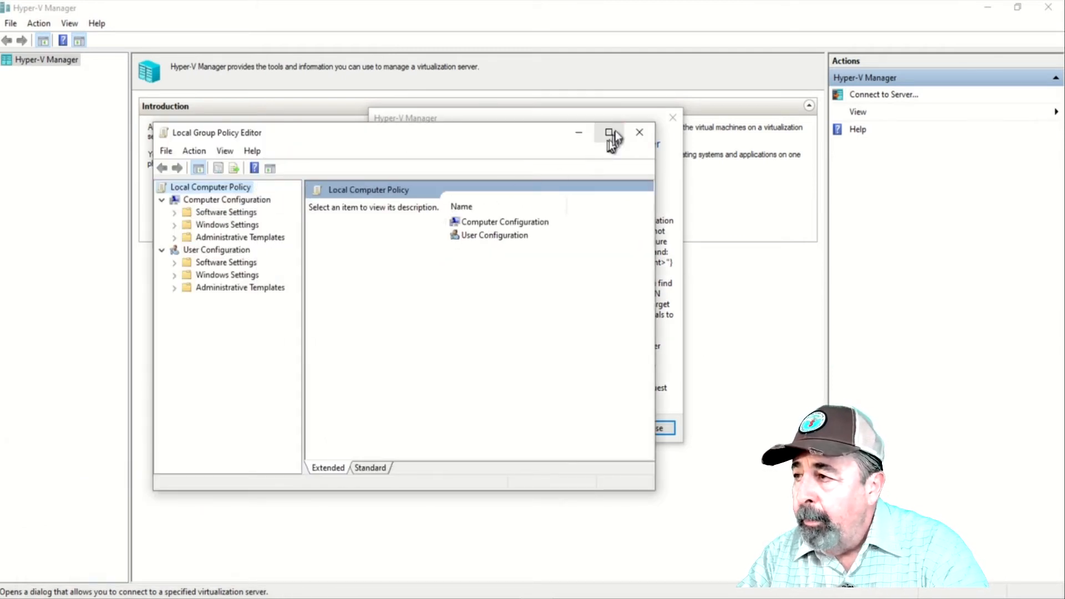
Step: Navigate to System > Credentials Delegation and open Allow delegating fresh credentials
left_click(610, 132)
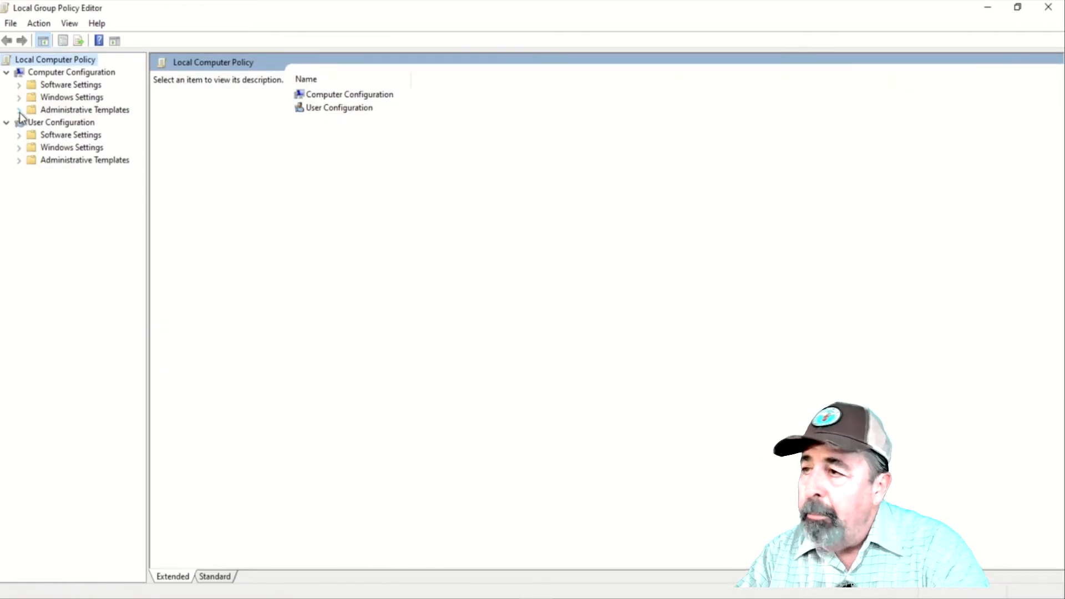
left_click(18, 109)
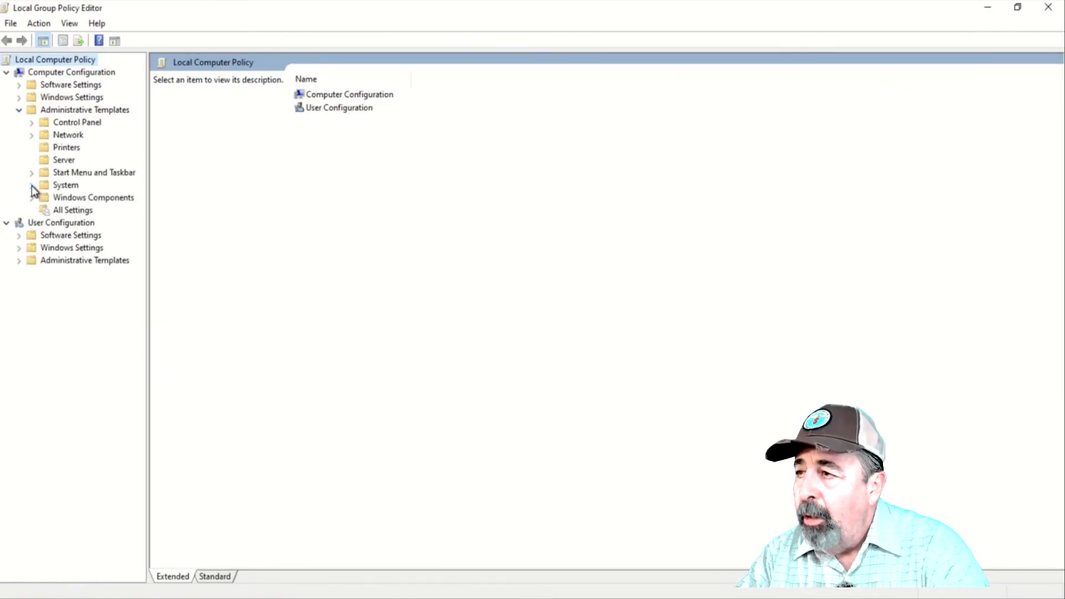
left_click(31, 185)
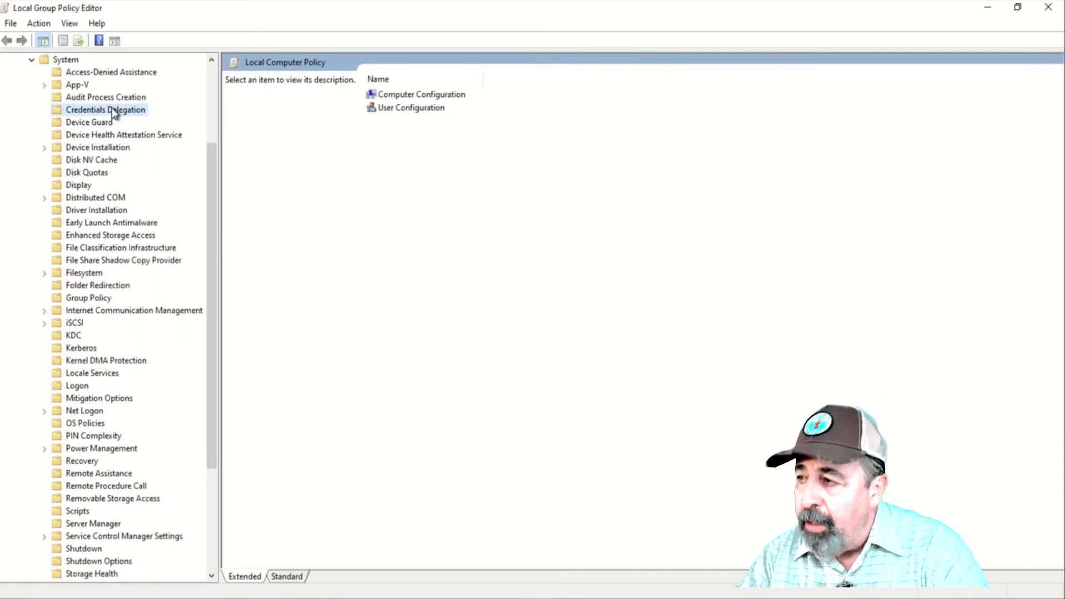
left_click(106, 110)
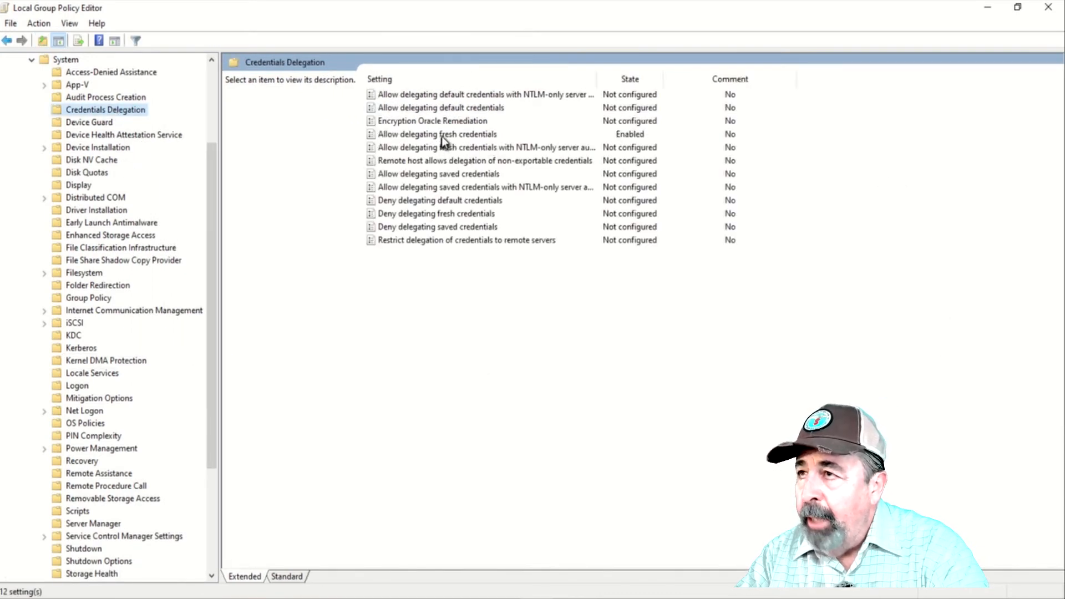
double_click(437, 133)
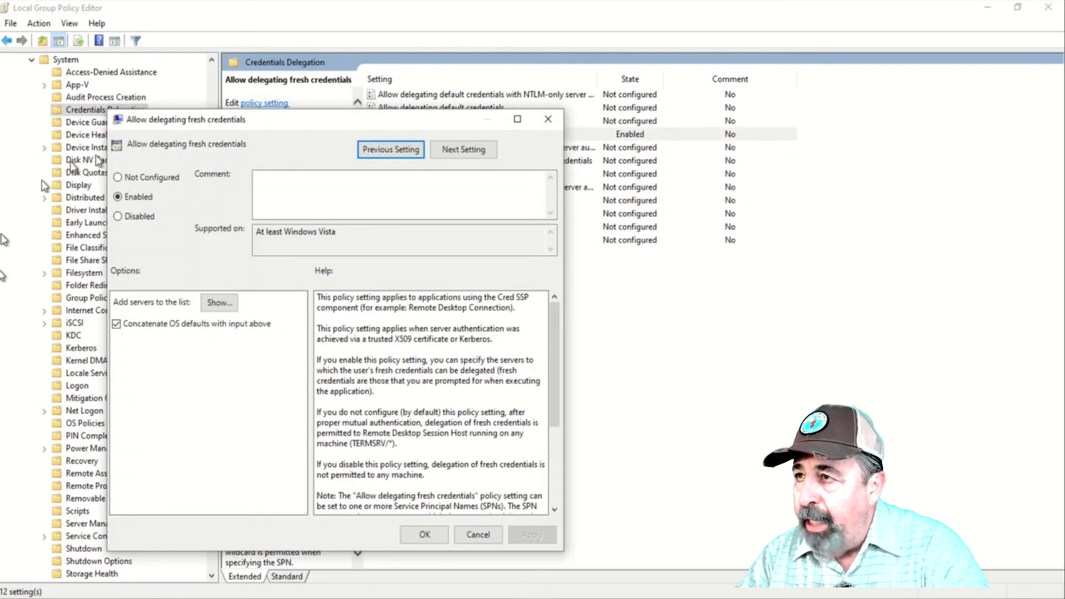
Step: Add wsman/ST-HYP01 to the policy's server list and save the list
left_click(218, 302)
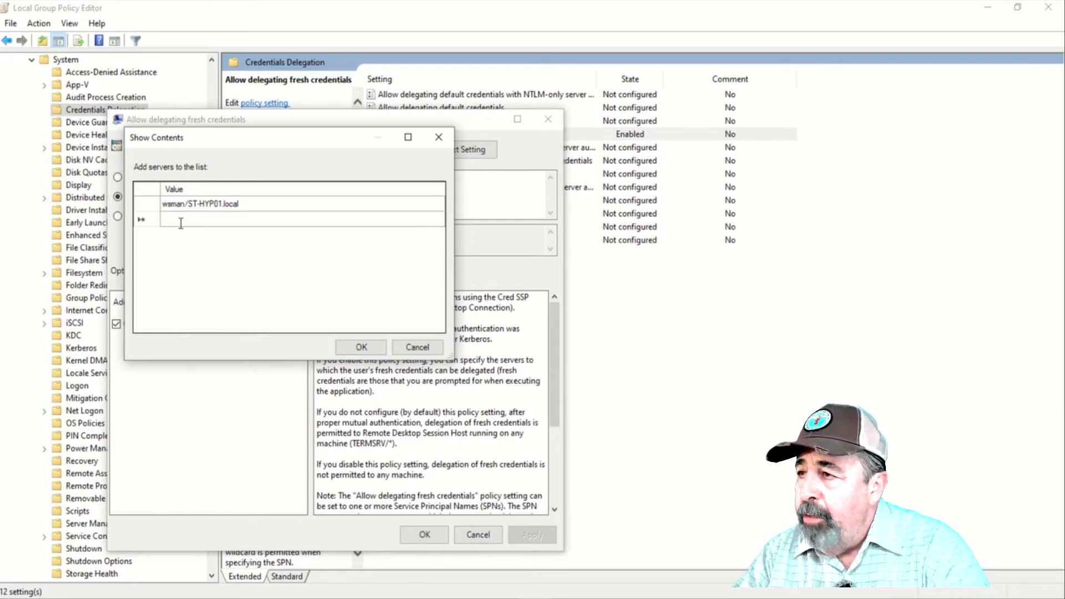
type("wman")
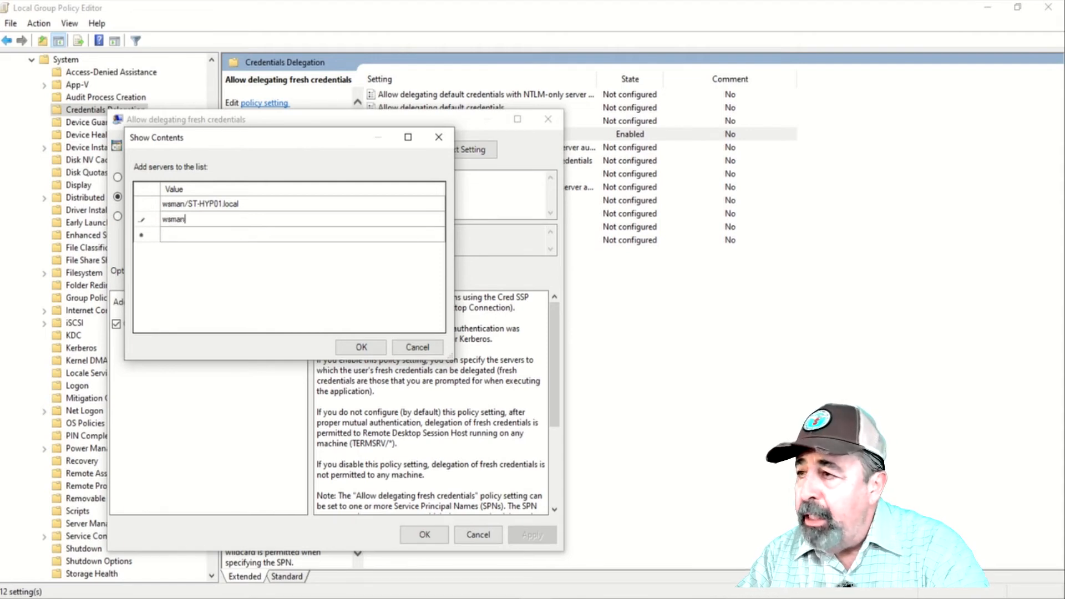
type("/")
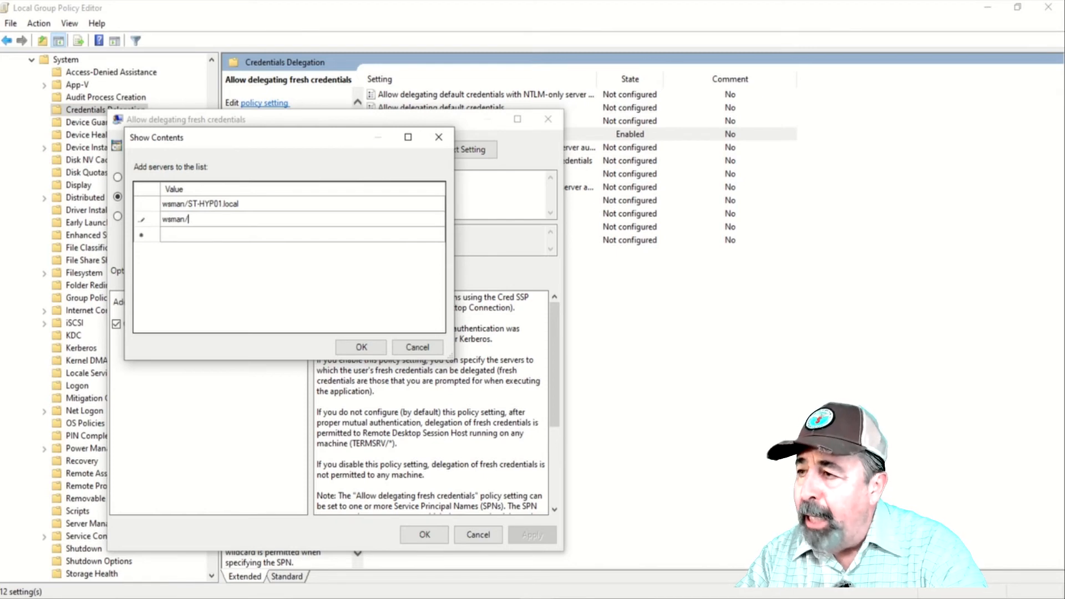
type("ST")
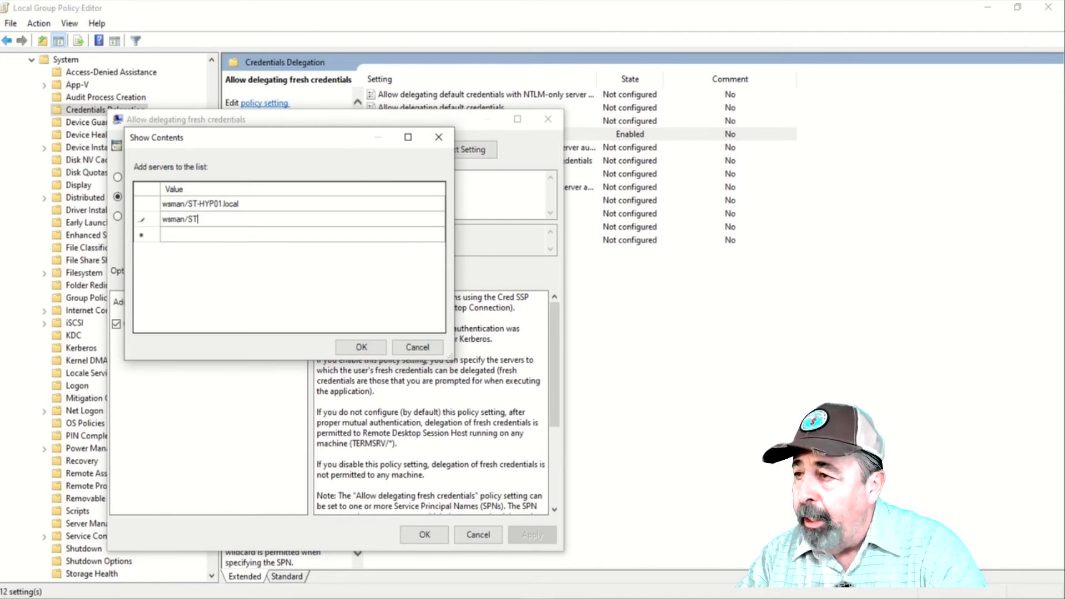
type("-HY")
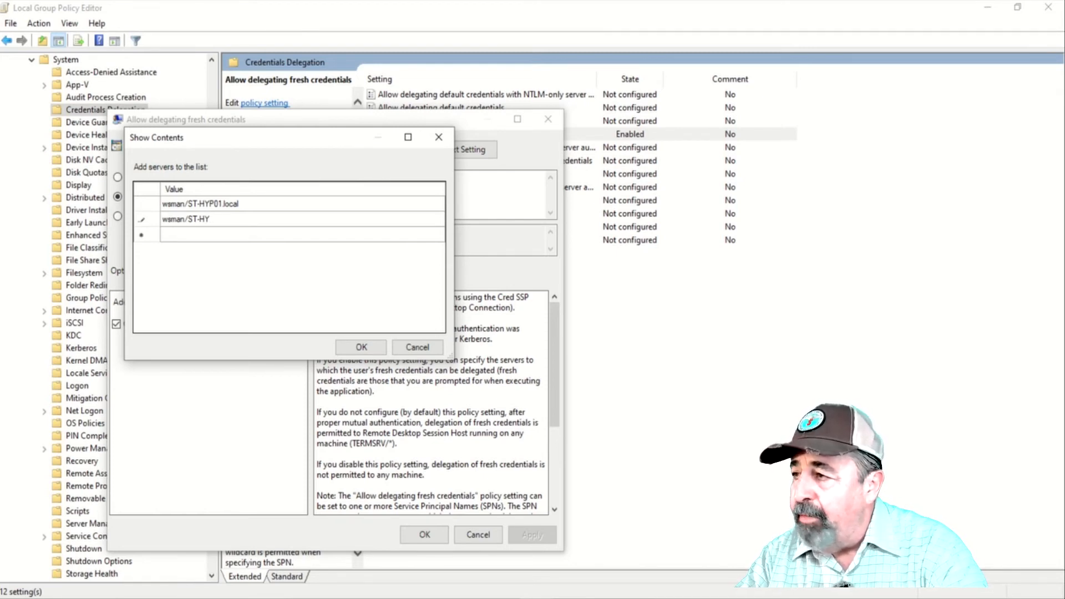
type("P01")
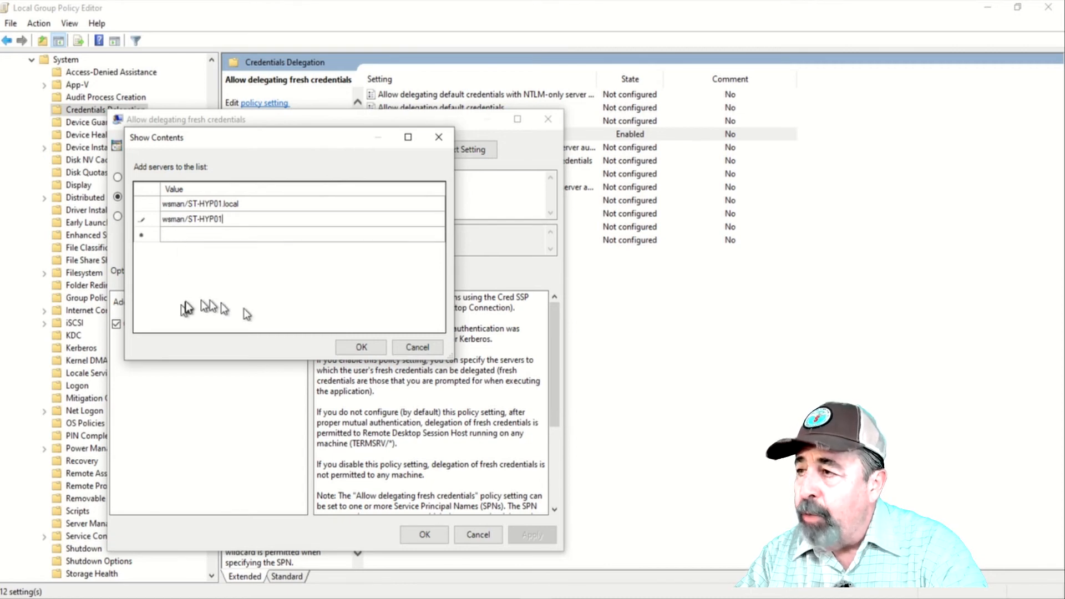
left_click(361, 348)
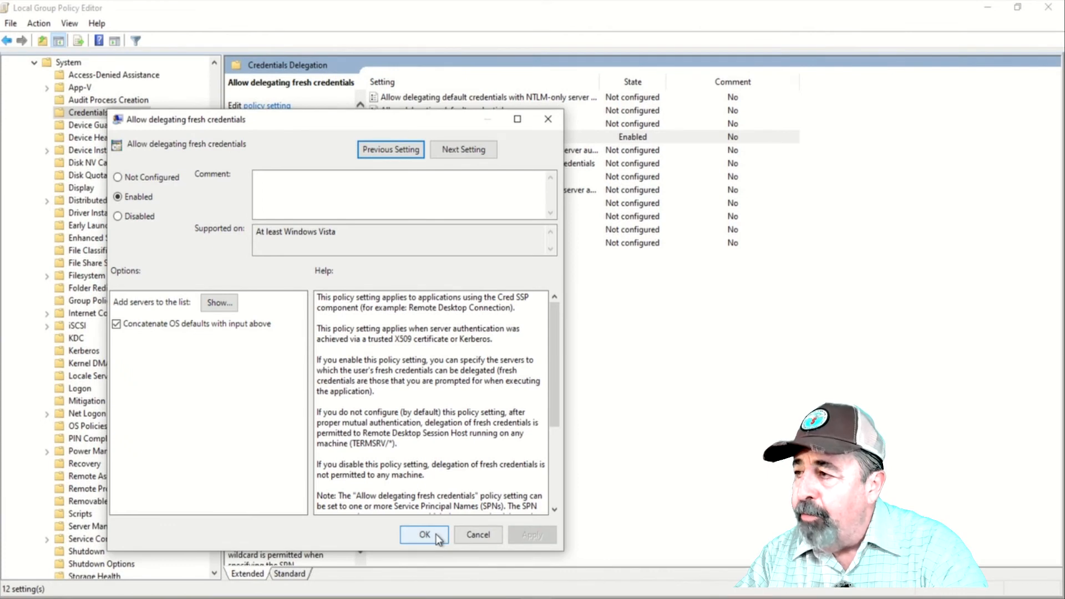
Step: Apply the fresh-credentials policy and open the NTLM-only variant's server list
left_click(423, 535)
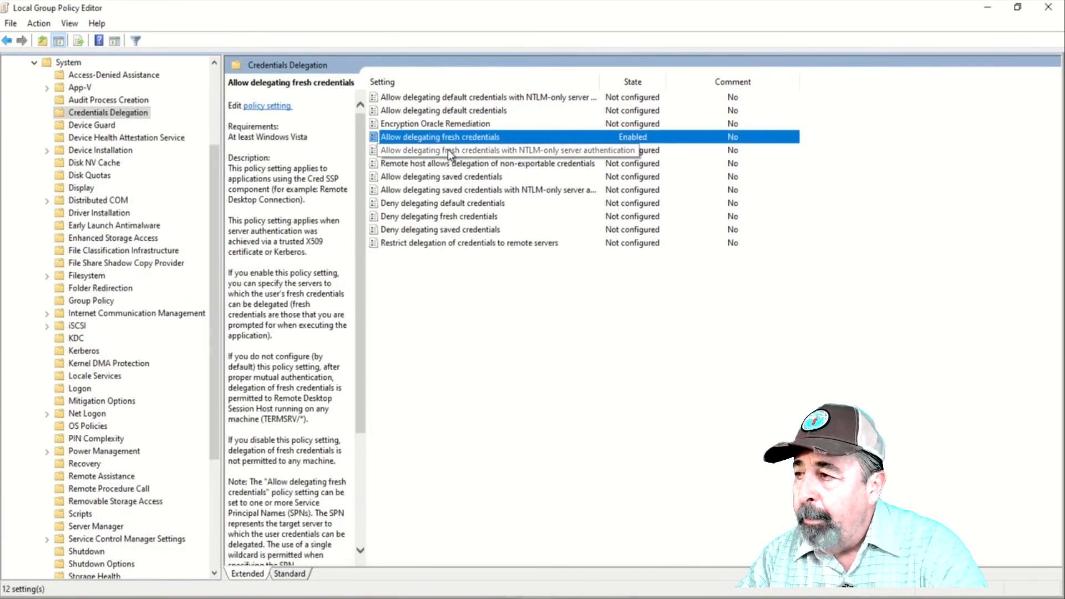
left_click(475, 150)
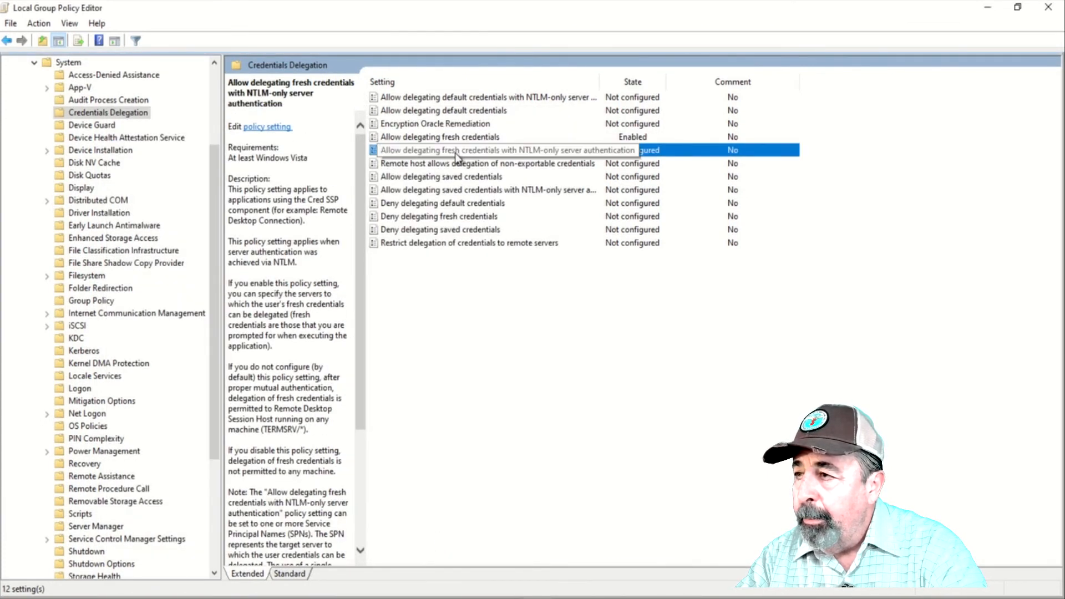
double_click(505, 150)
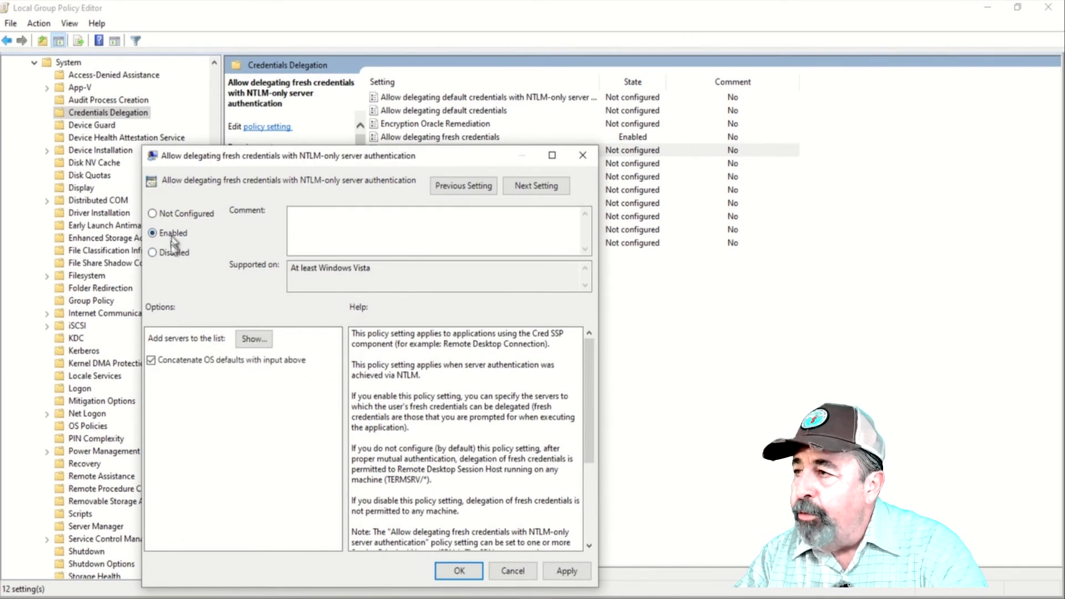
left_click(253, 338)
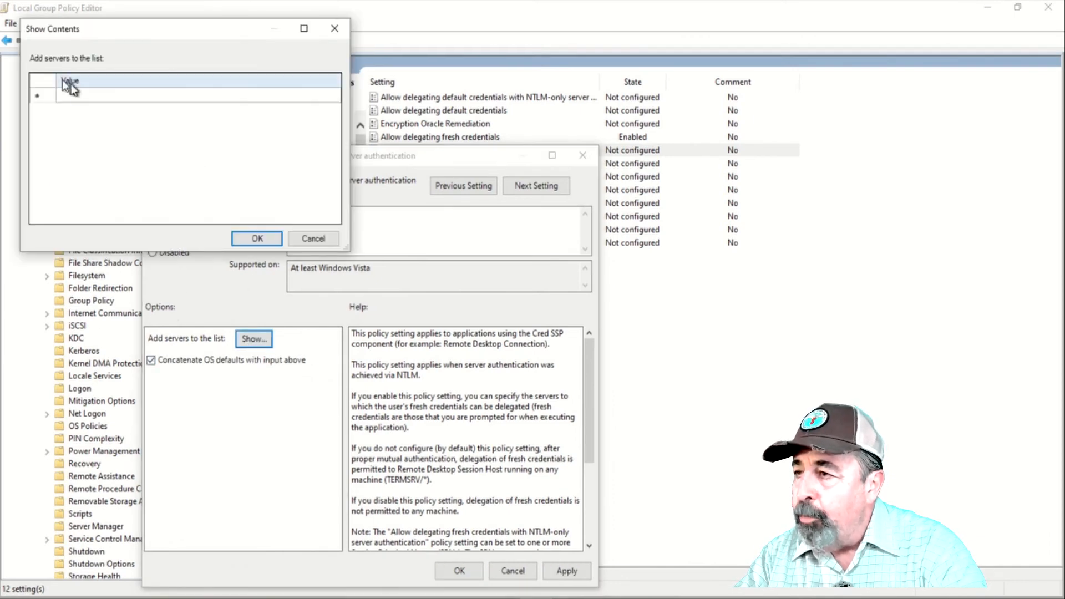
Step: Add servers wsman/ST-HYP01.local and wsman/ST-HYP01 to the NTLM-only policy and confirm
type("wsman")
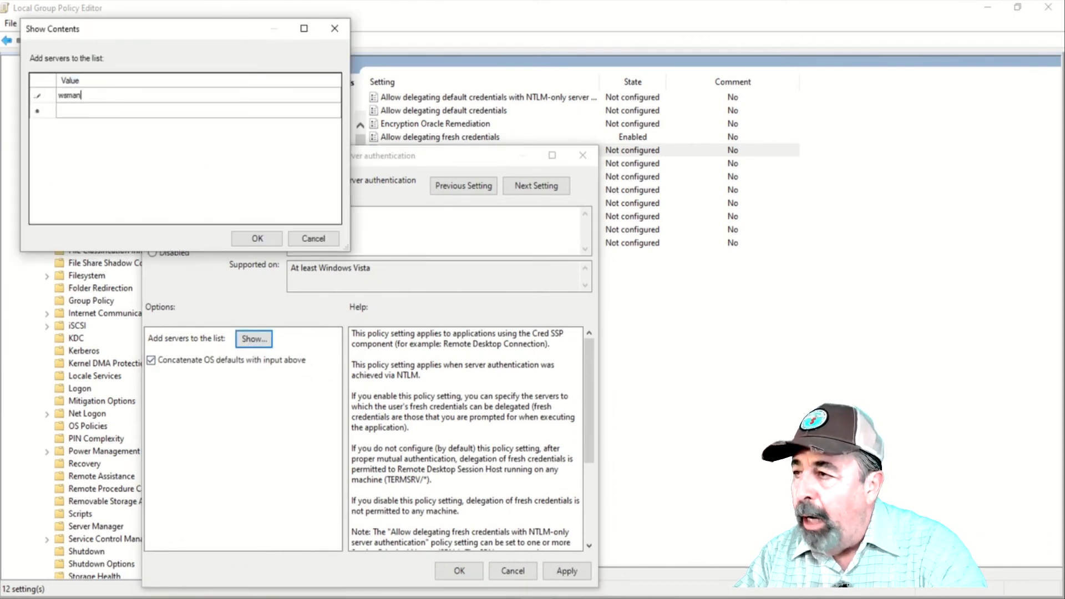
type("/ST-")
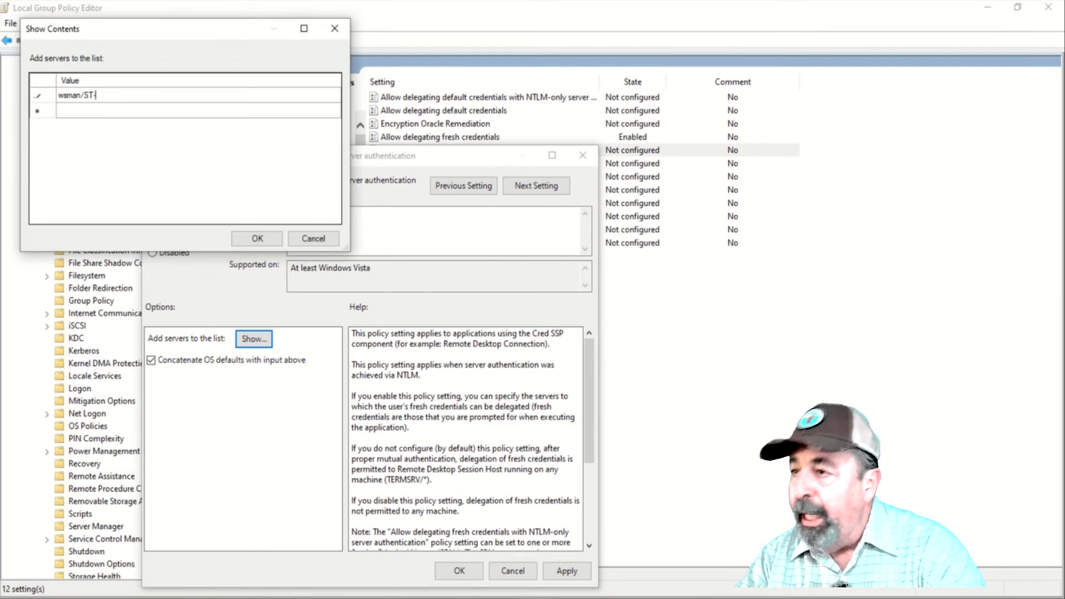
type("HYP01.local")
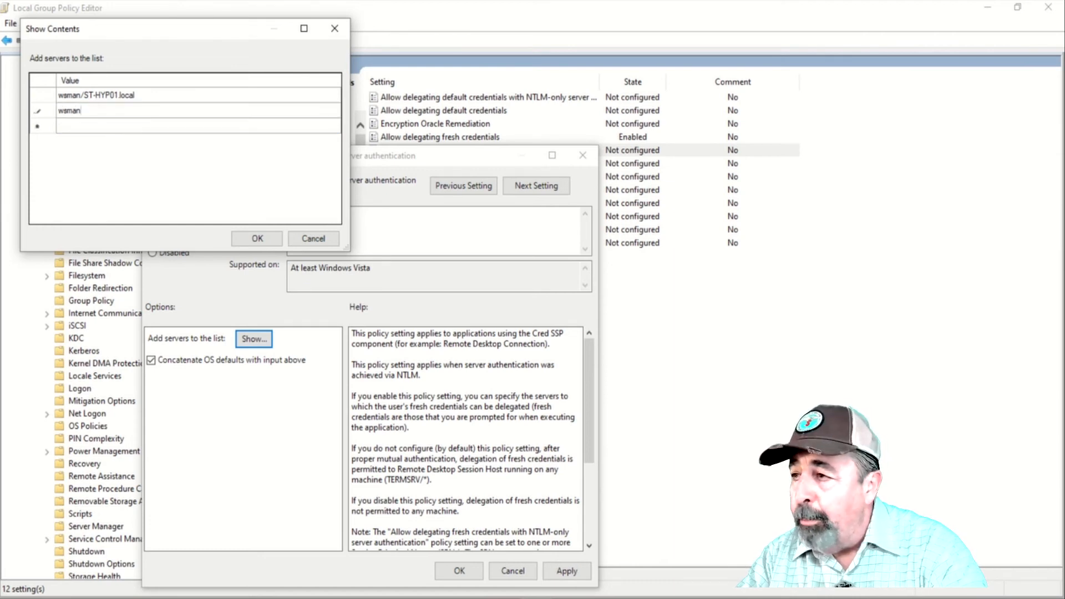
type("/ST-HYP01")
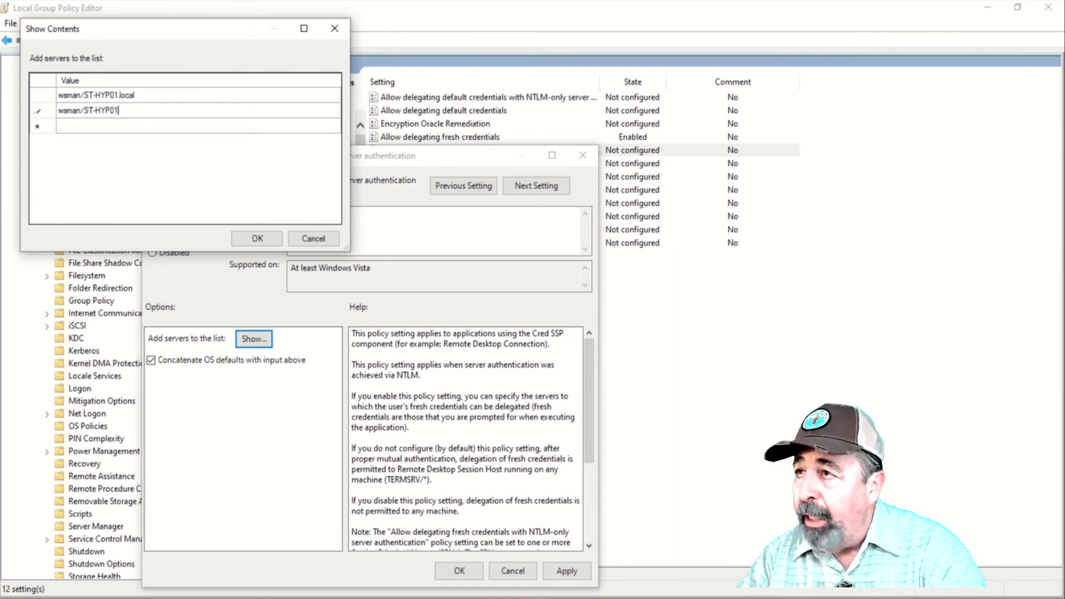
left_click(257, 238)
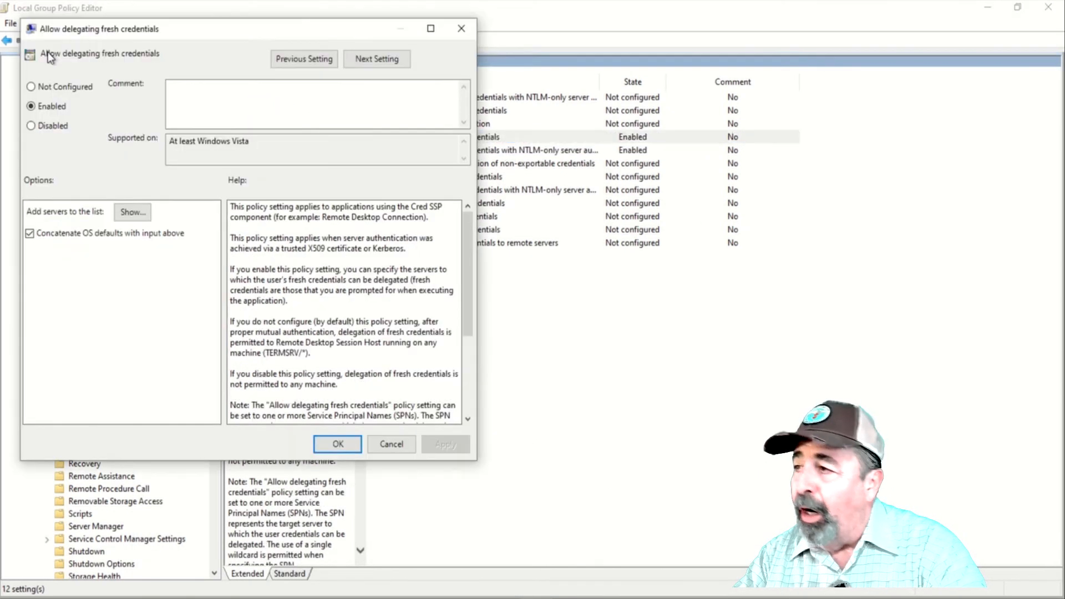
Step: Verify the ST-HYP01 server entries listed under Allow delegating fresh credentials
left_click(132, 212)
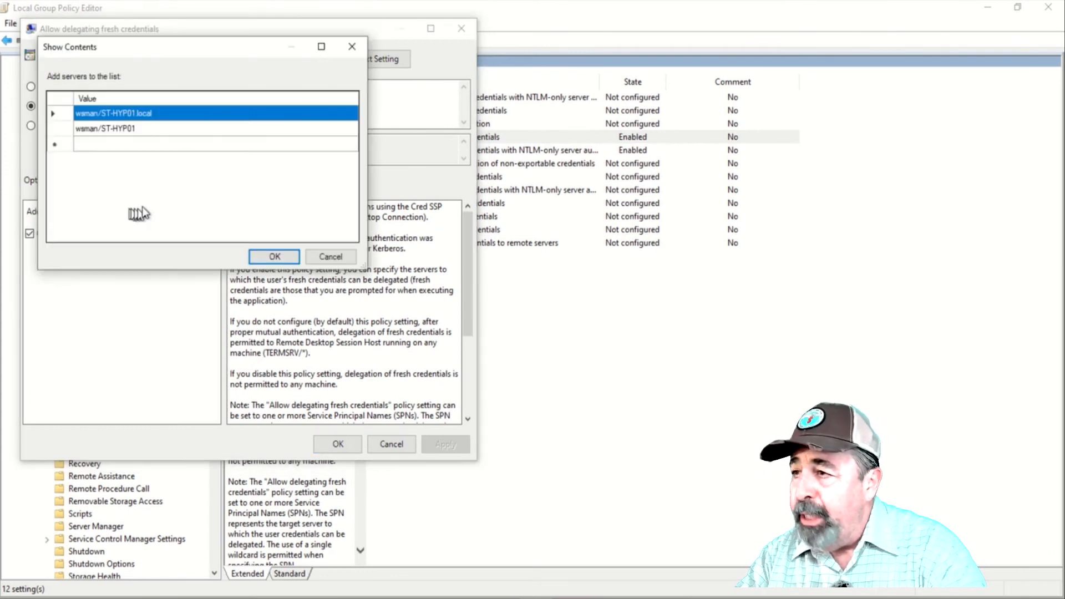
left_click(273, 257)
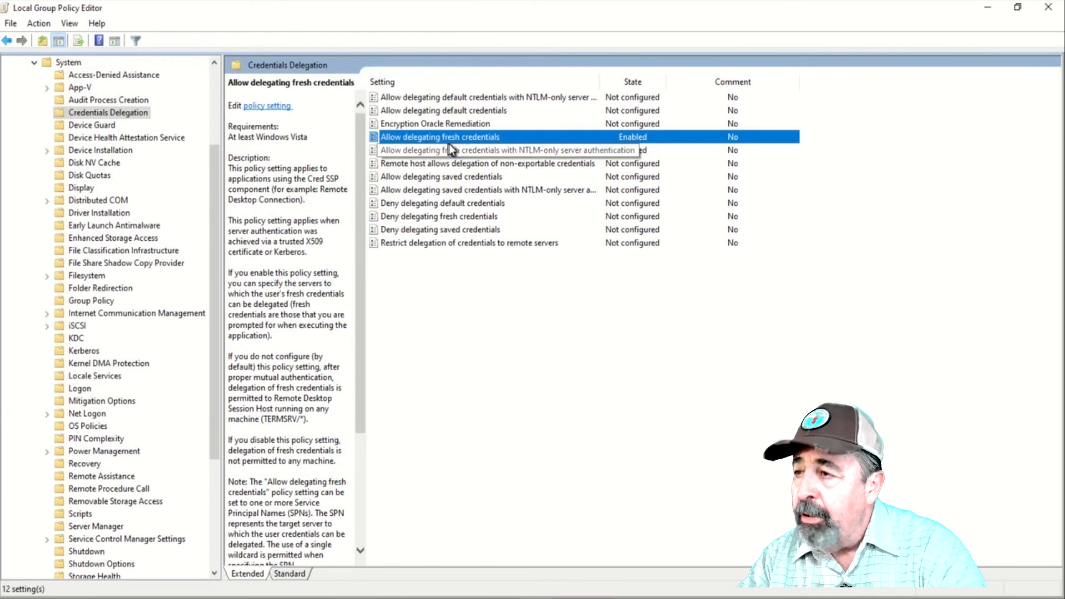
Step: Verify the same server entries in the NTLM-only fresh credentials policy and confirm it
double_click(506, 150)
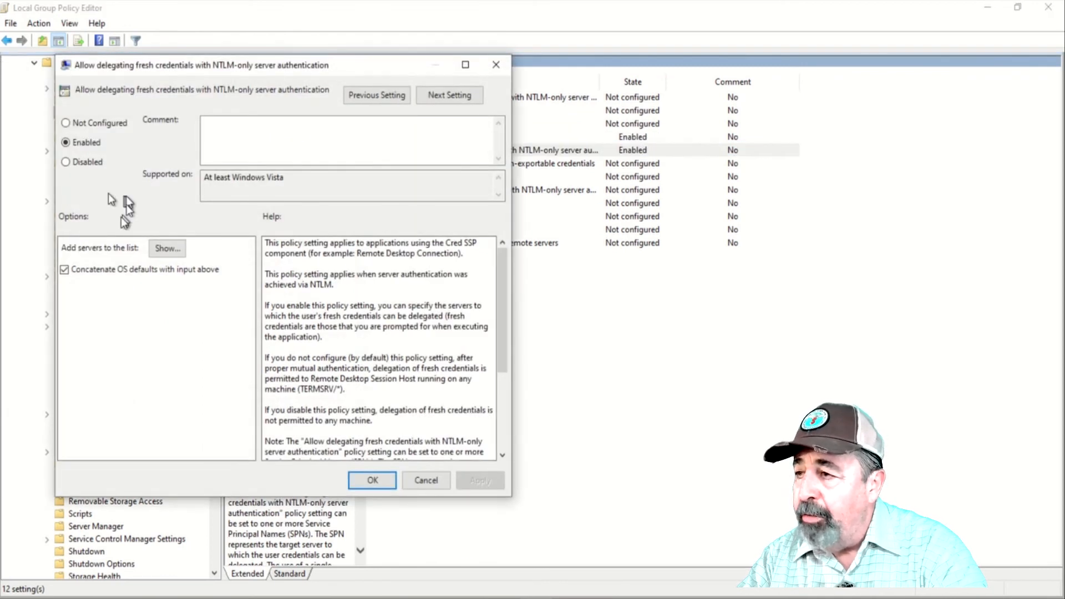
left_click(167, 248)
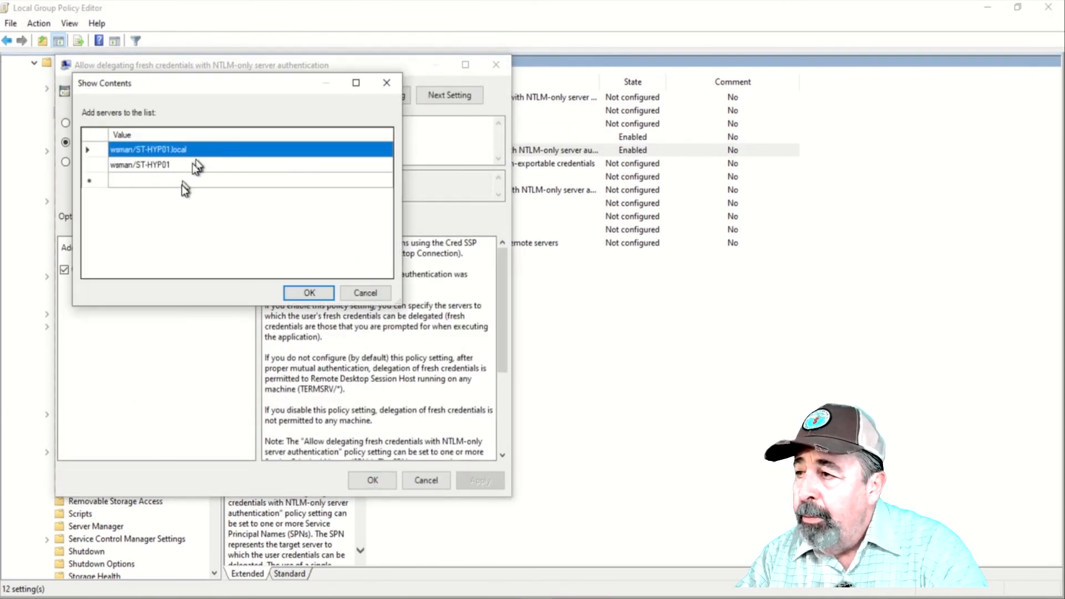
left_click(308, 293)
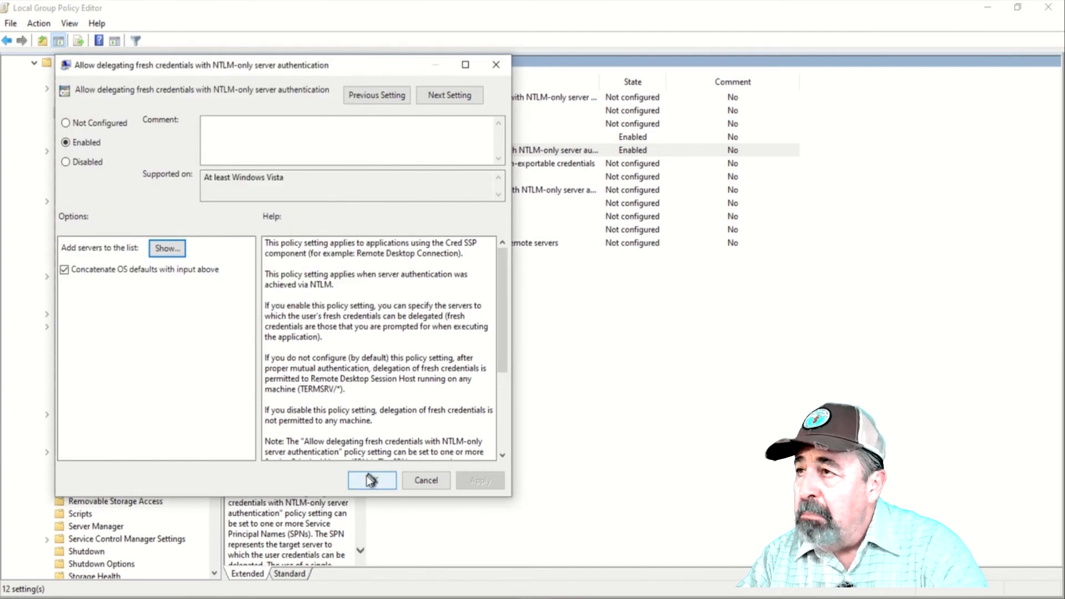
left_click(372, 481)
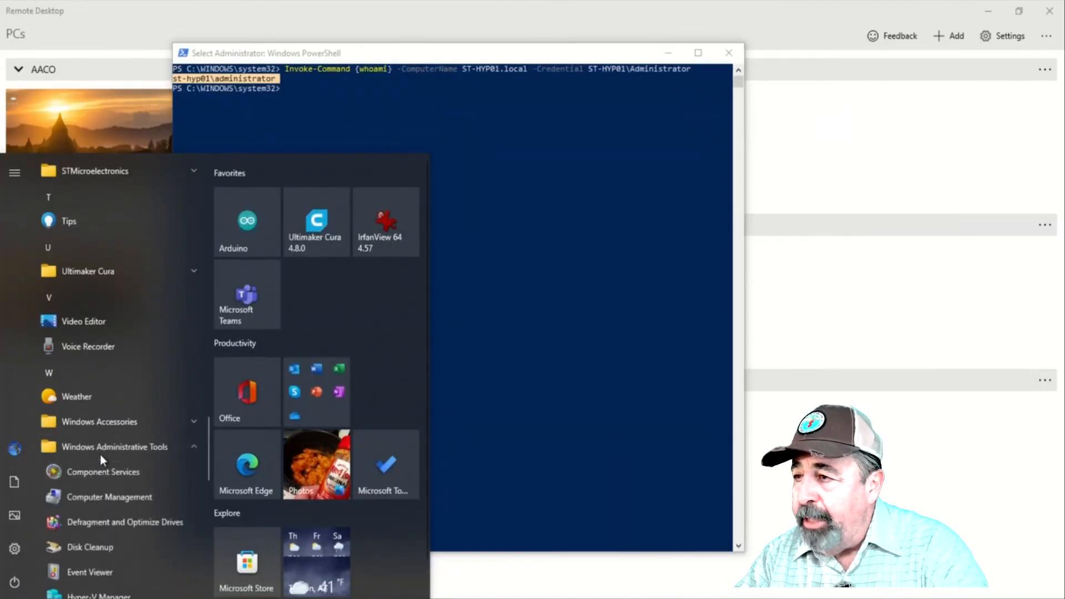
Step: Start a Hyper-V Manager connection to another server using alternate credentials
left_click(96, 595)
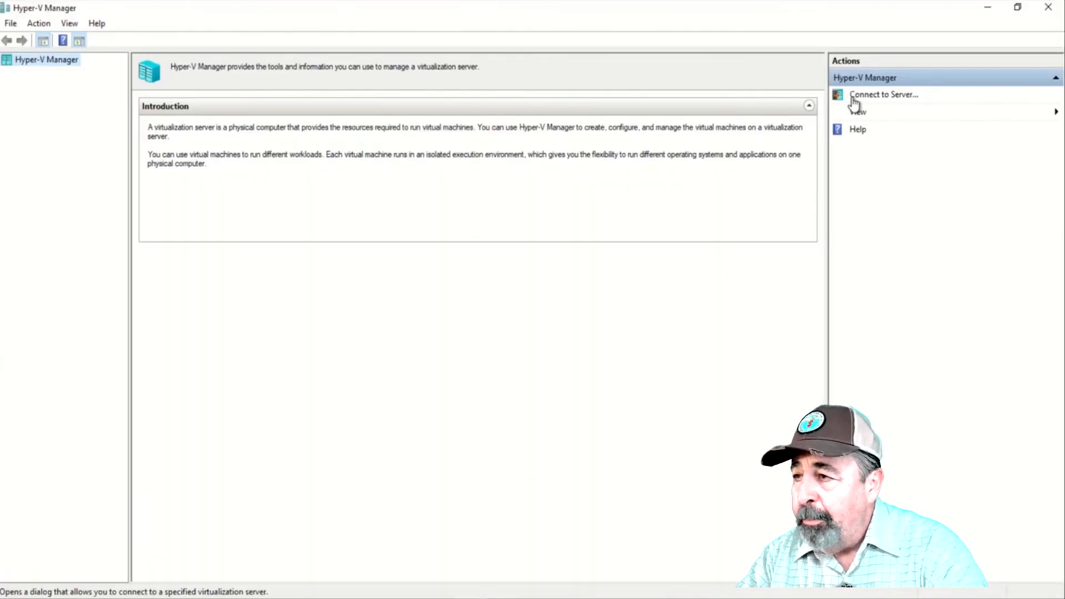
left_click(883, 94)
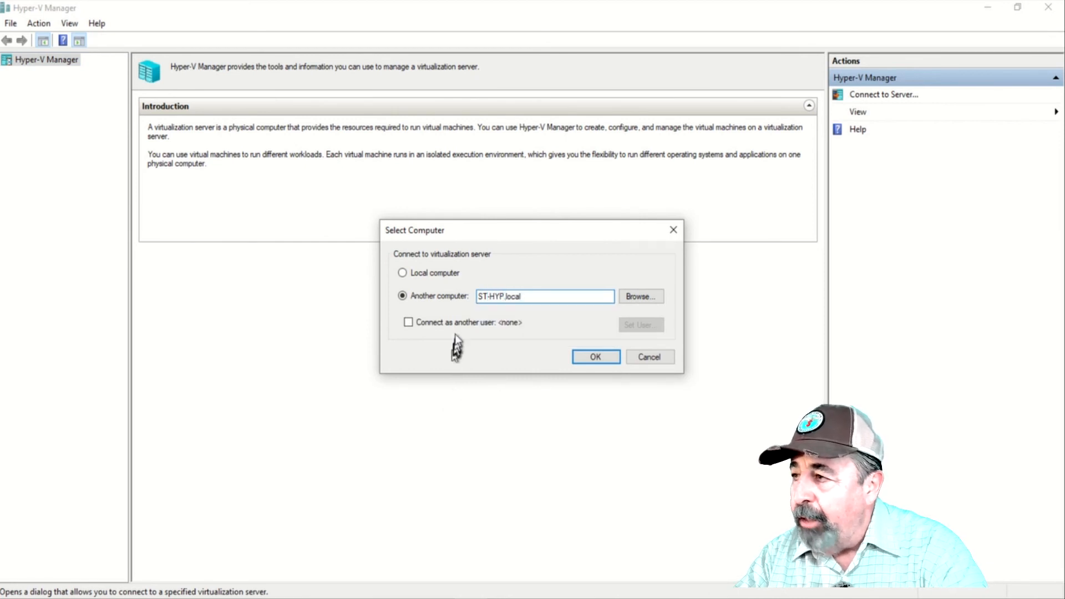
left_click(594, 357)
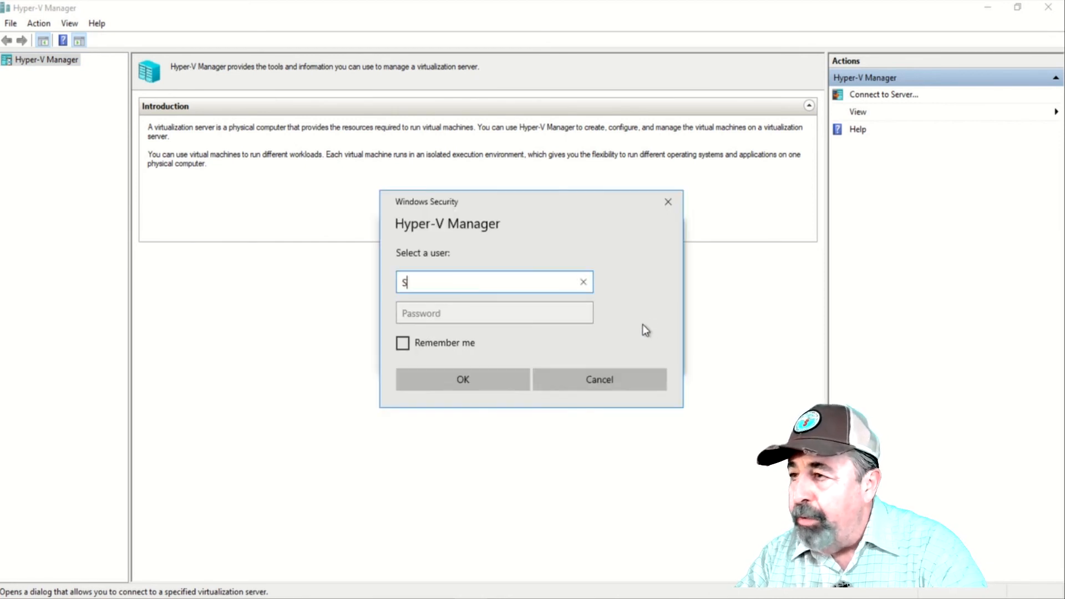
Step: Enter ST-HYP01\administrator with its password and have the credentials remembered
type("T-HYP01\\admini")
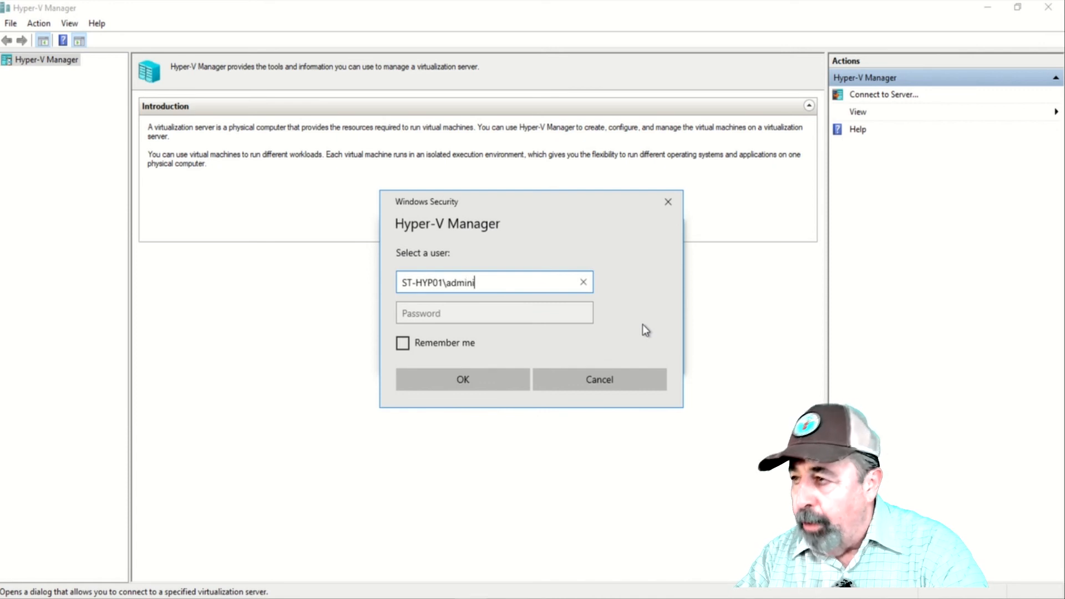
type("strator")
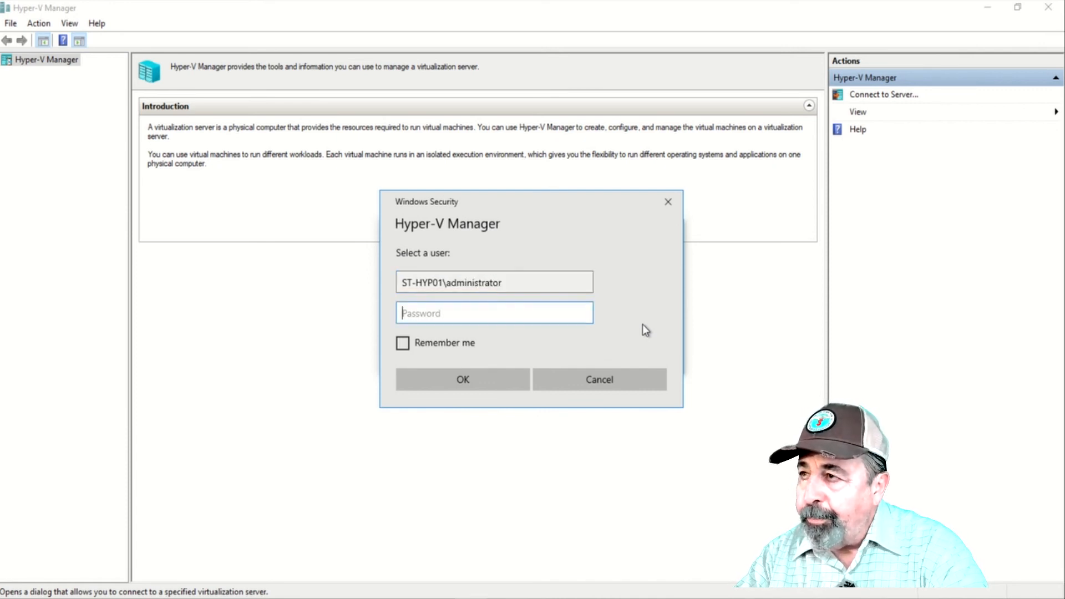
type("password")
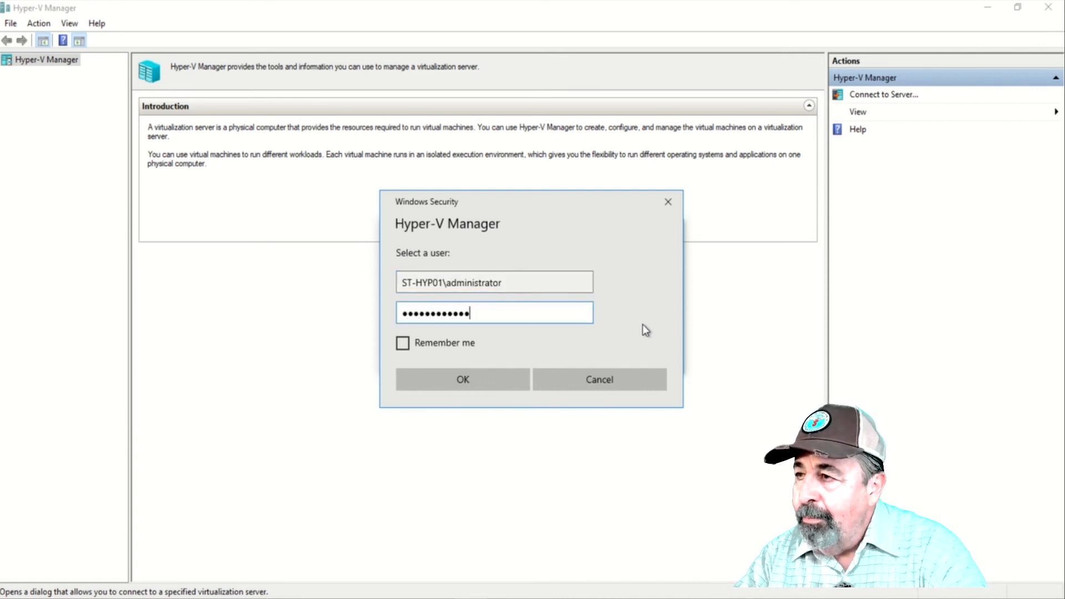
mouse_move(425, 360)
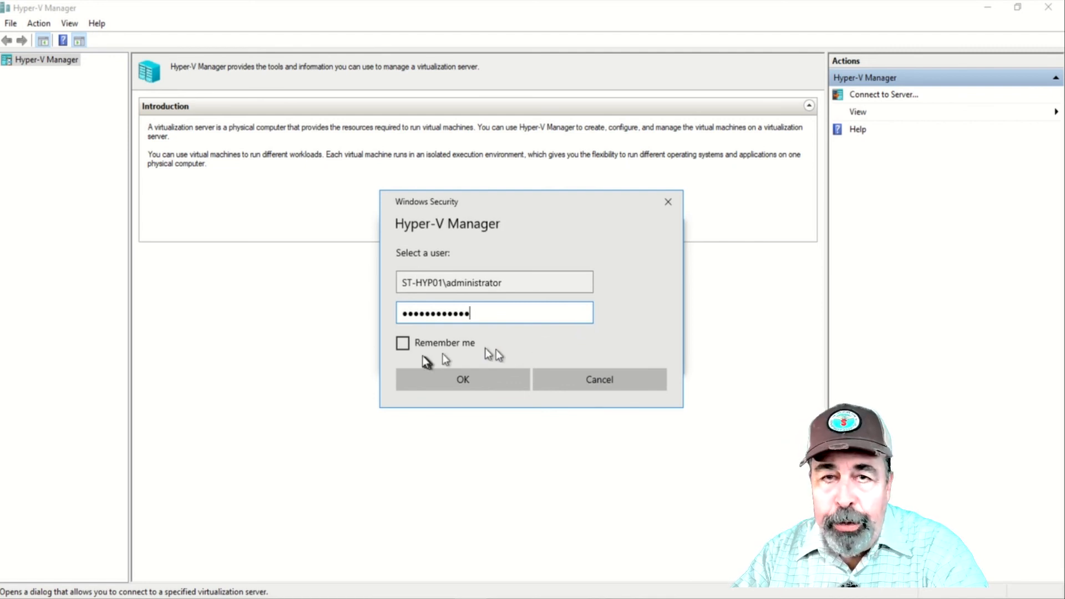
left_click(403, 342)
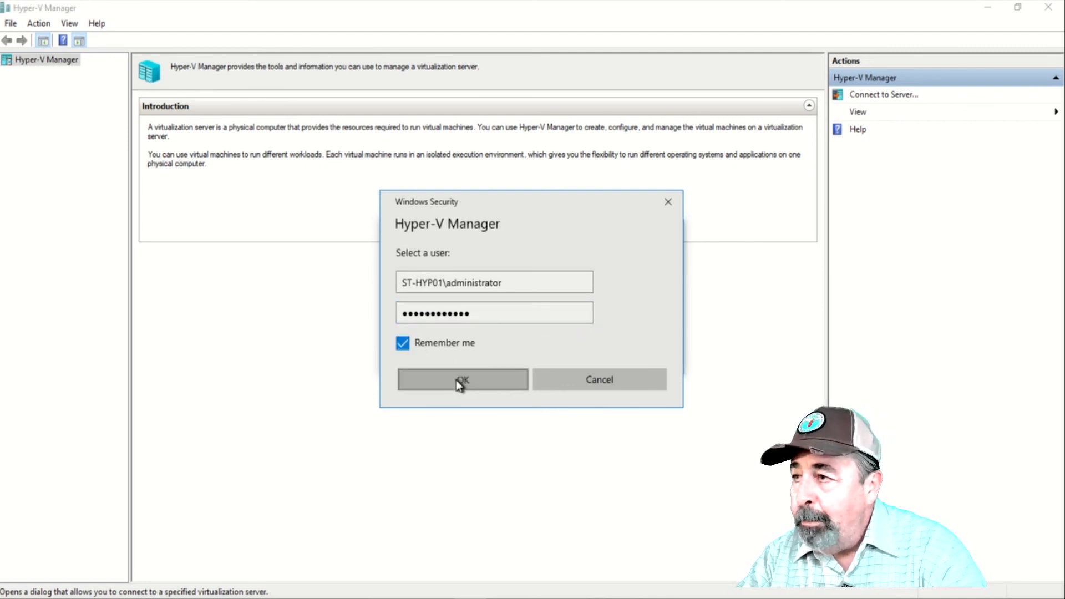
left_click(462, 379)
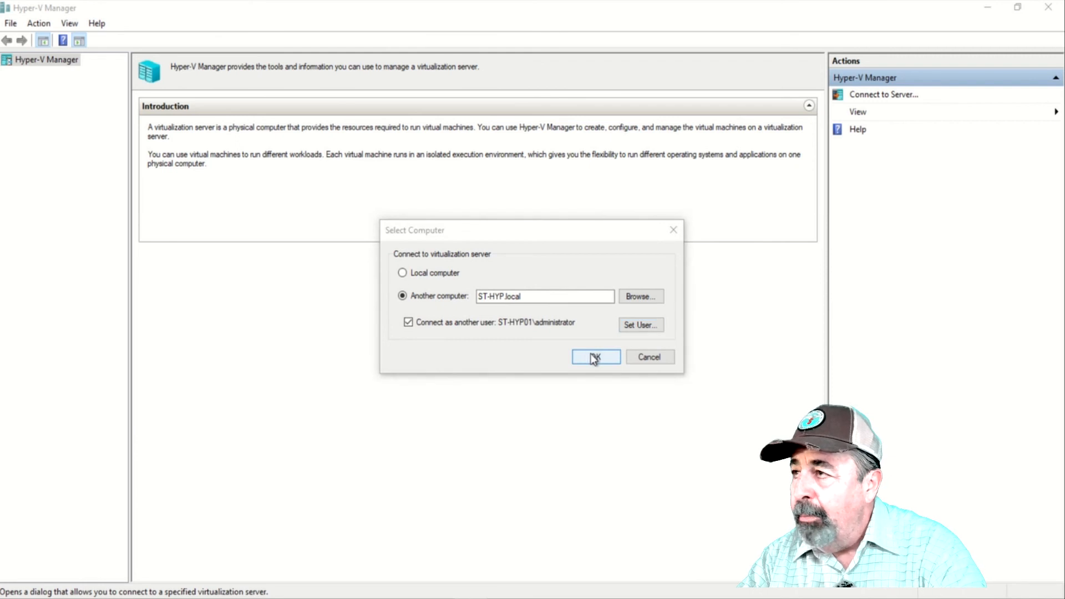
Step: Connect to ST-HYP.local and allow delegating credentials to the server
left_click(594, 357)
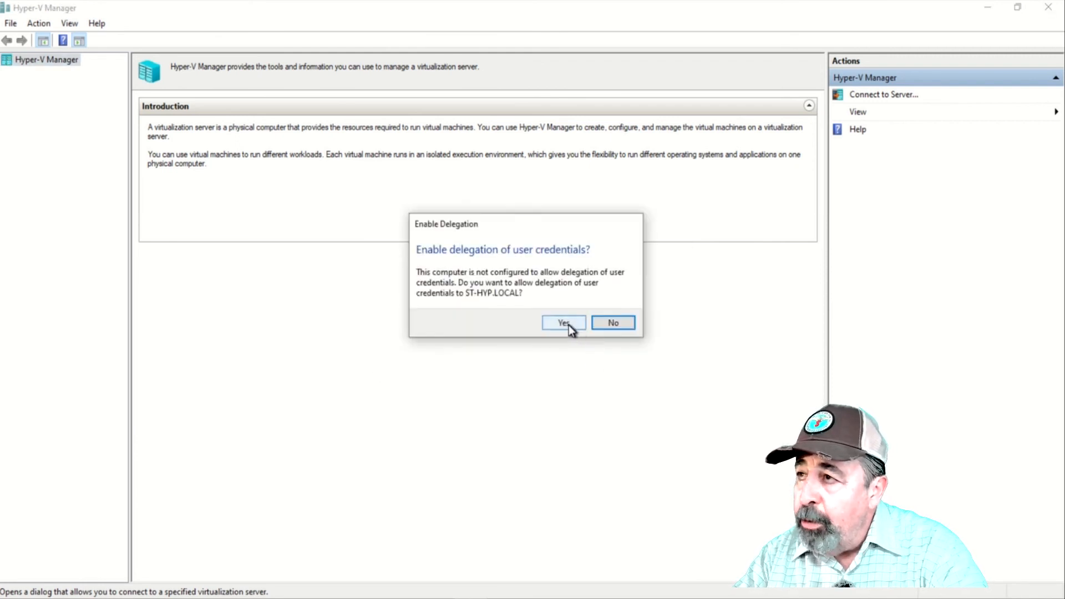
left_click(562, 321)
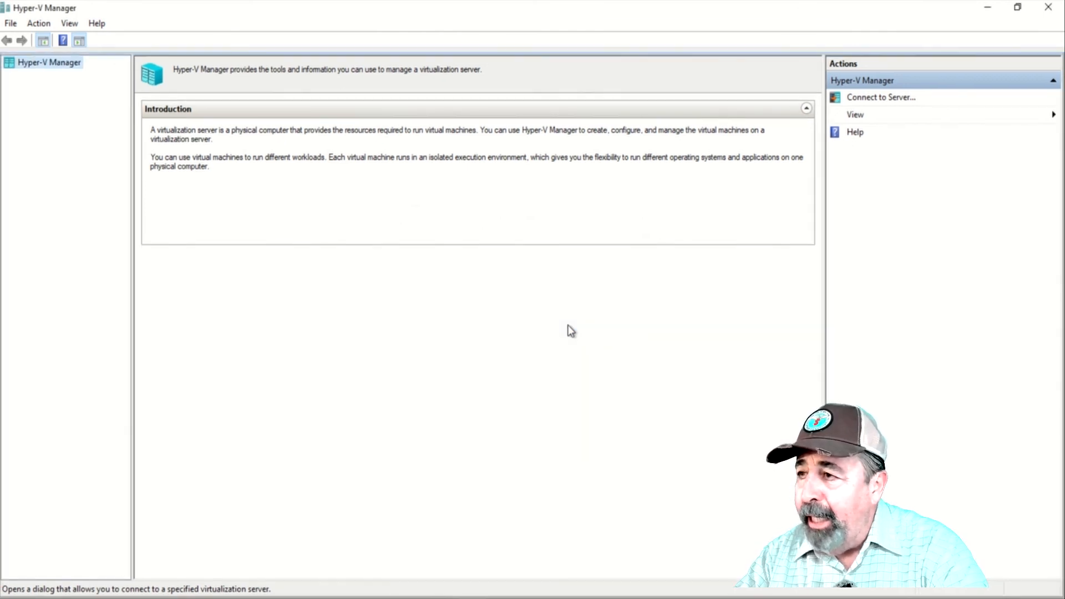
mouse_move(565, 331)
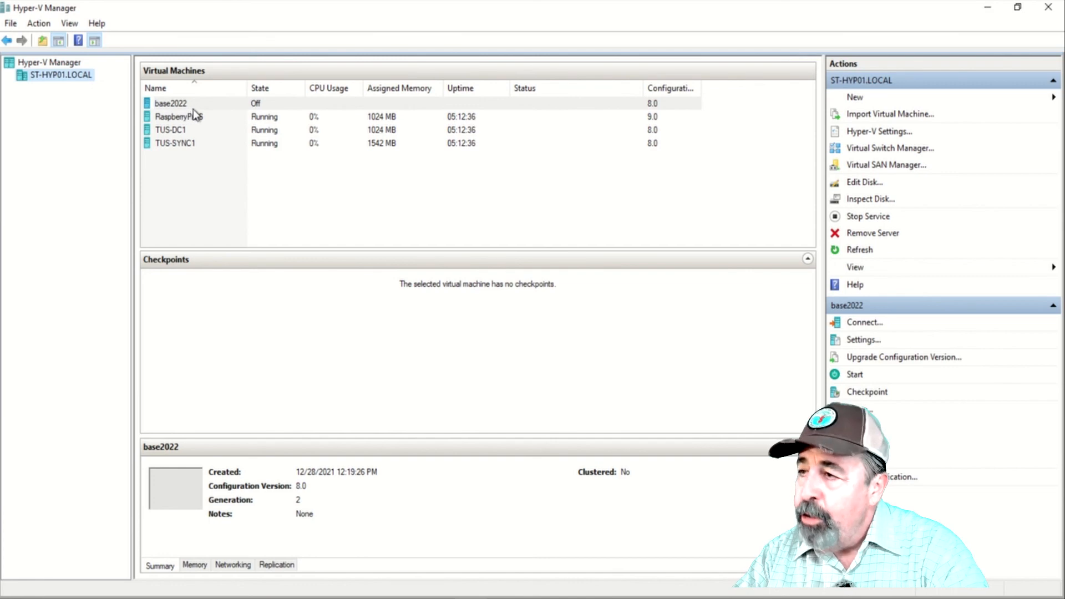
mouse_move(890, 113)
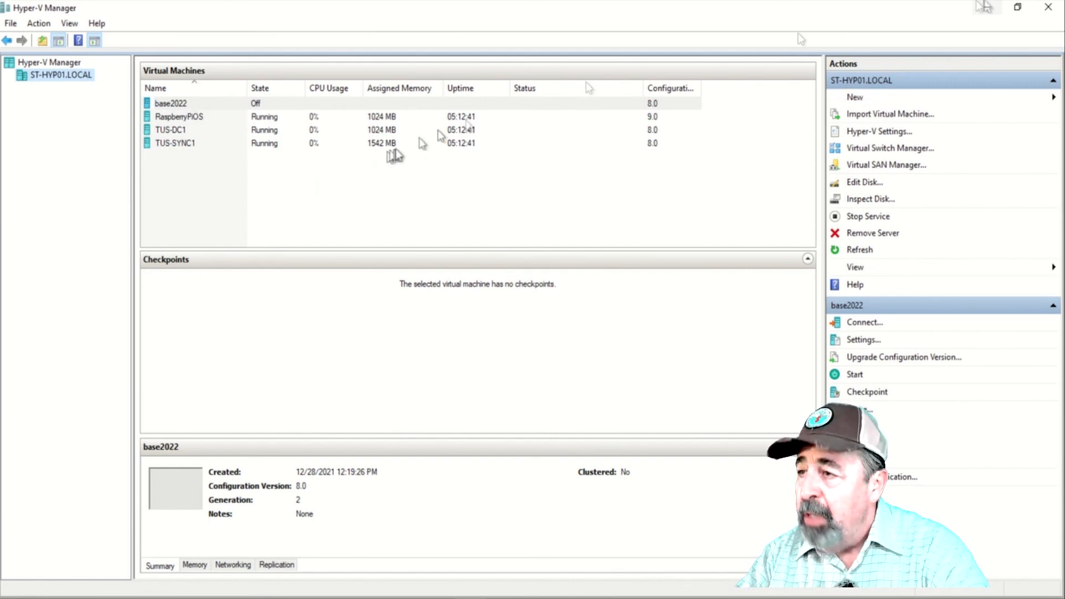
mouse_move(1049, 9)
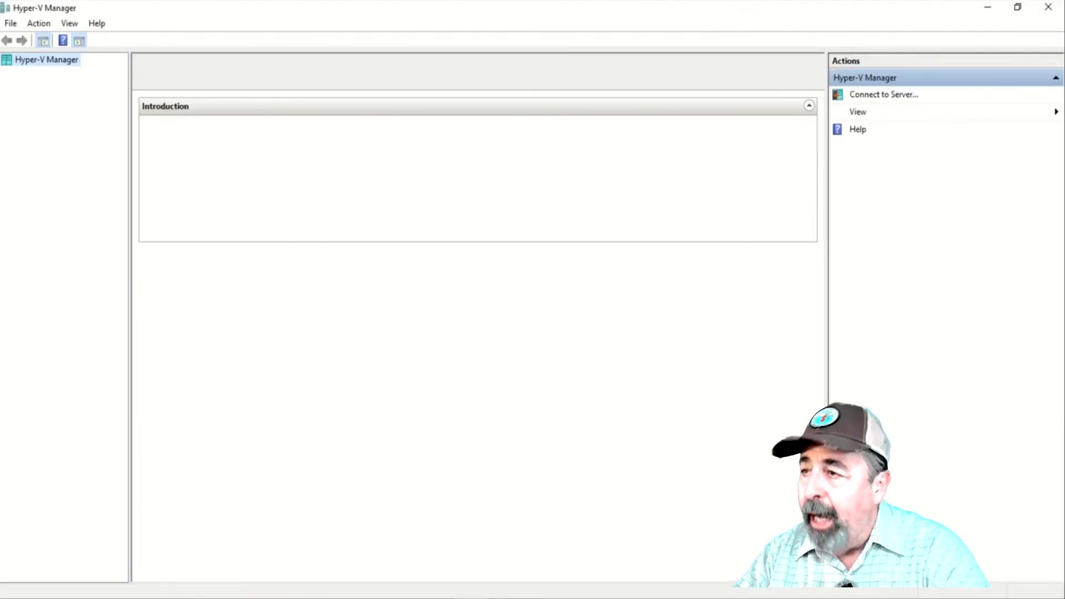
Step: Browse the ST-HYP01.LOCAL virtual machine list, viewing RaspberryPiOS and the next VM's details
left_click(882, 94)
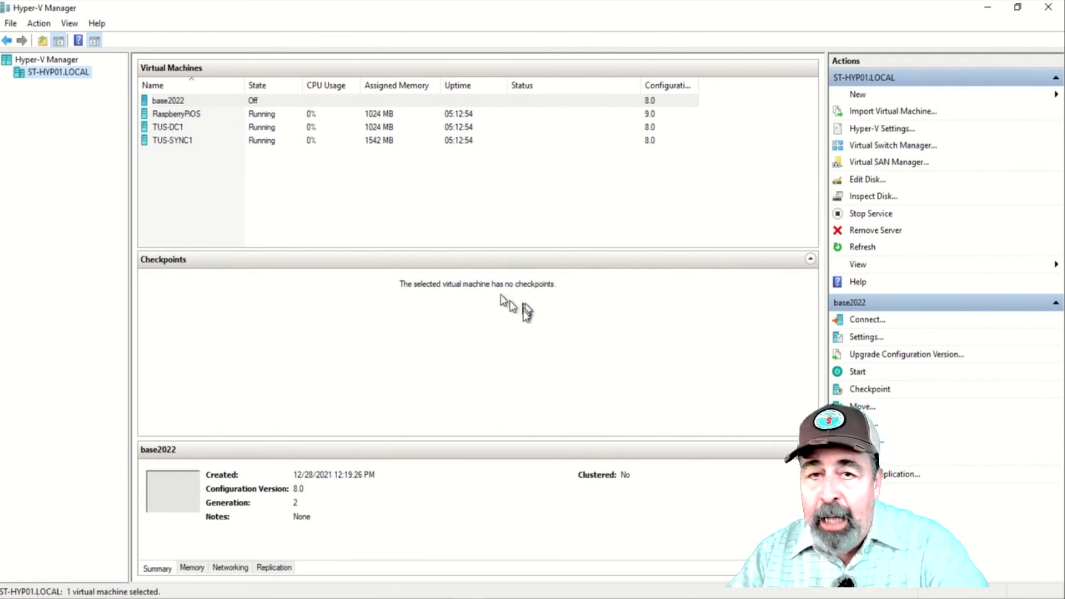
left_click(176, 113)
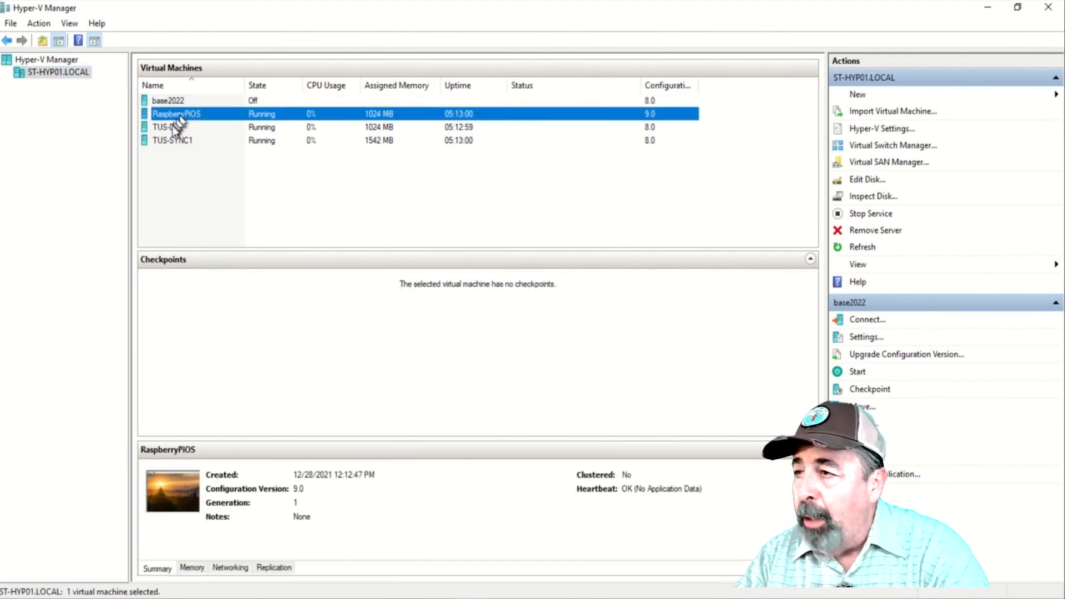
left_click(172, 140)
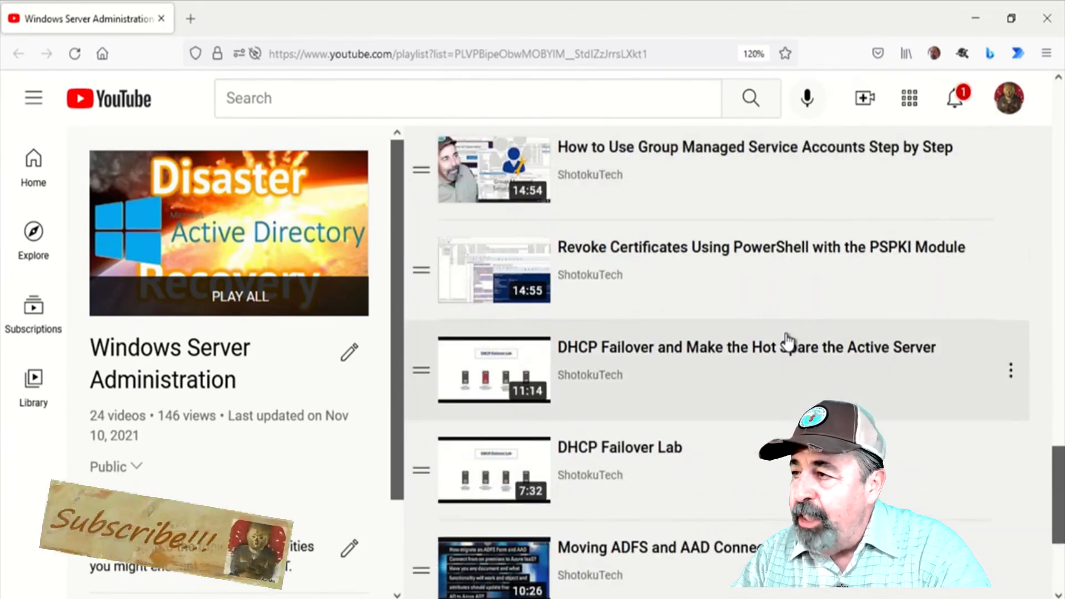
Step: Scroll through the YouTube Windows Server Administration playlist
scroll("up", 3)
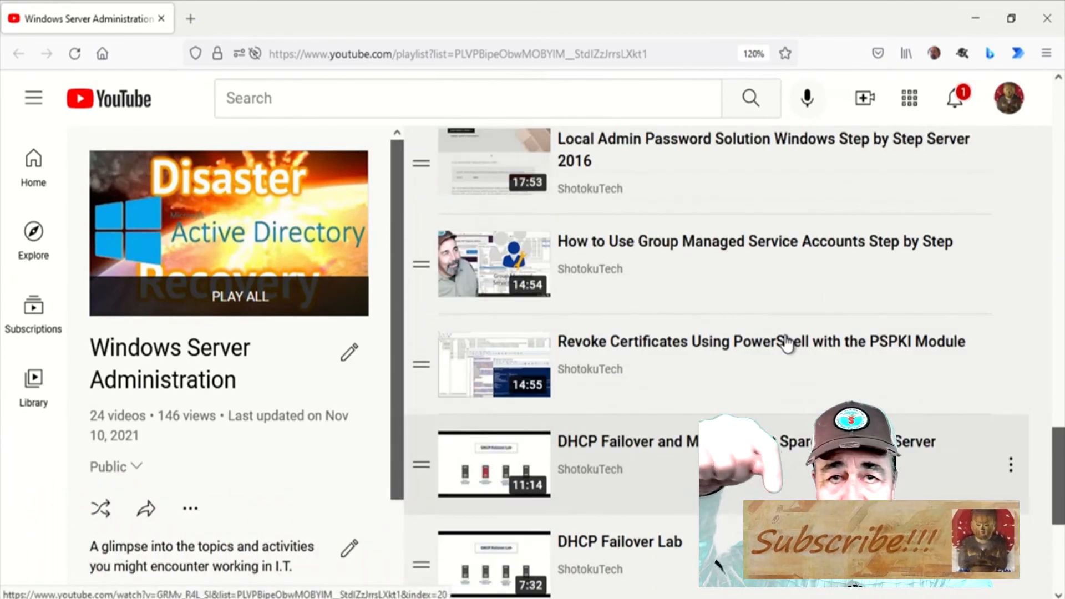